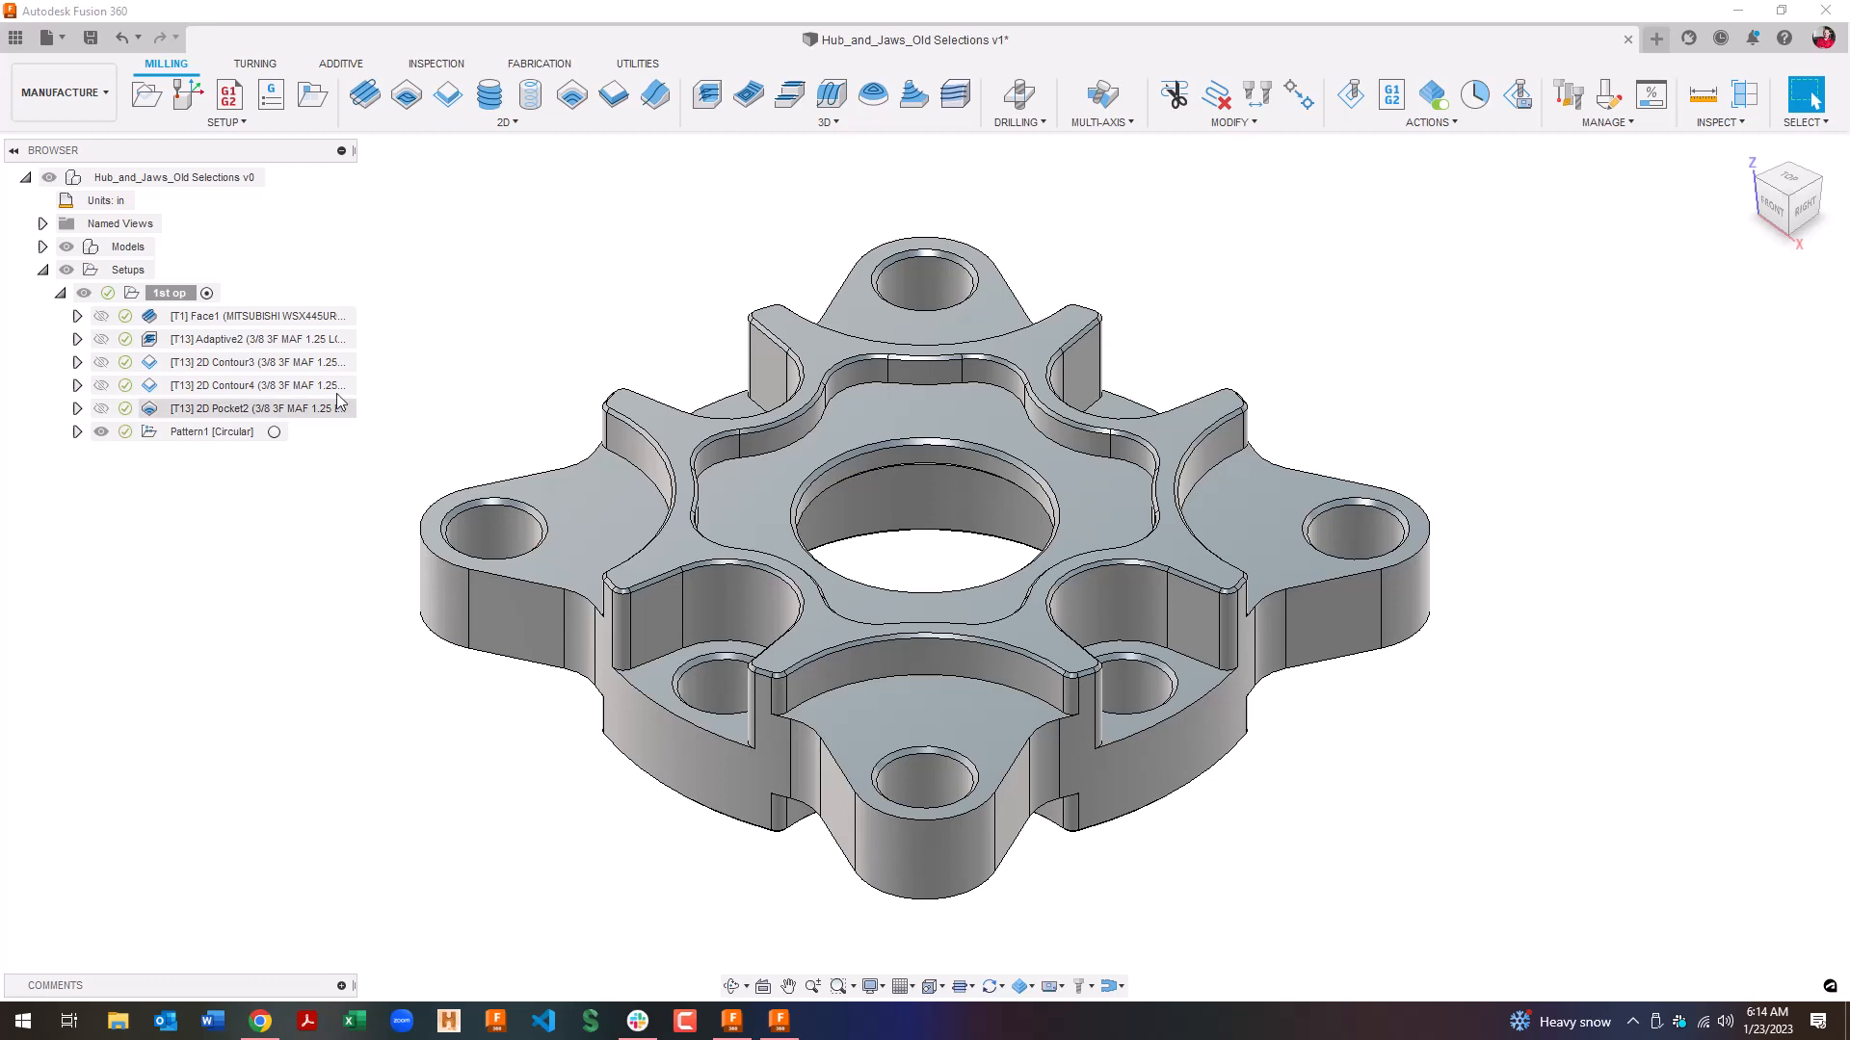
Step: Add a closed contour chain along the inner lobe edges of 2D Contour3, for three chains
double_click(255, 363)
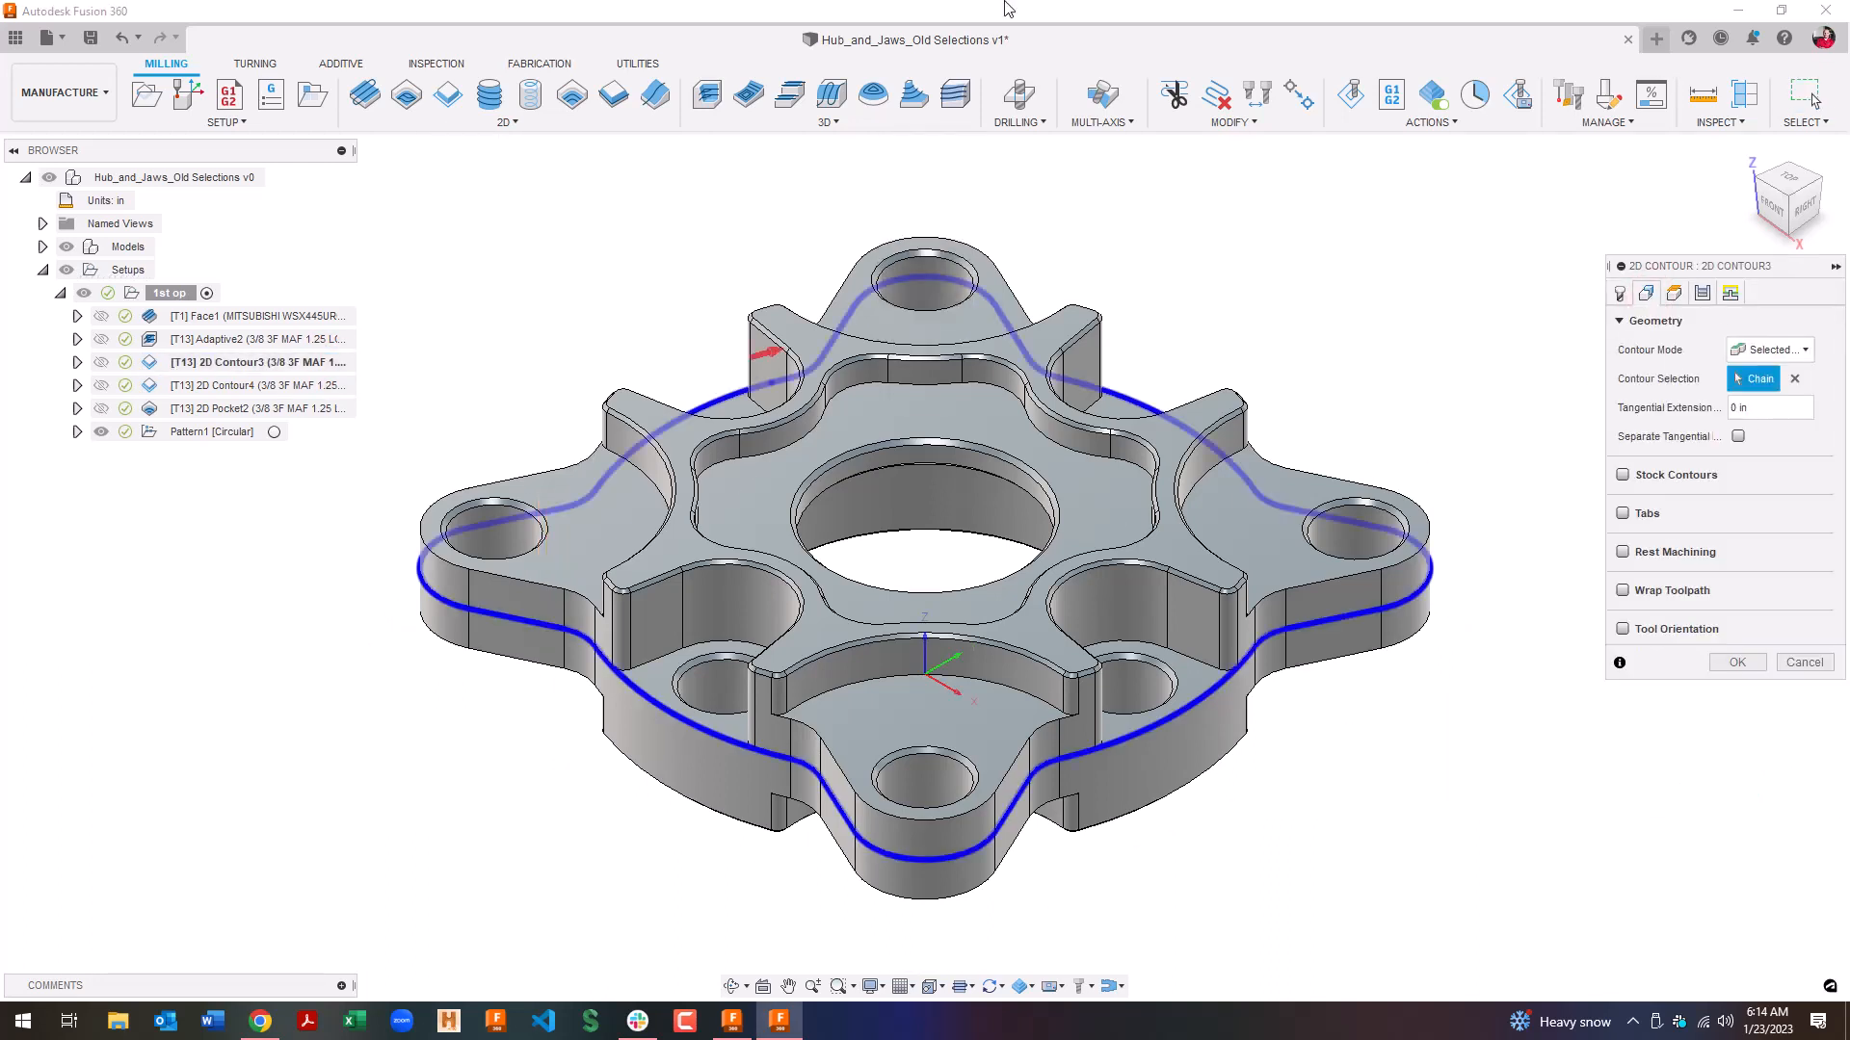
mouse_move(1224, 330)
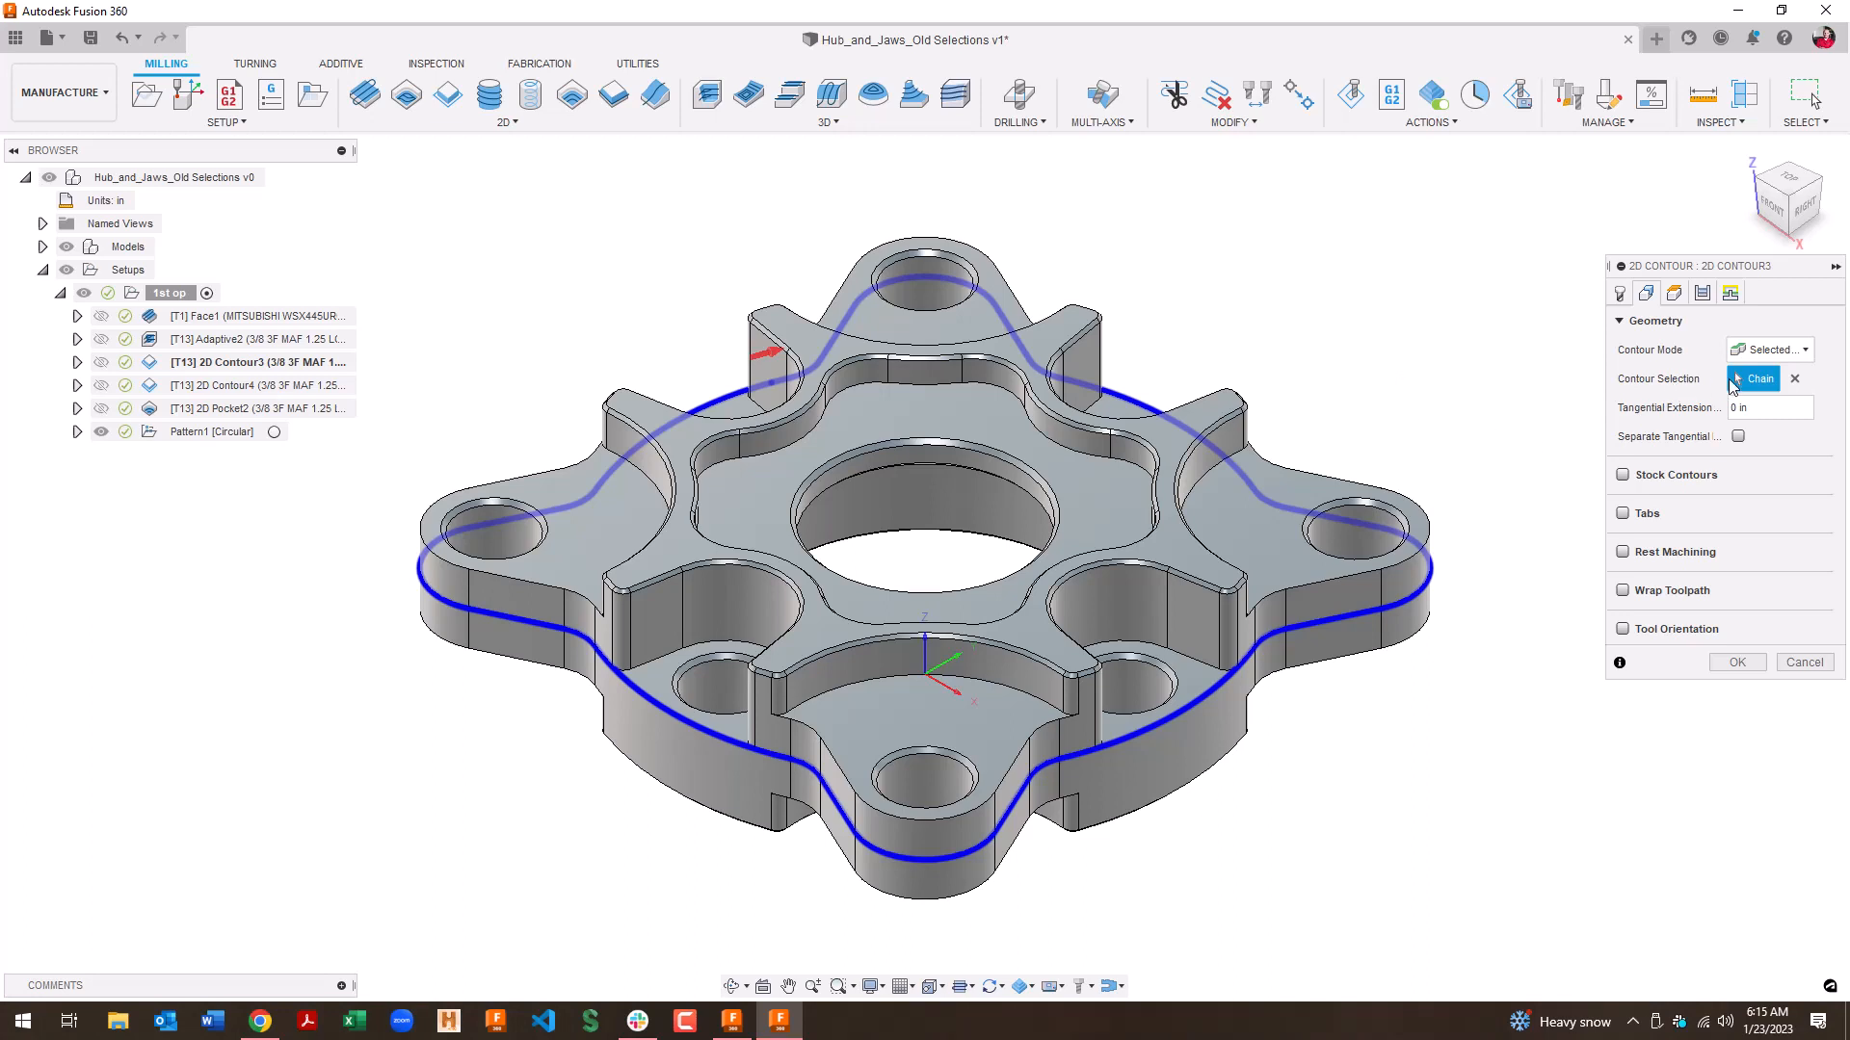
mouse_move(1769, 383)
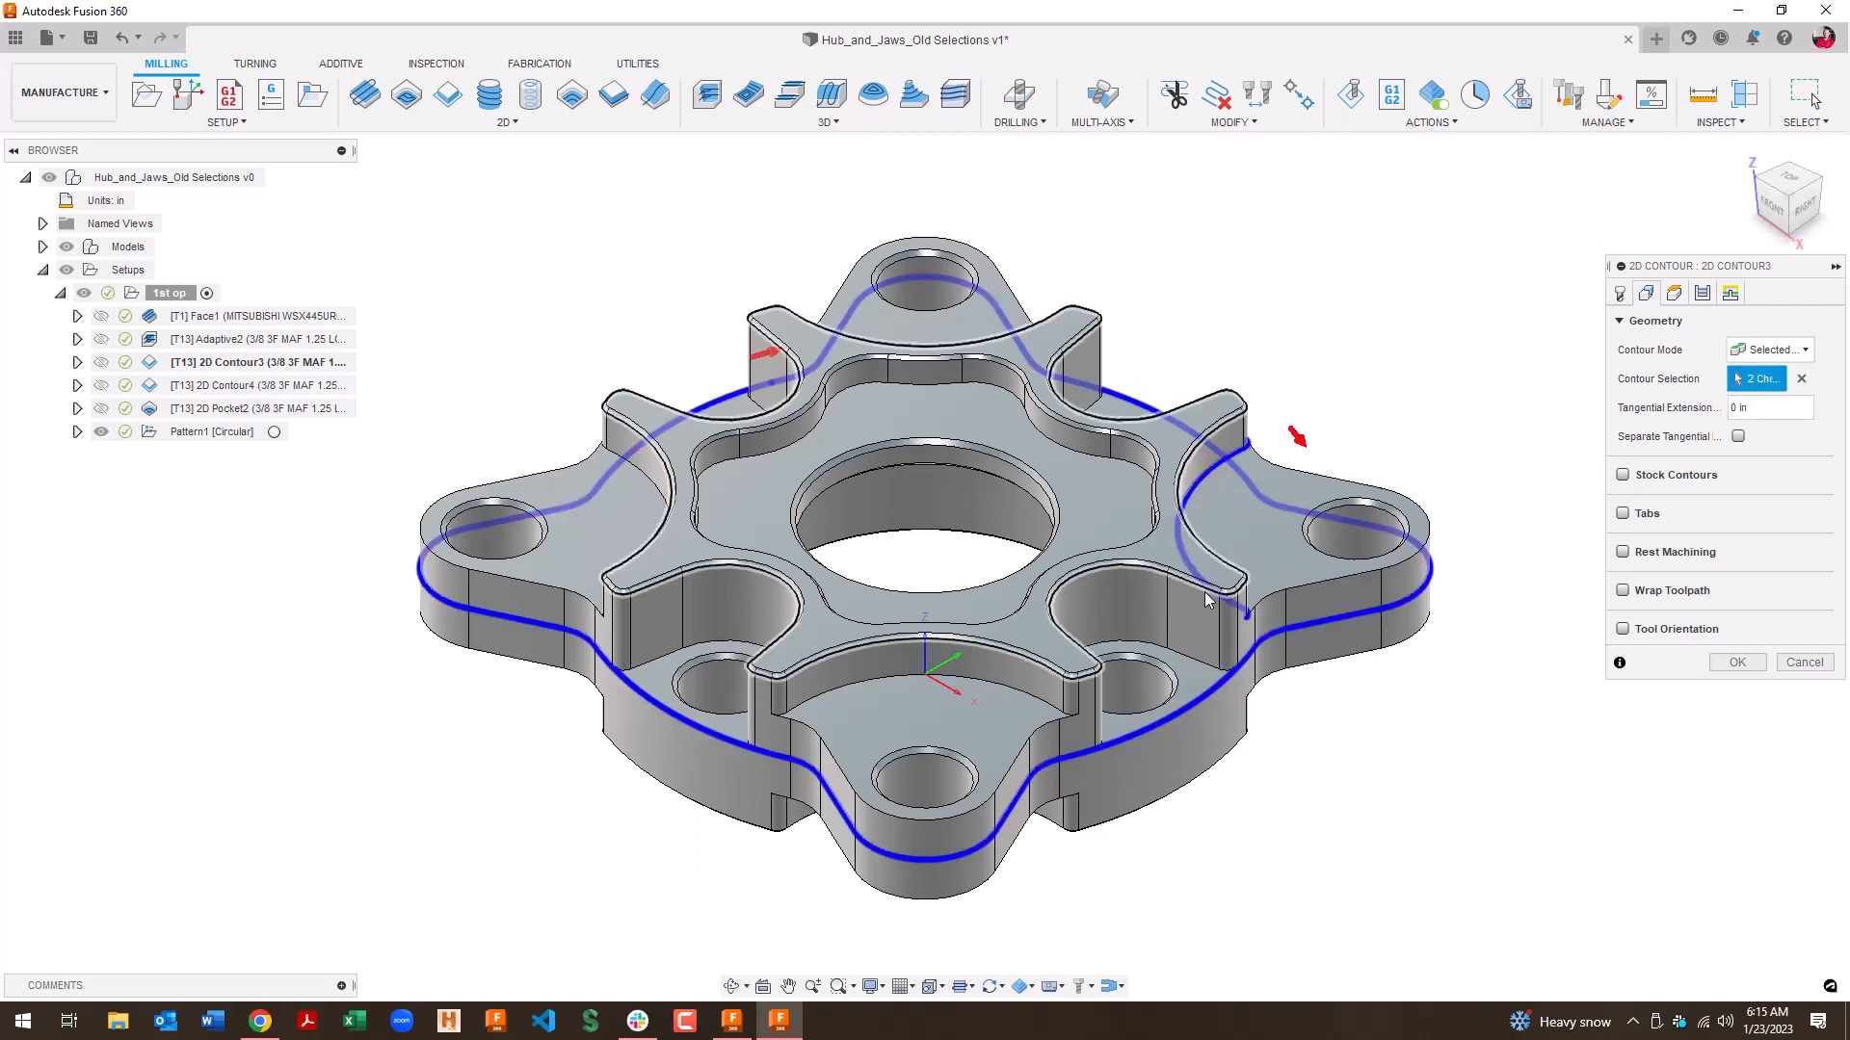
left_click(1104, 678)
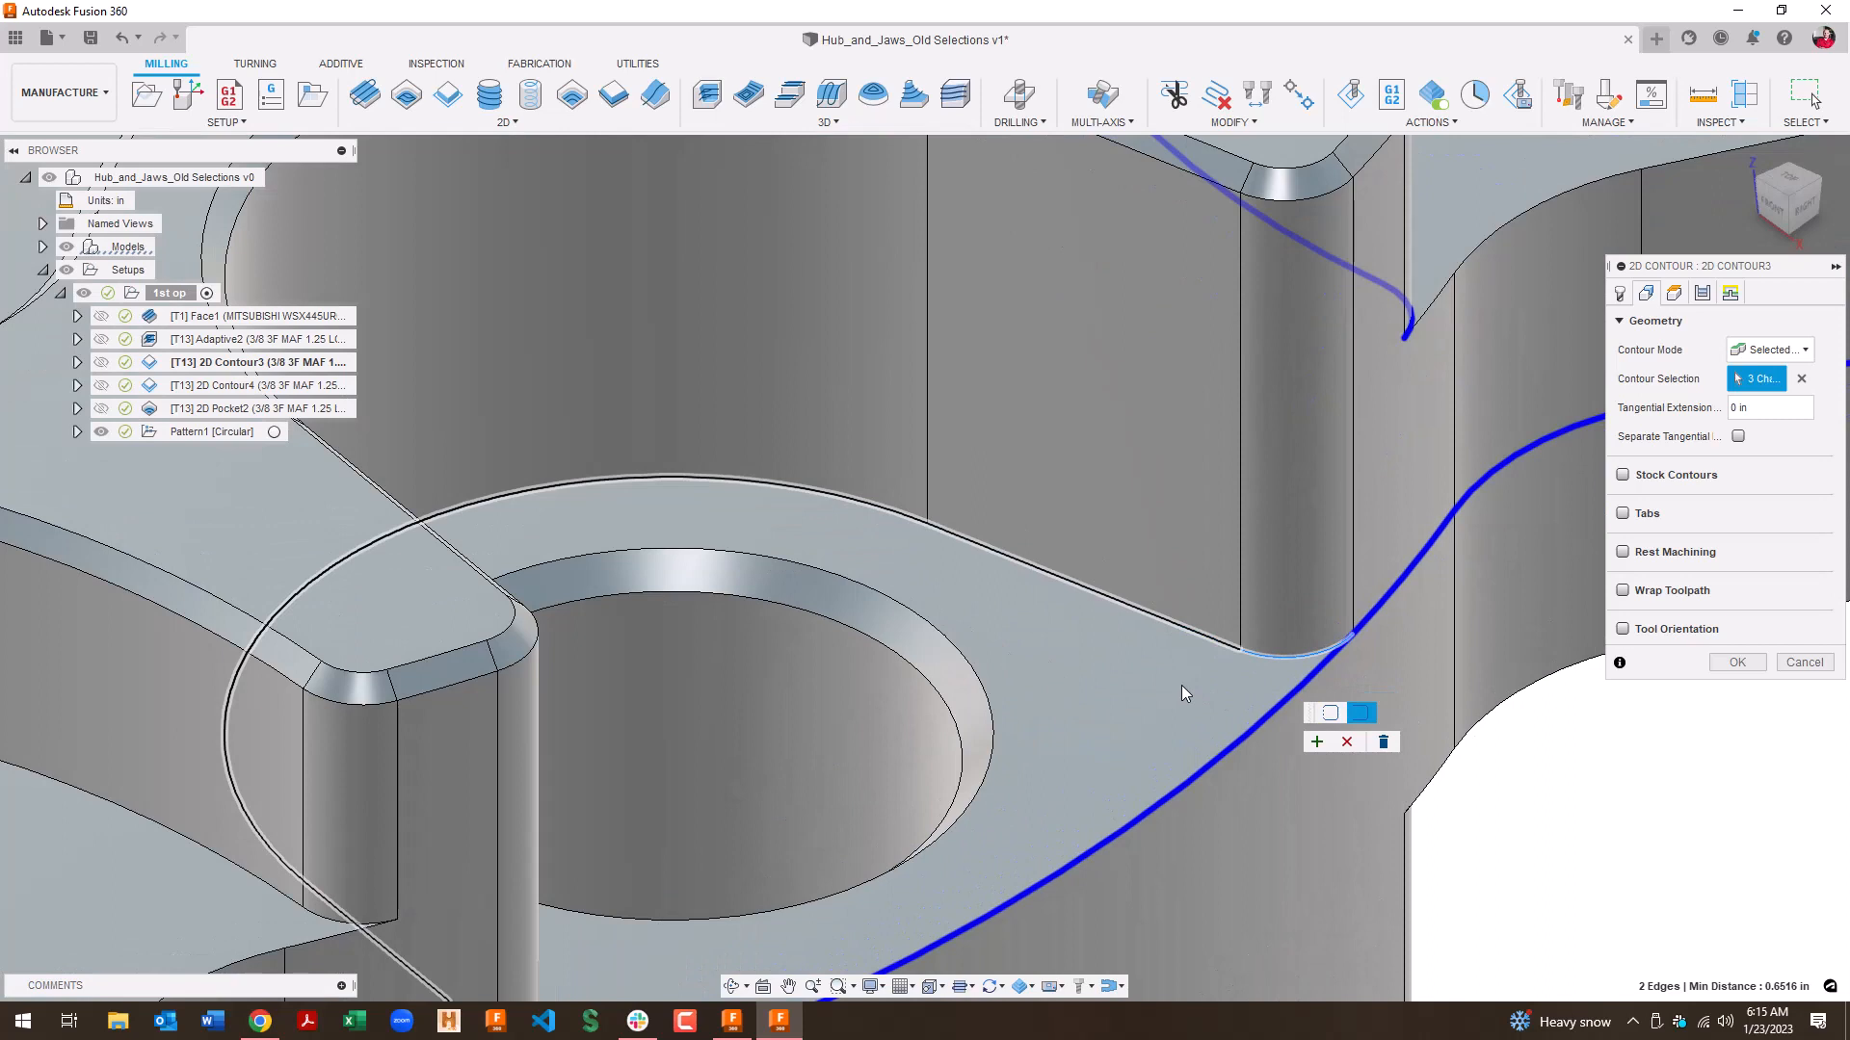
mouse_move(1282, 662)
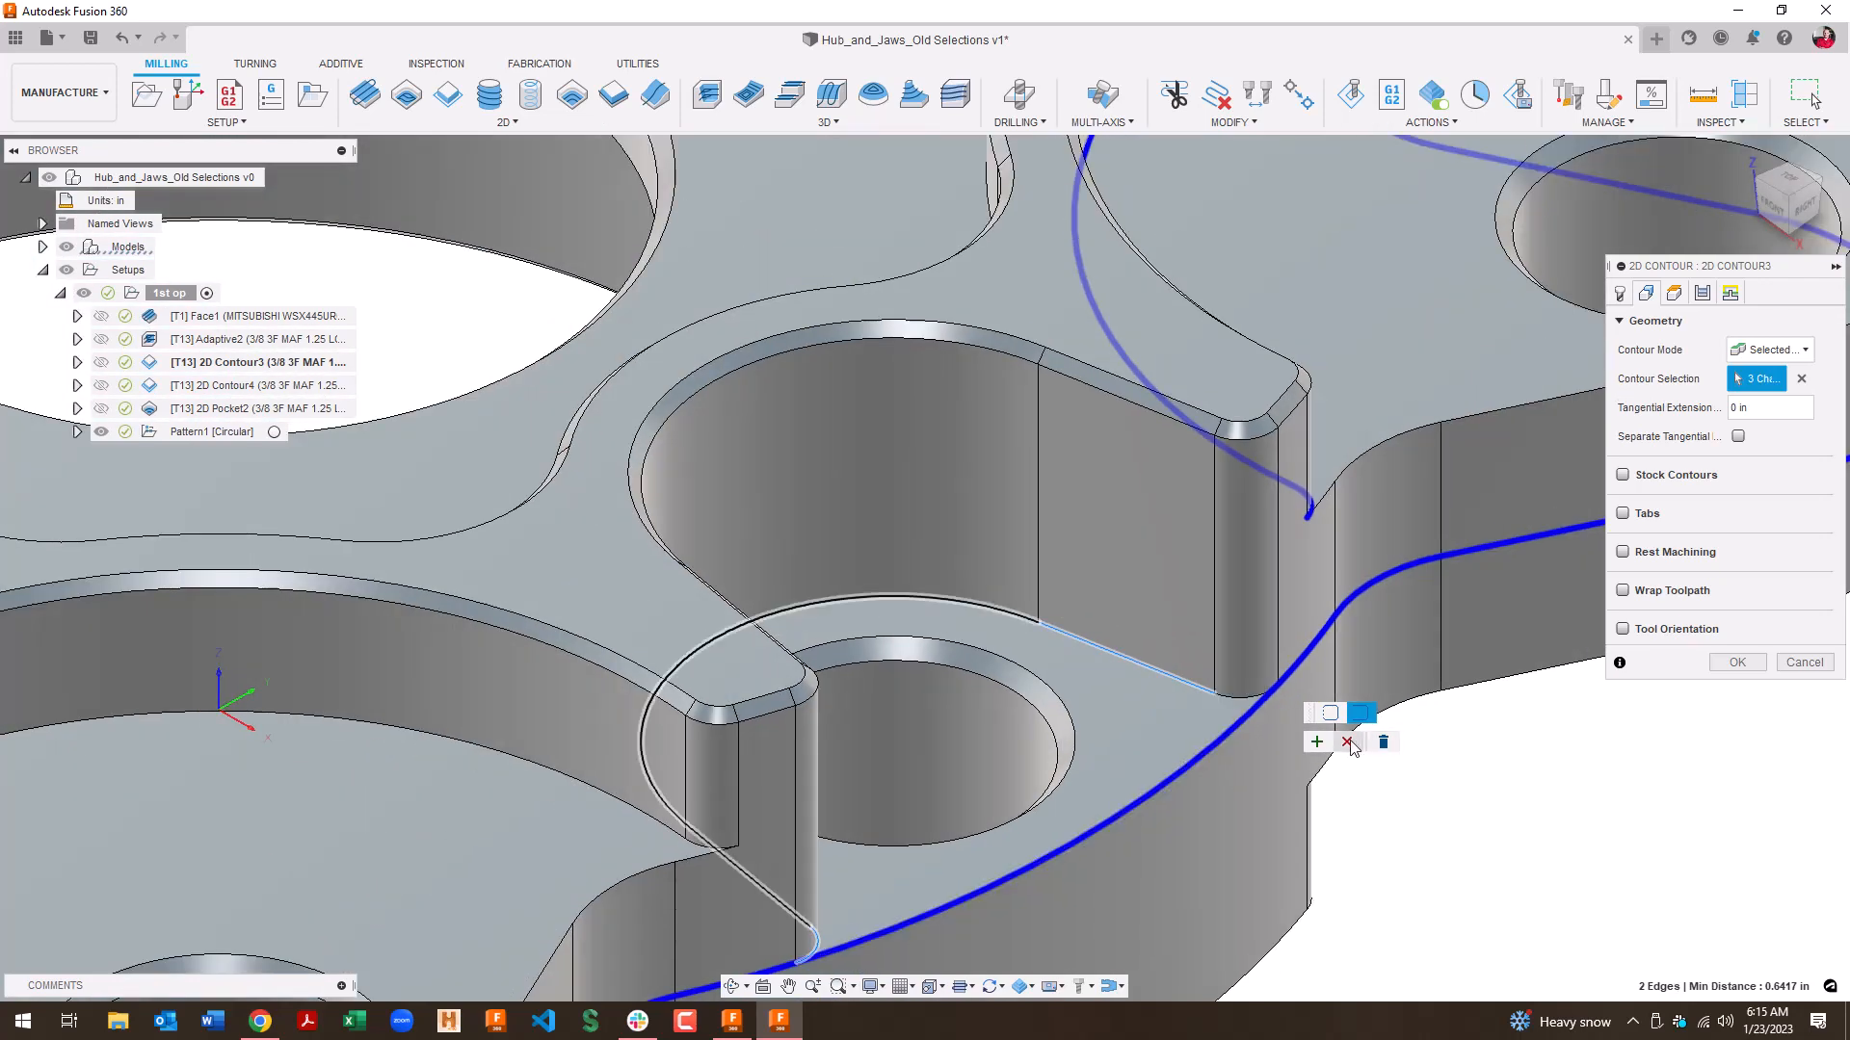
left_click(1347, 742)
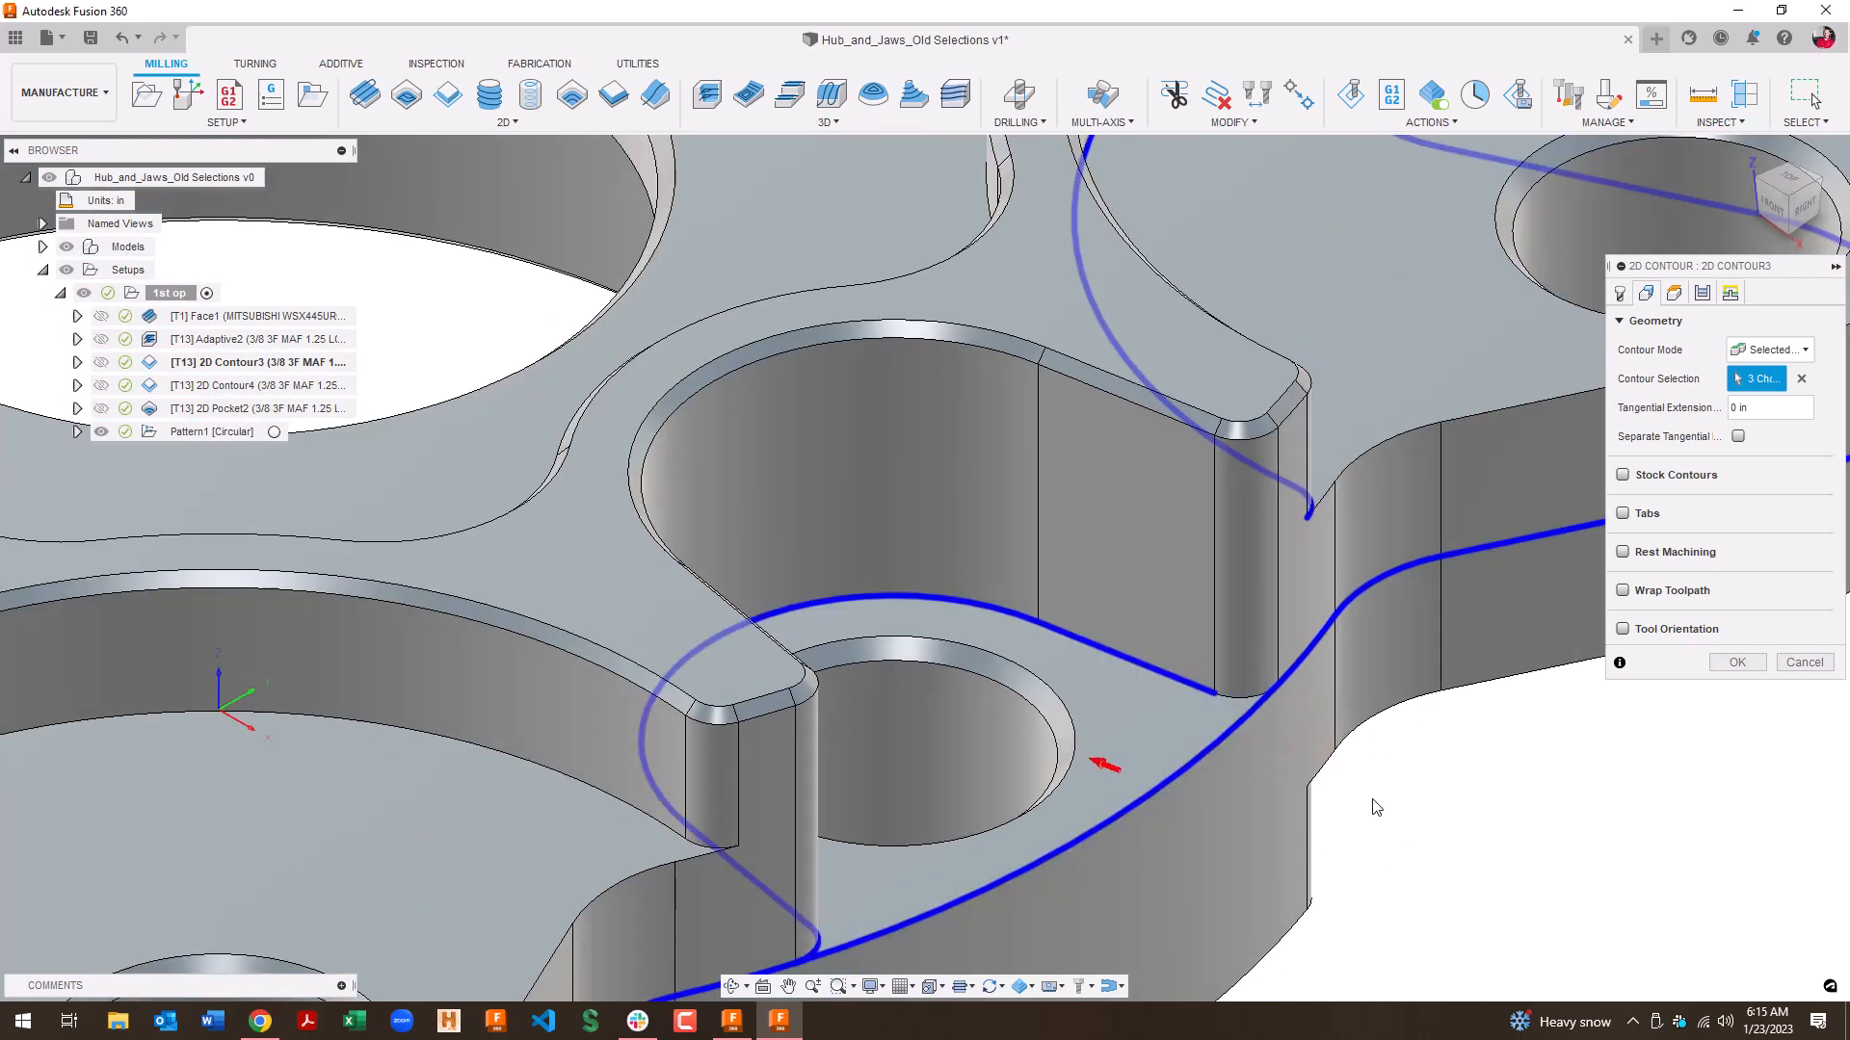
mouse_move(1737, 662)
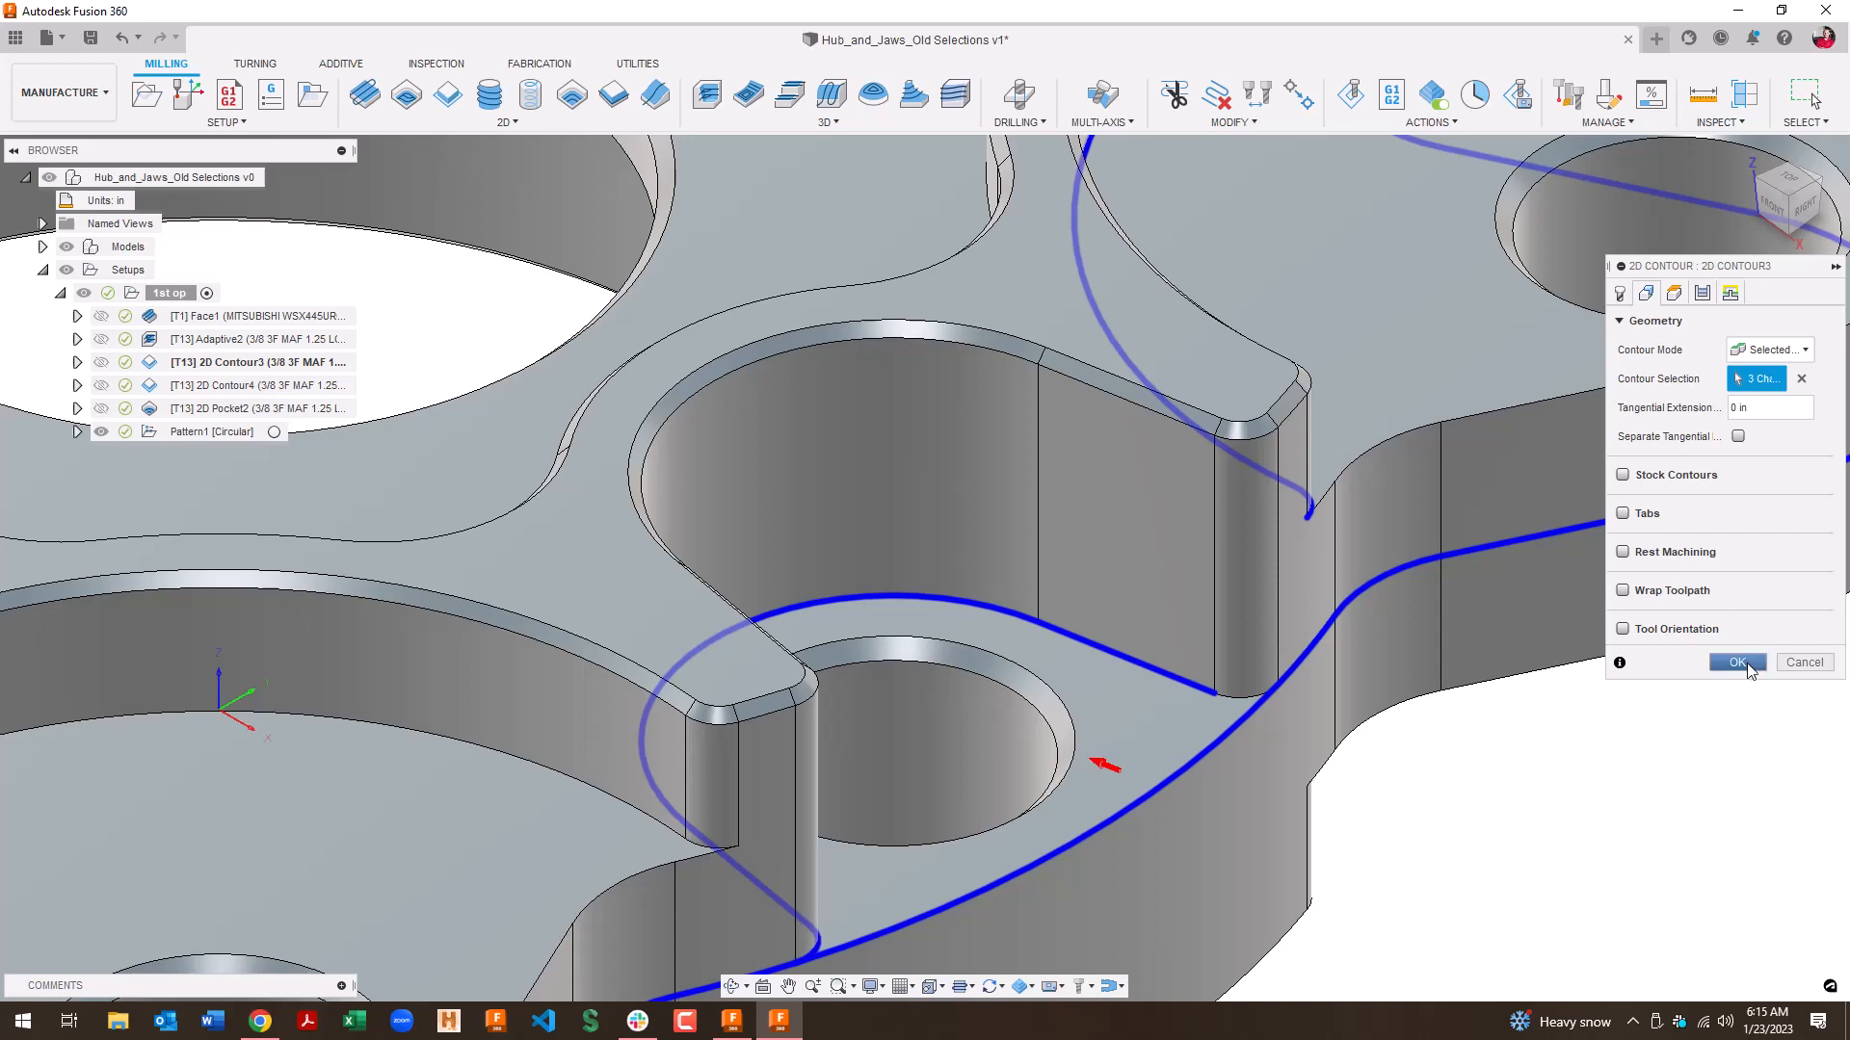
left_click(1737, 662)
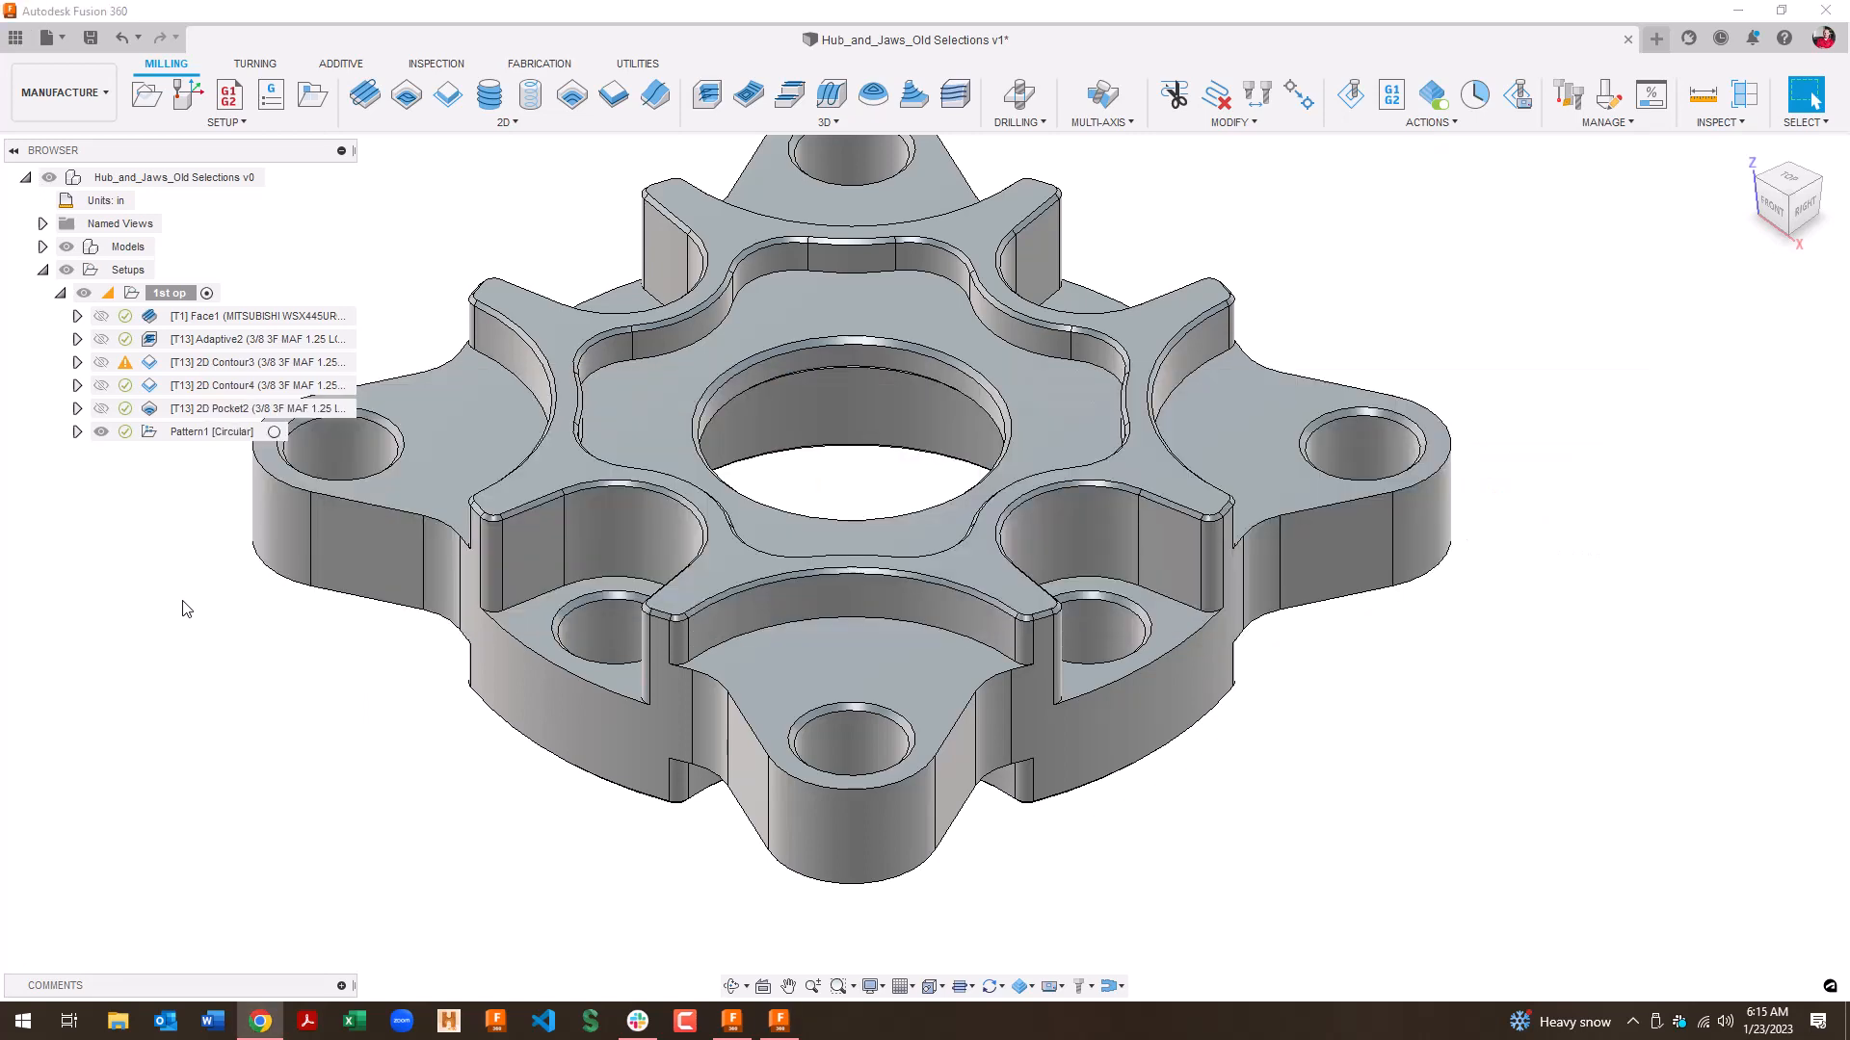
Step: Switch to the Hub_and_Jaws_New Selections Fusion 360 window with Alt+Tab
key("Alt+Tab")
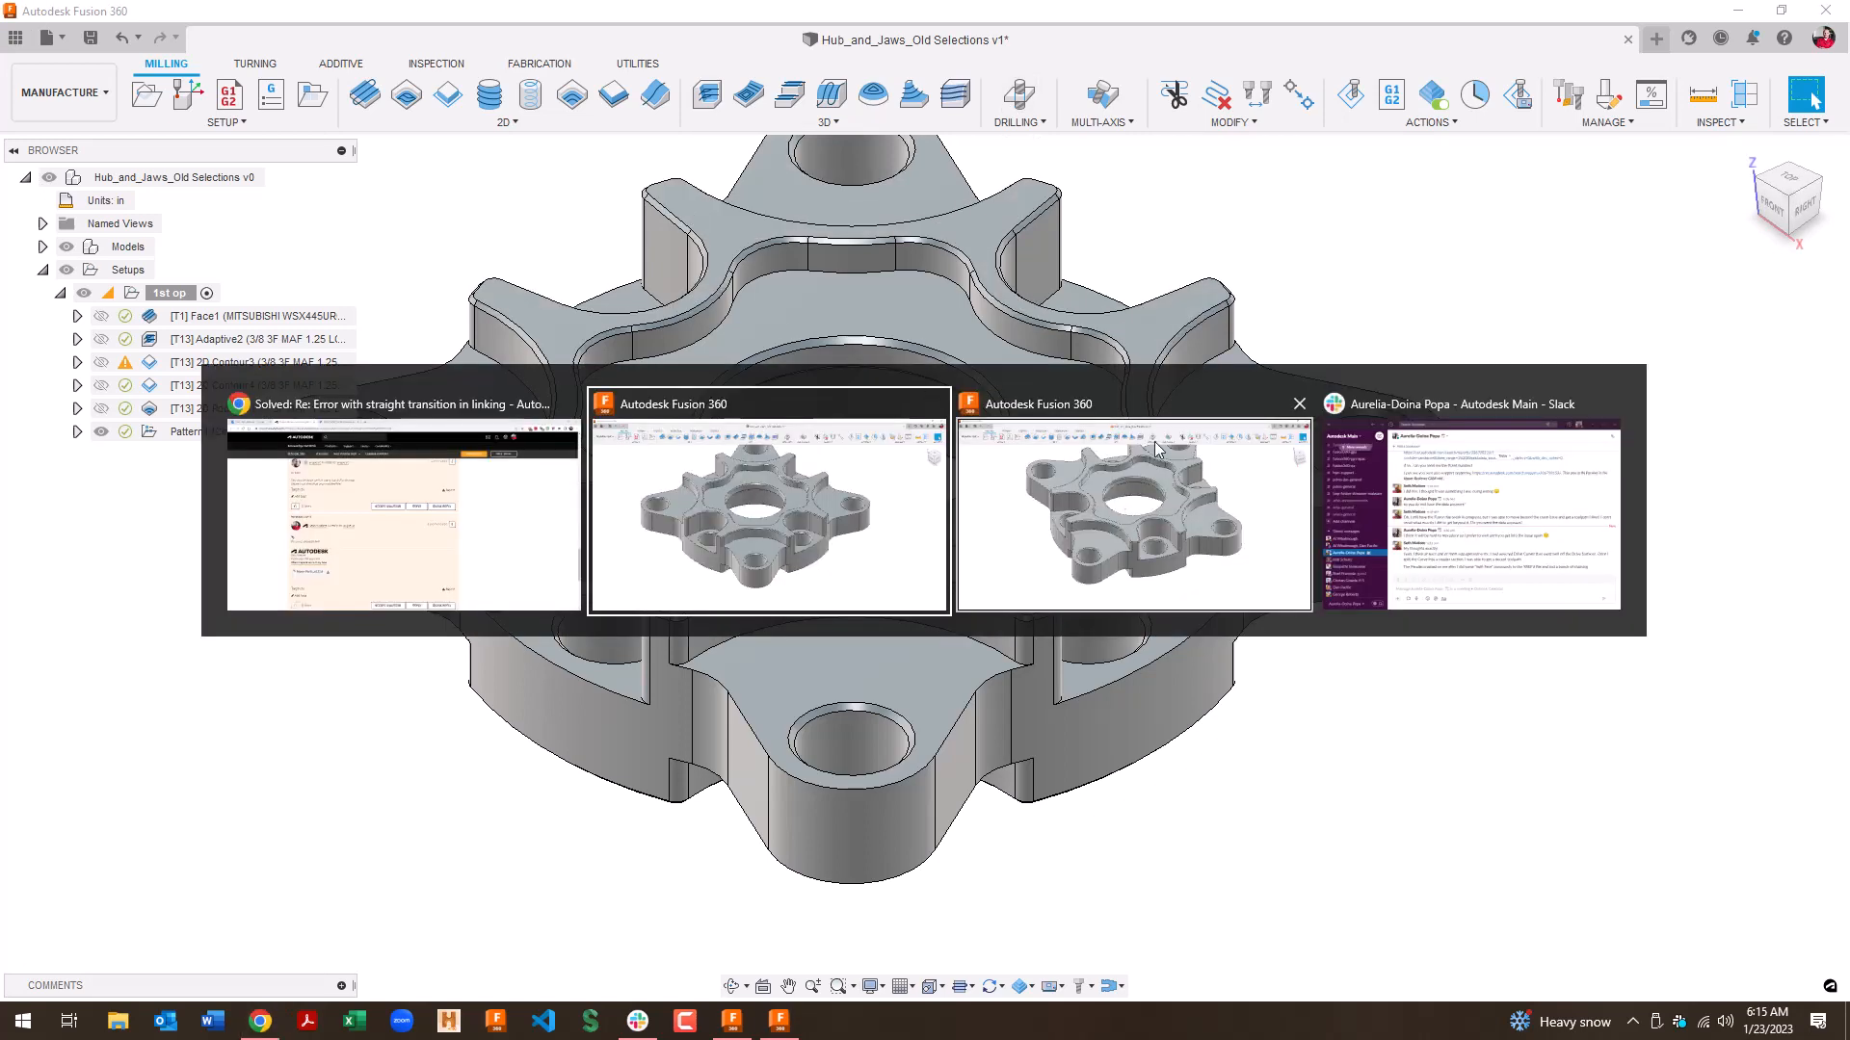
left_click(1151, 516)
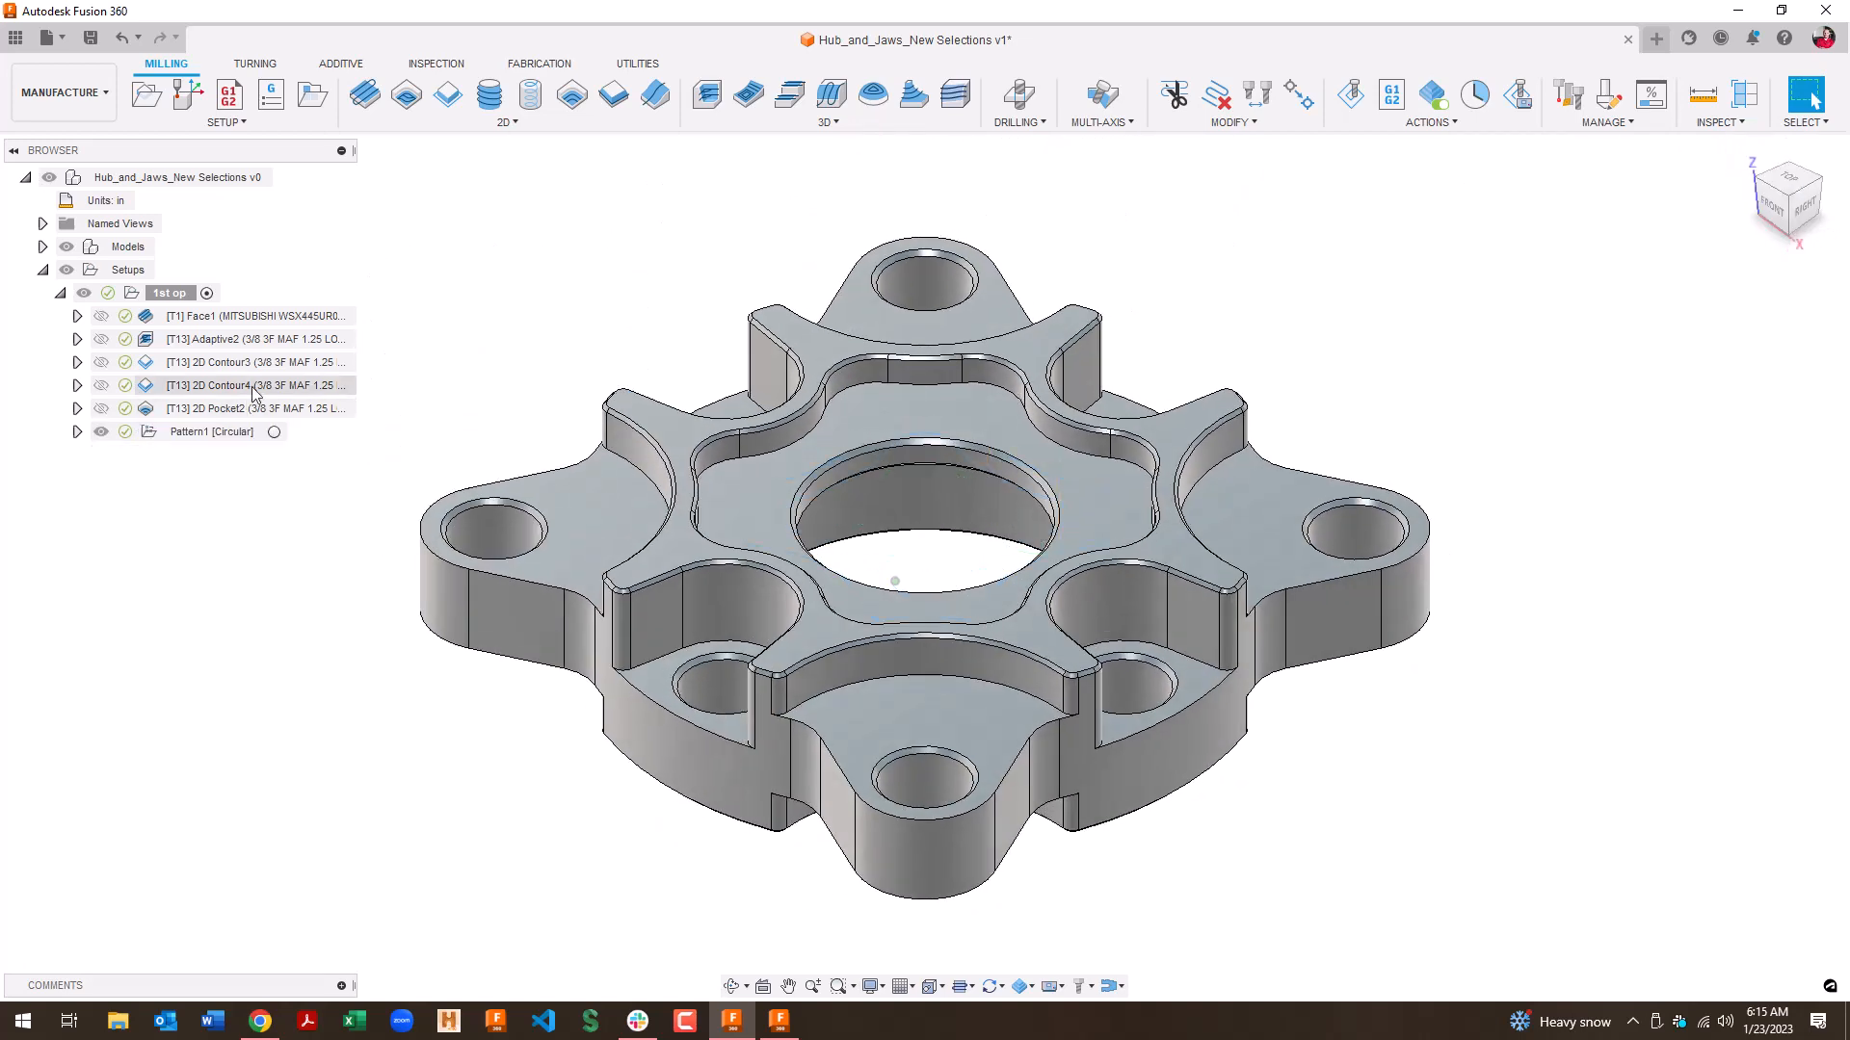
Step: Open 2D Contour3 for editing and review its Geometry contour selection
left_click(255, 362)
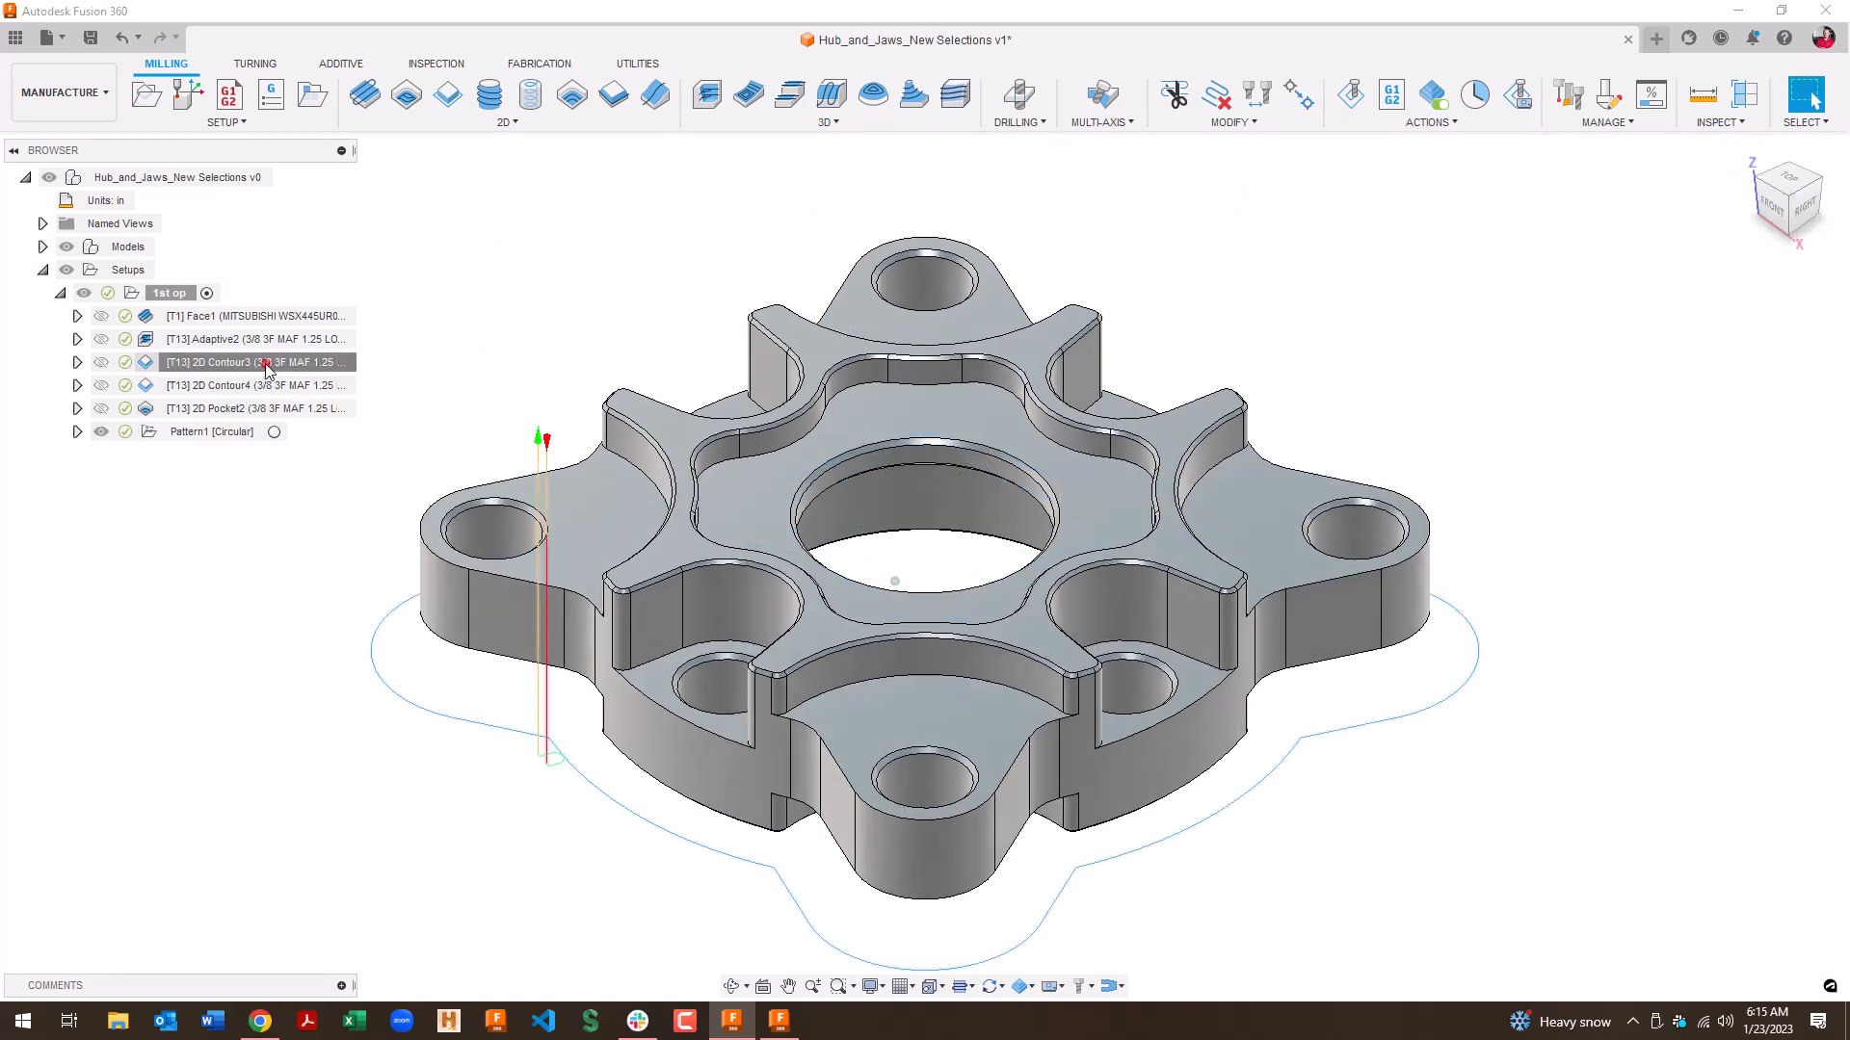
double_click(260, 363)
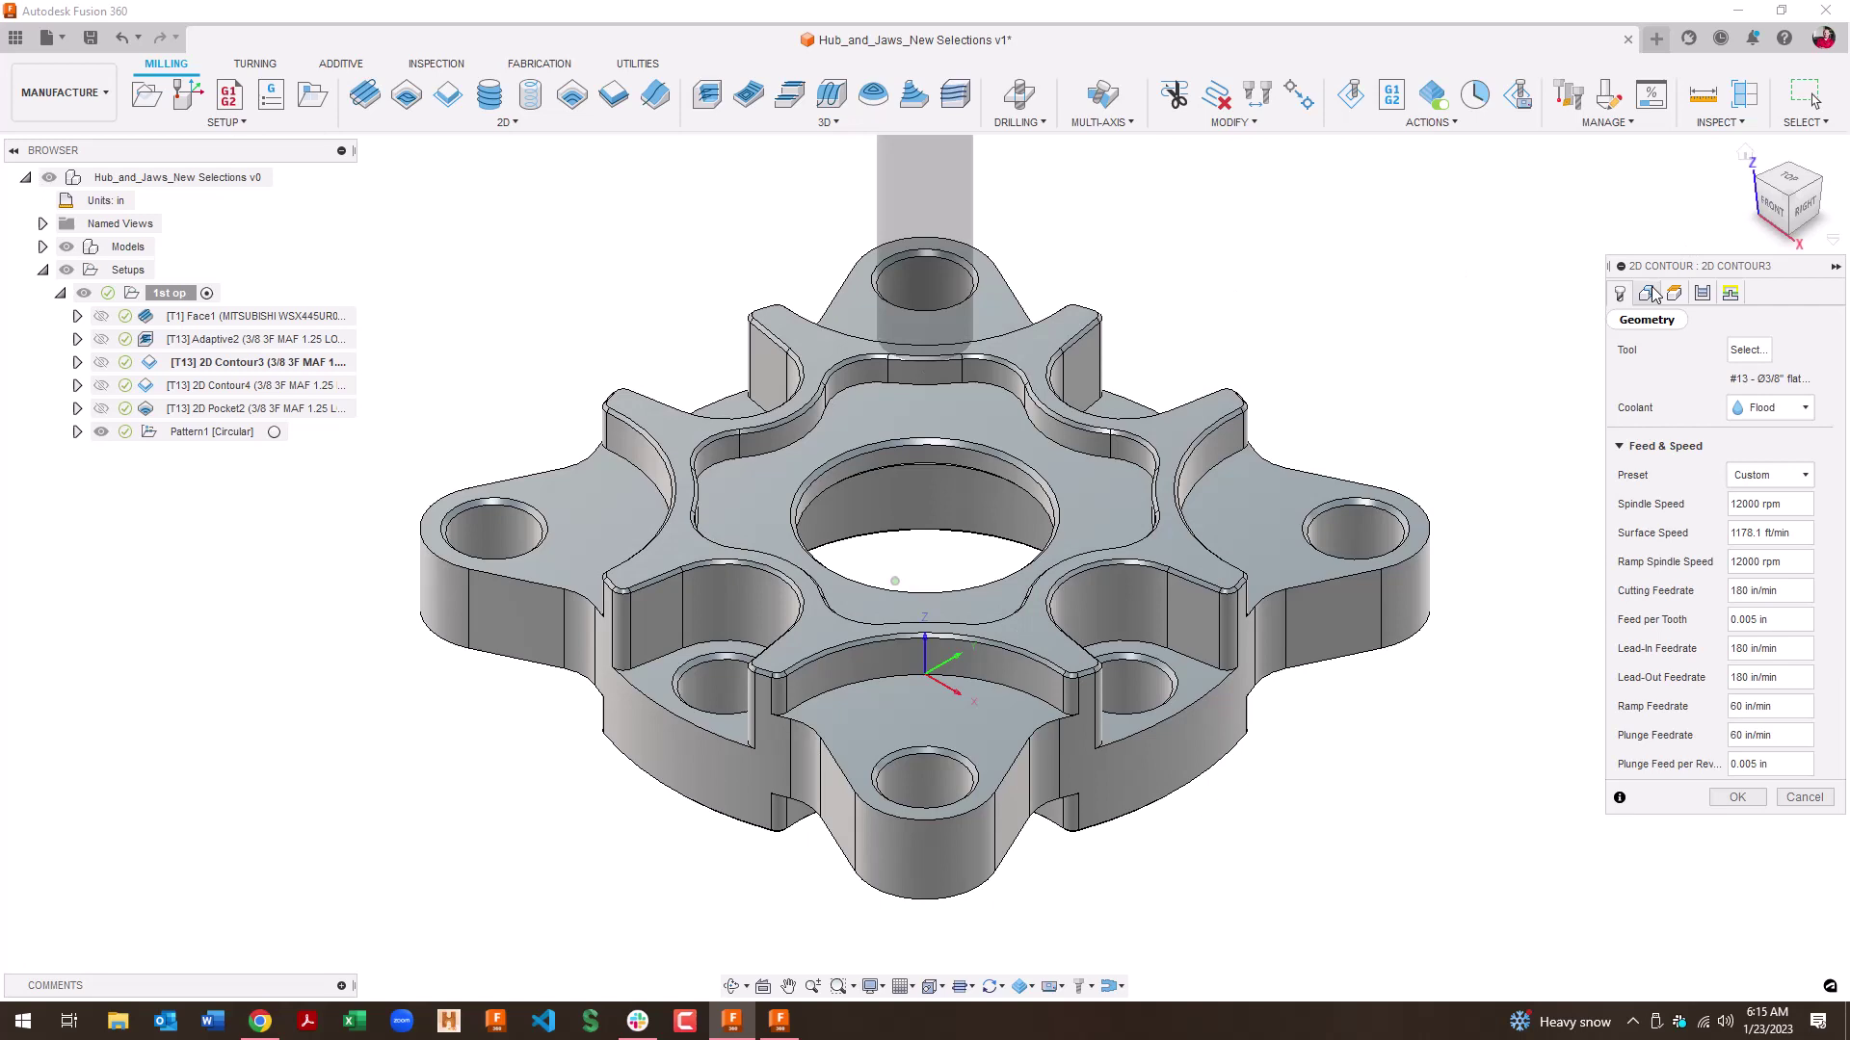
left_click(1646, 294)
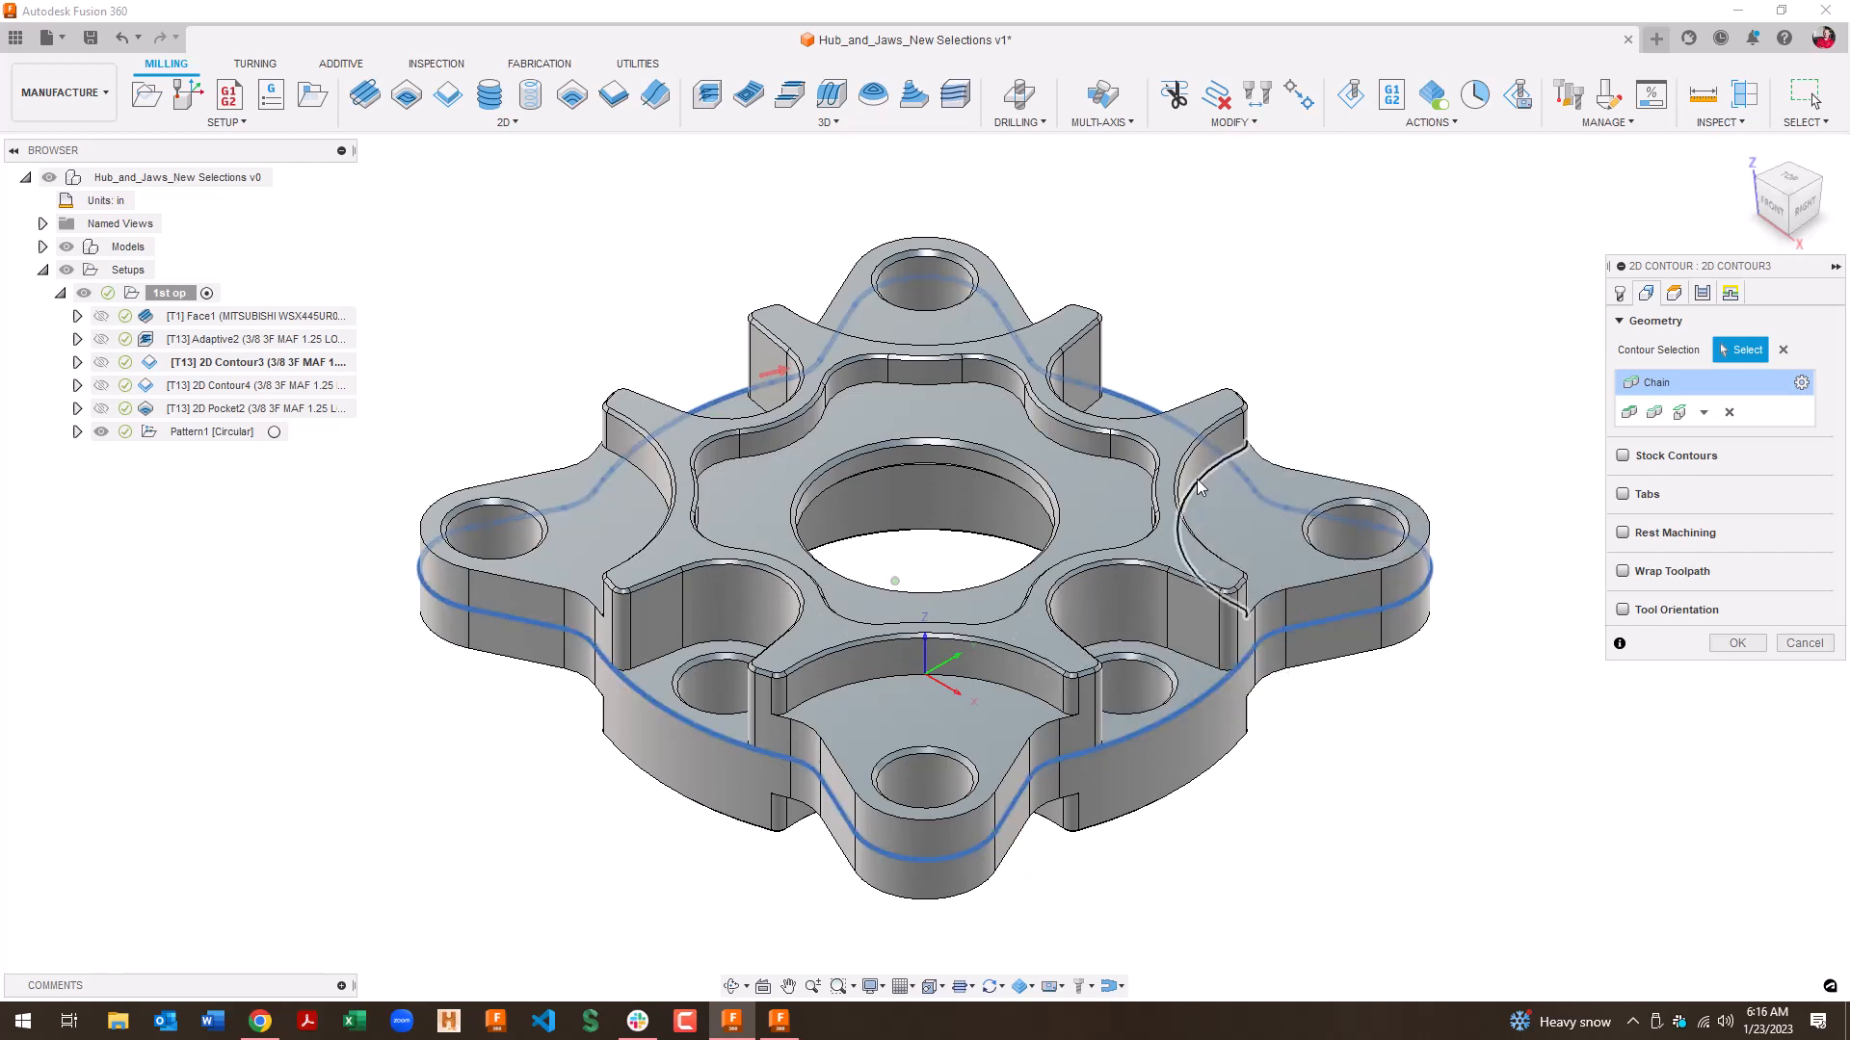
mouse_move(1203, 496)
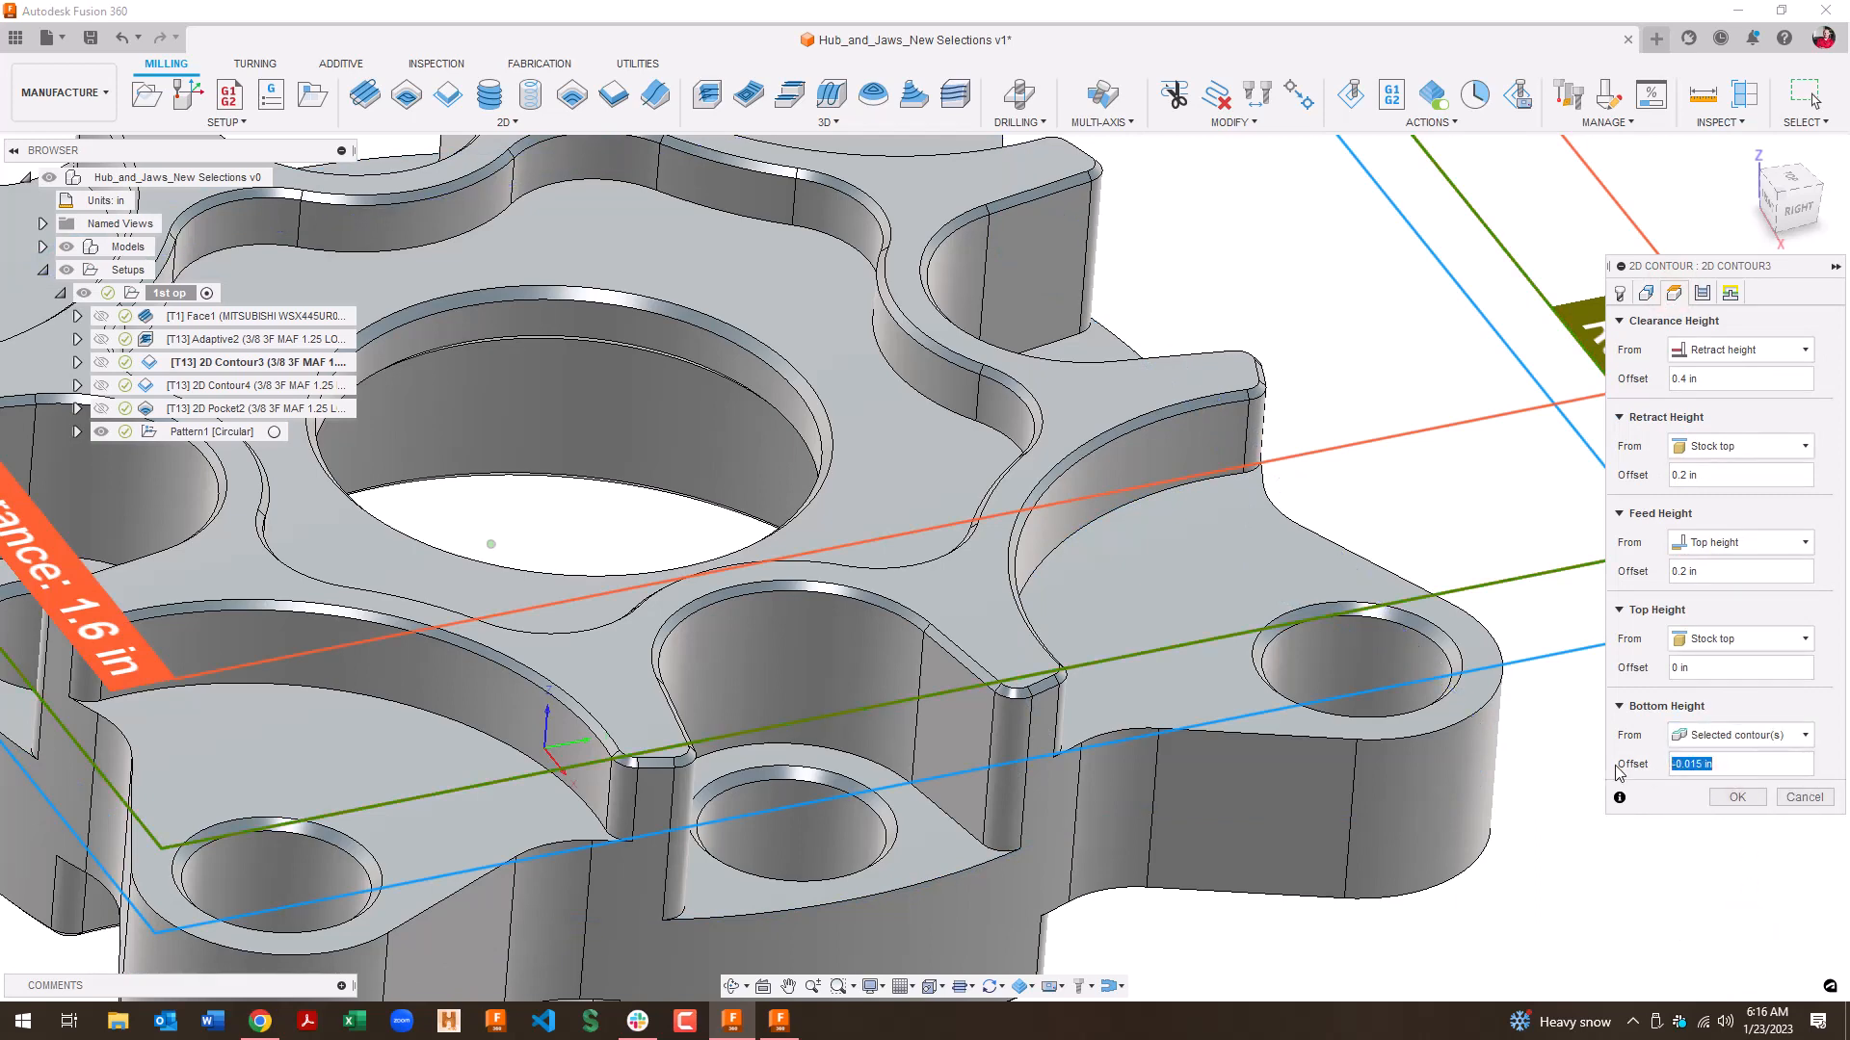
Step: Accept 2D Contour3 to regenerate its outer-profile toolpath, then toggle its display
left_click(1737, 797)
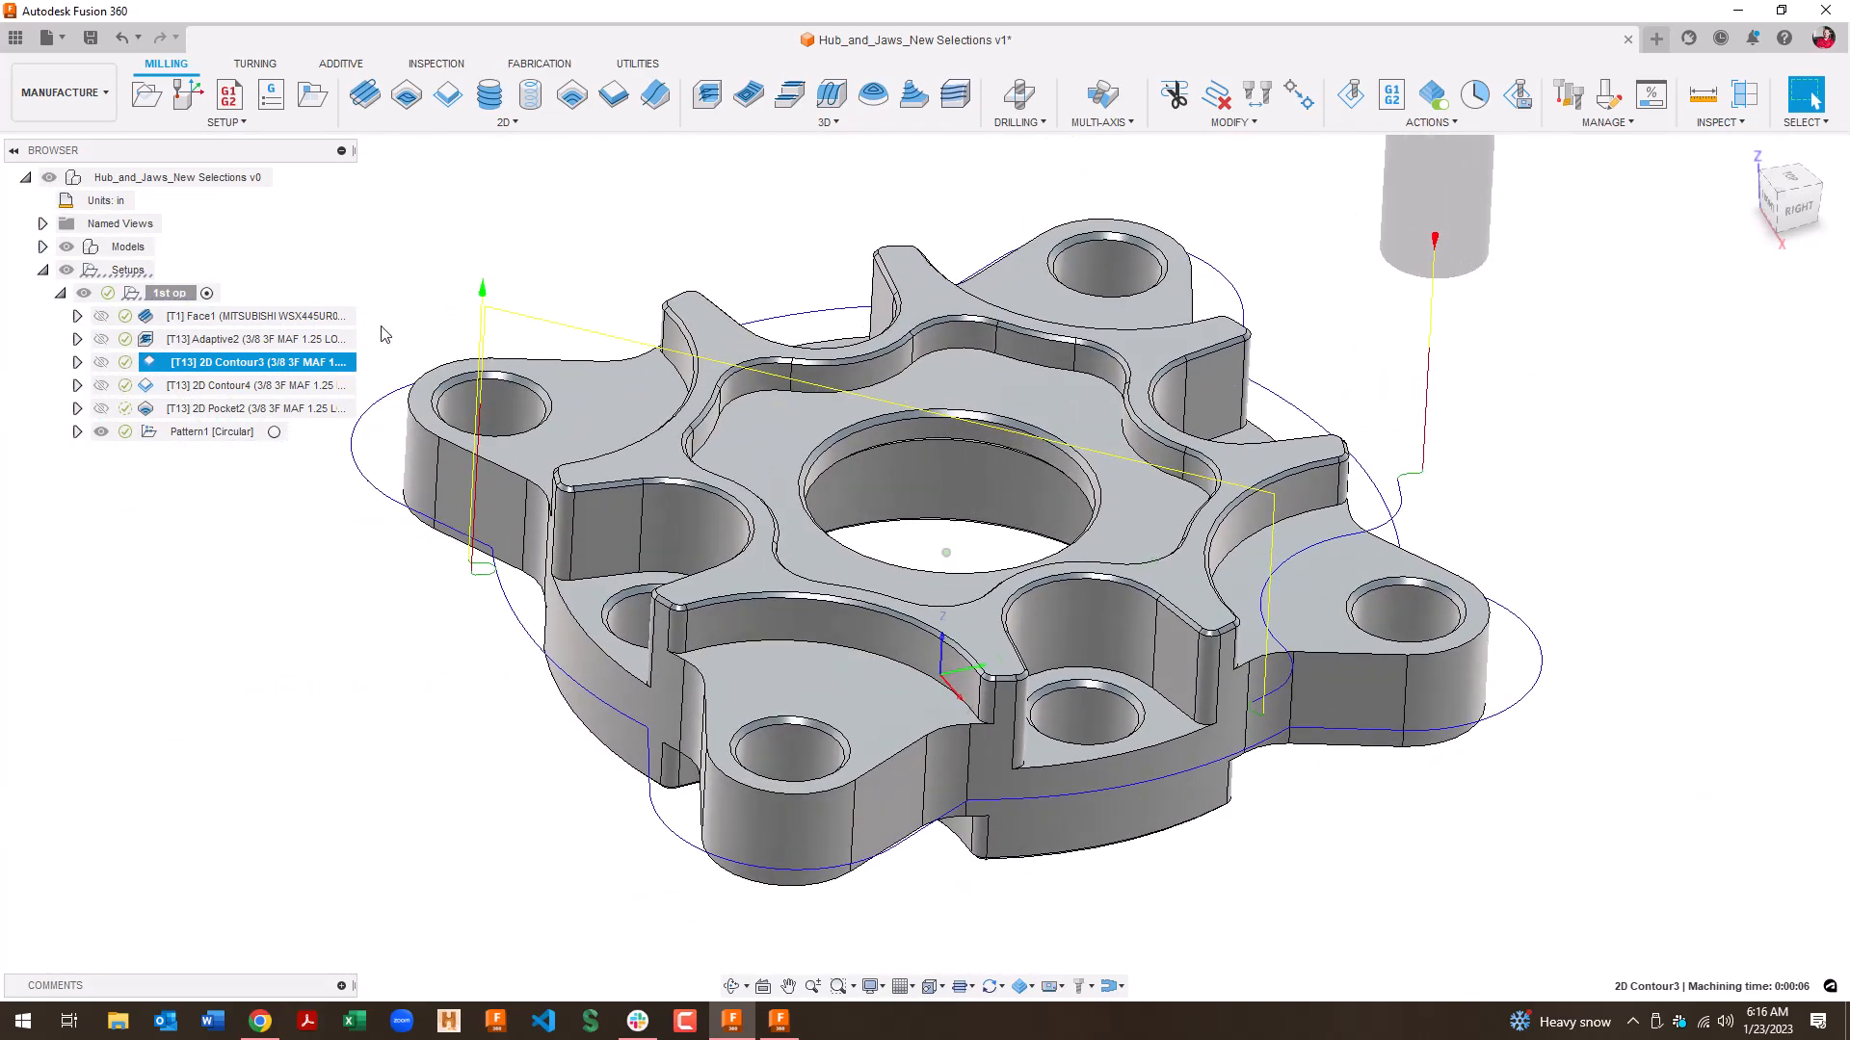
mouse_move(556, 385)
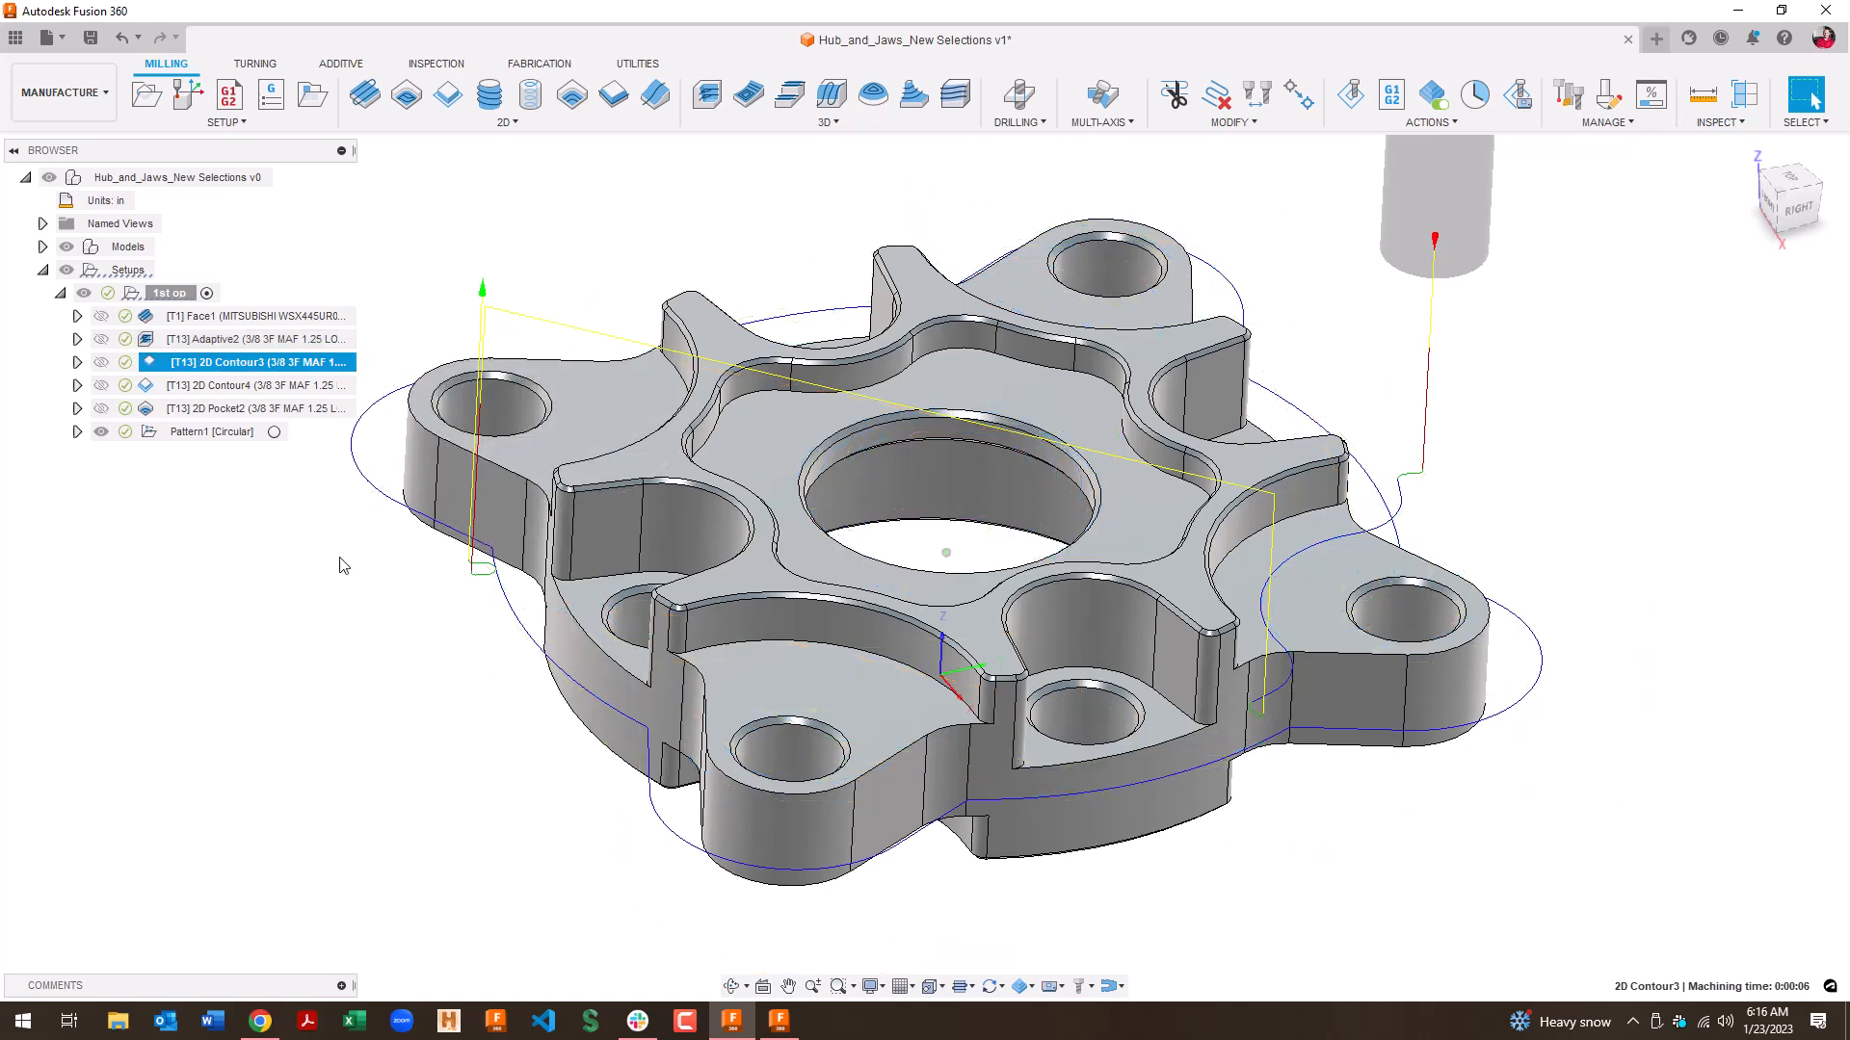
mouse_move(662, 403)
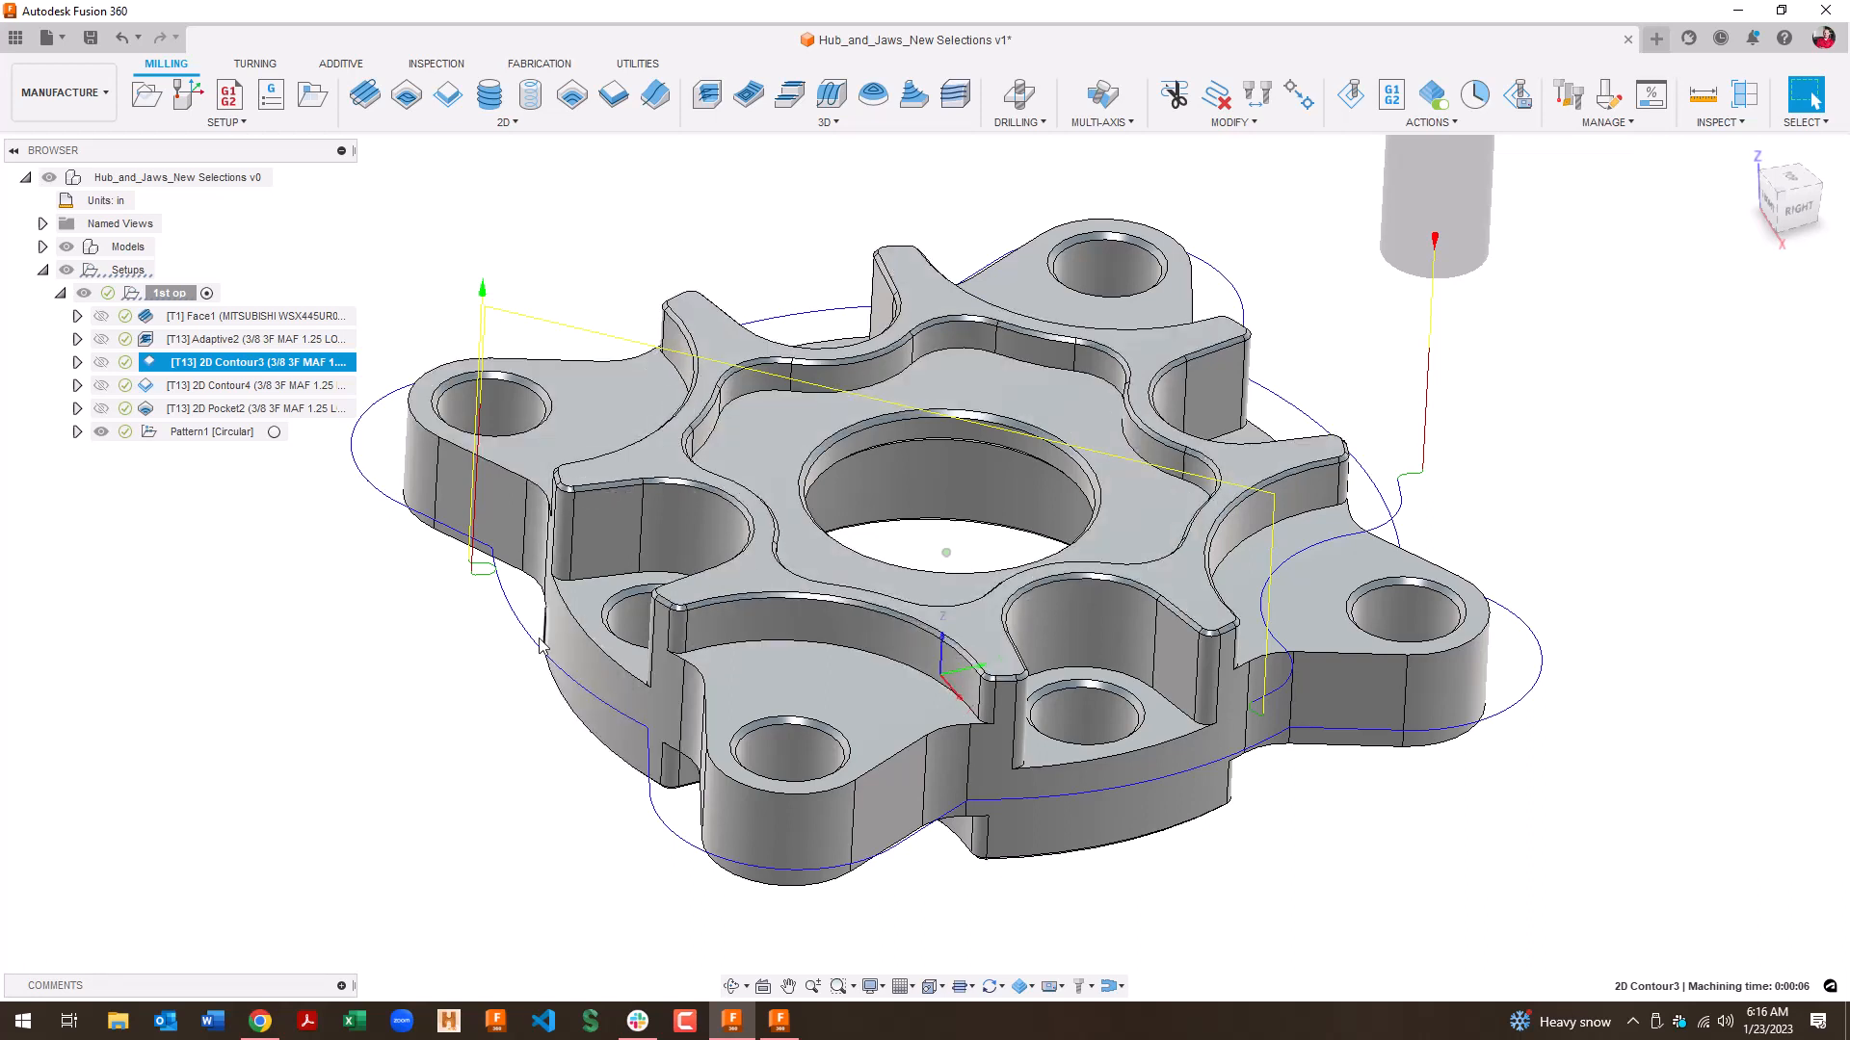
mouse_move(359, 636)
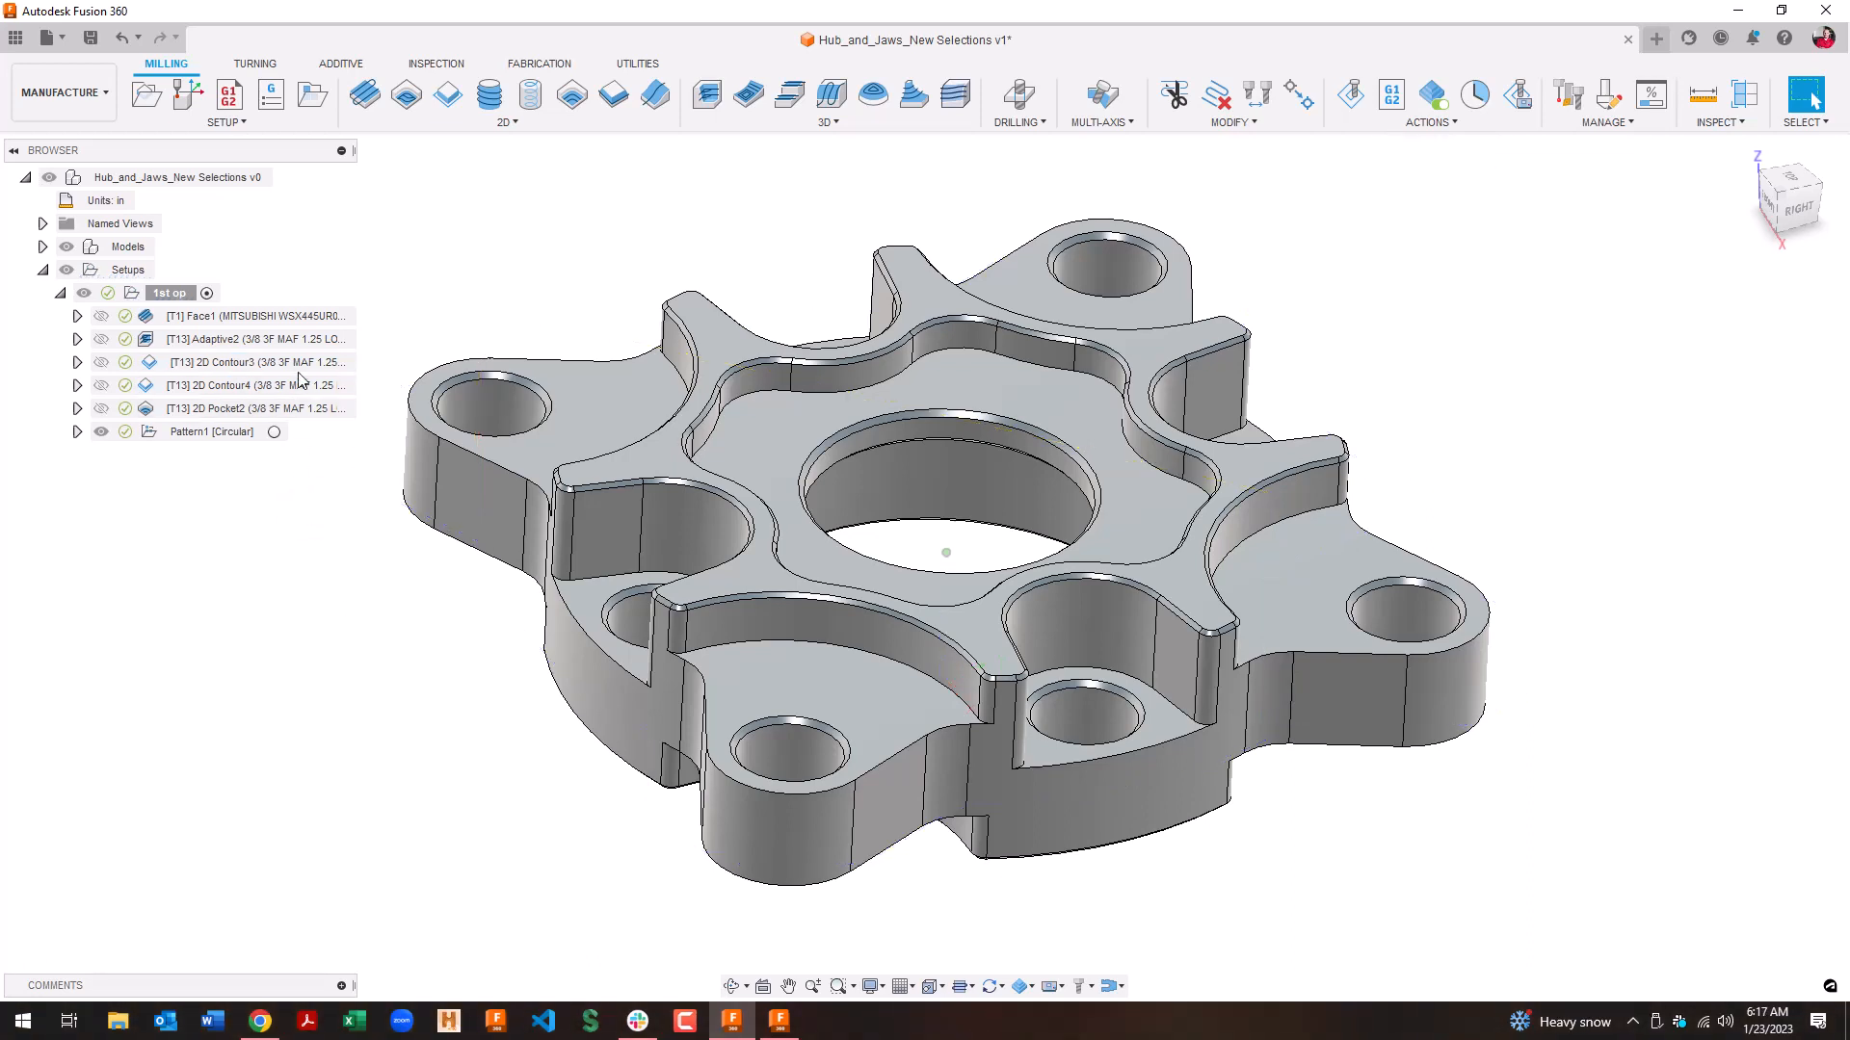
double_click(255, 362)
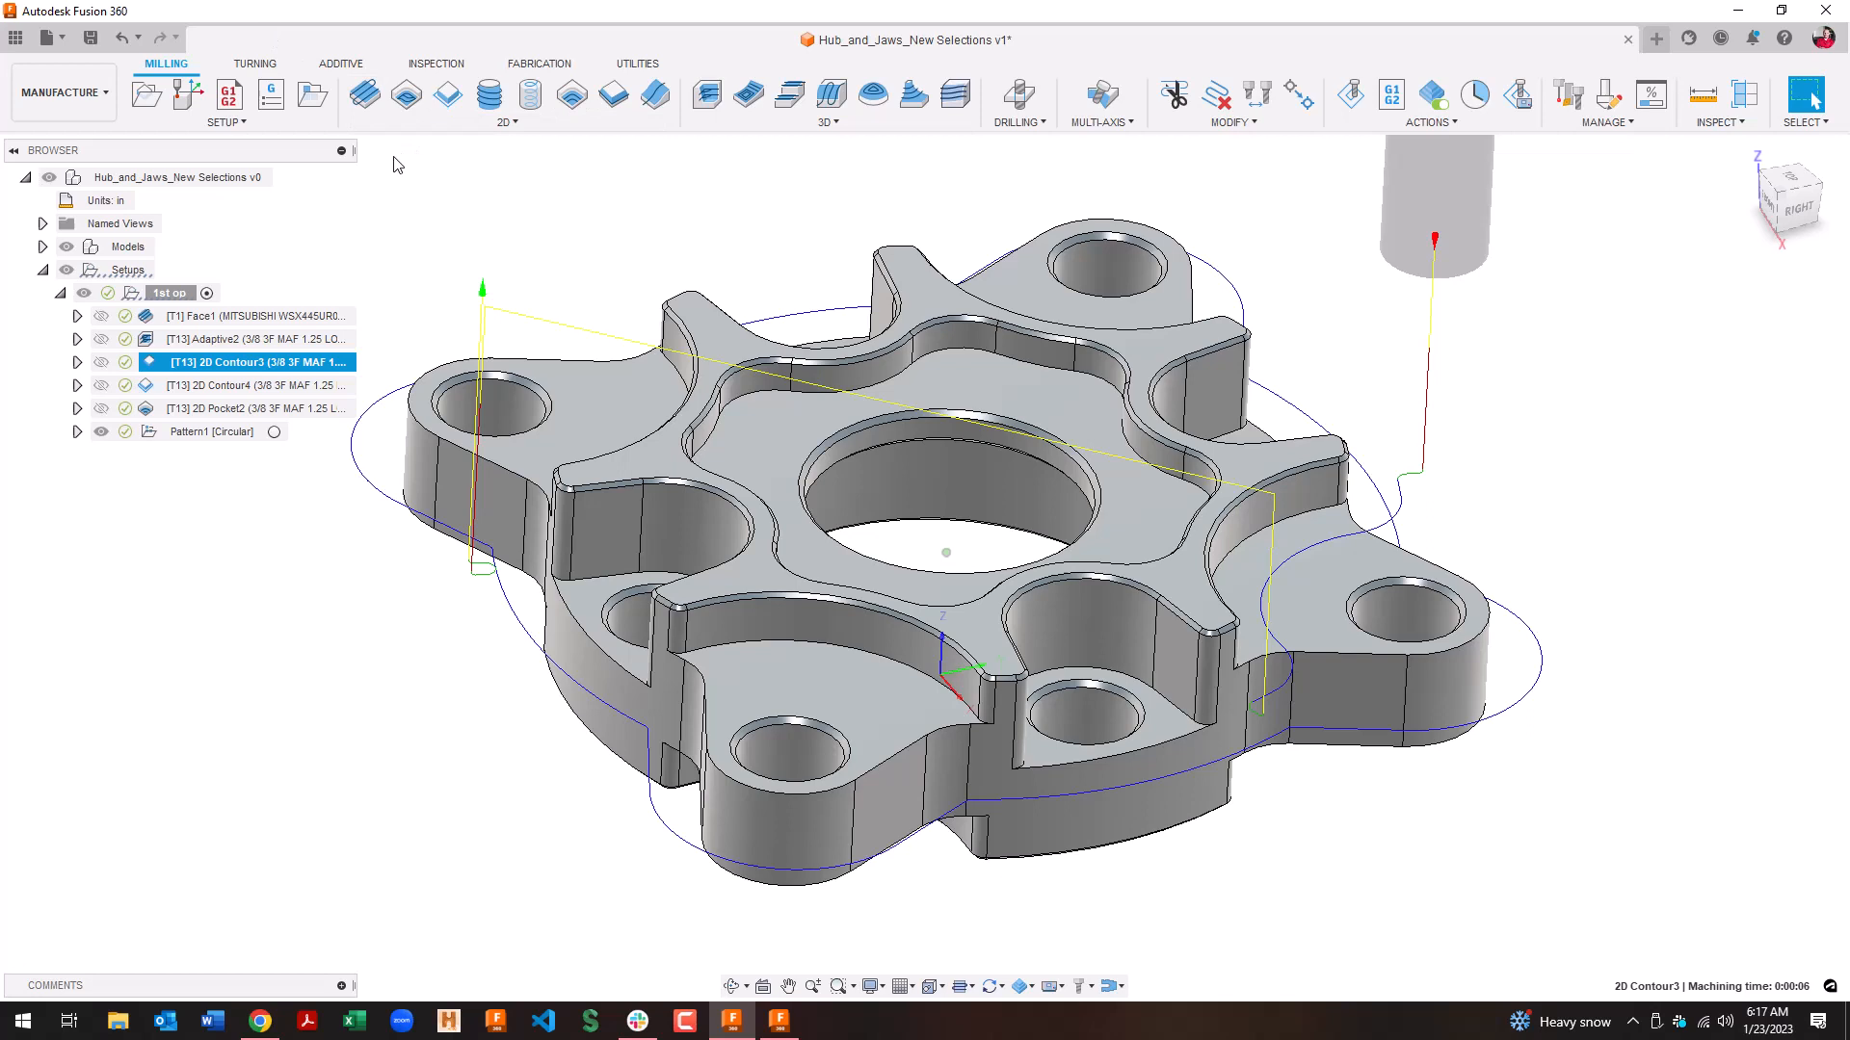
left_click(245, 408)
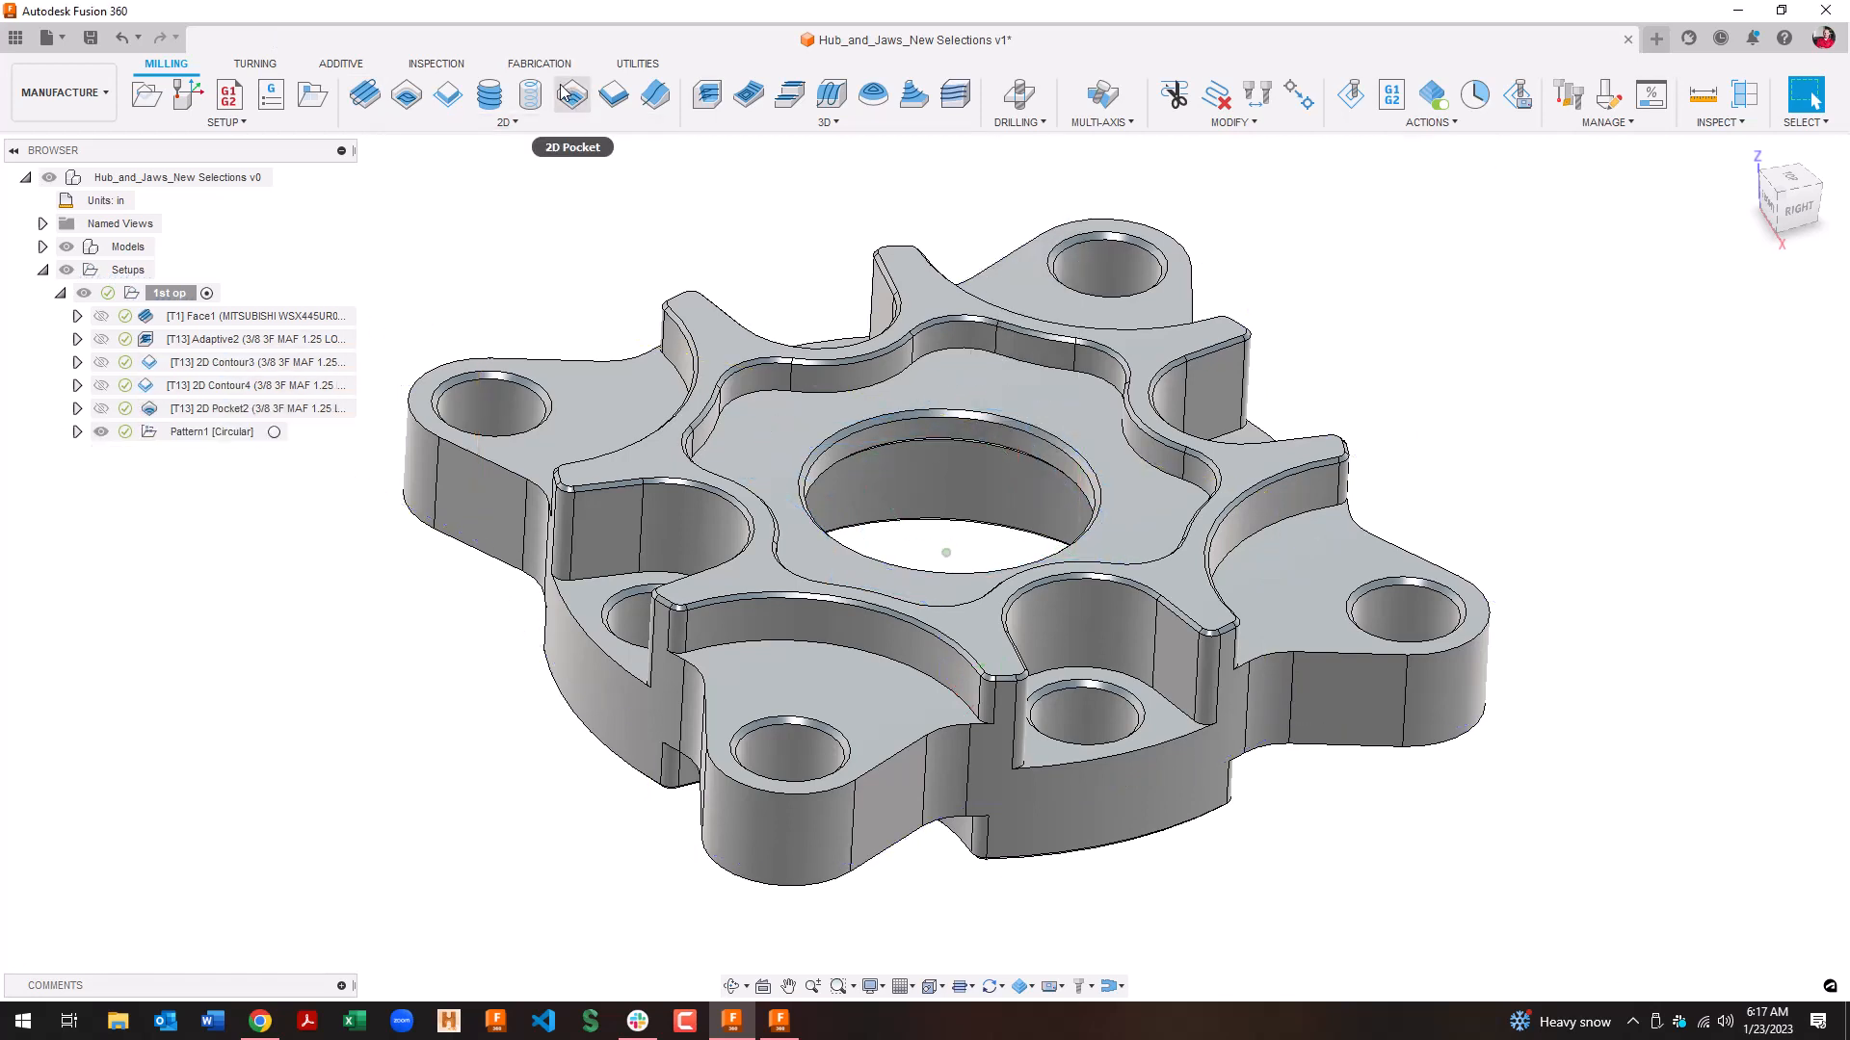
Step: Create 2D Pocket10, review its tool, and generate the lobe-clearing toolpath
left_click(572, 93)
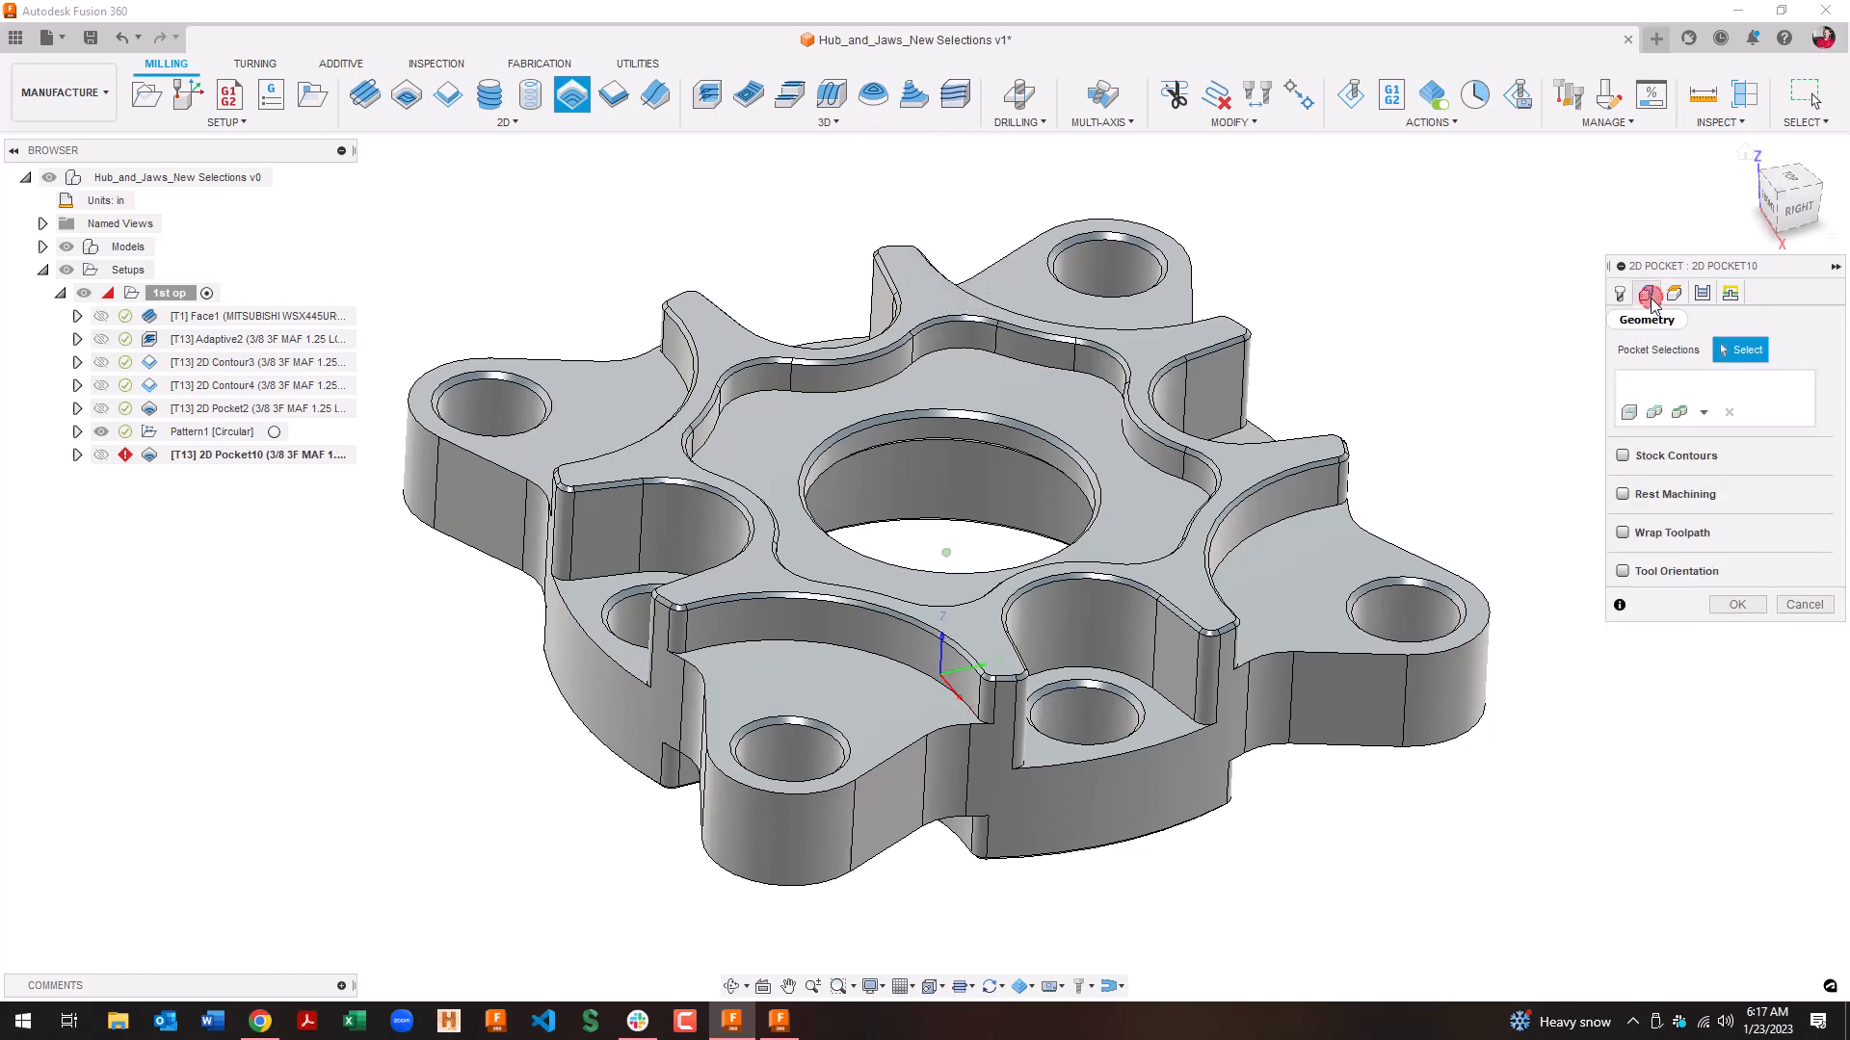
left_click(1337, 582)
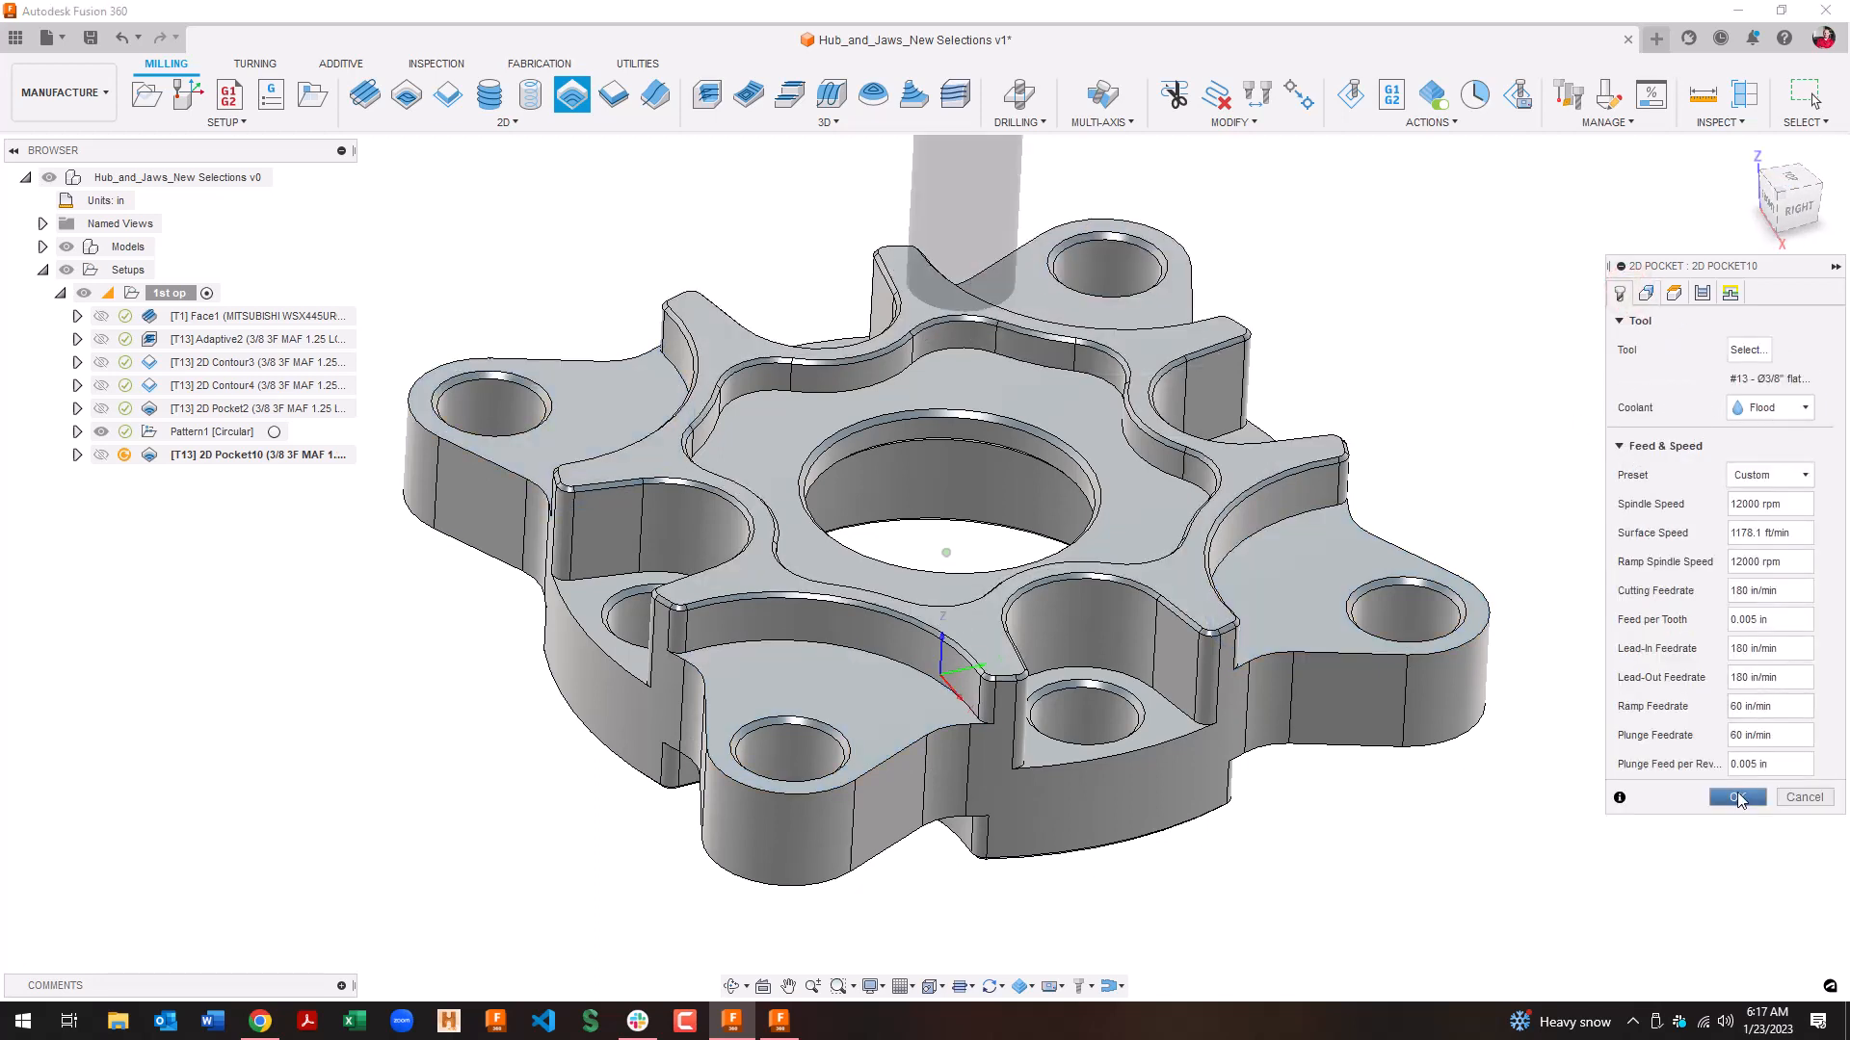
left_click(1737, 797)
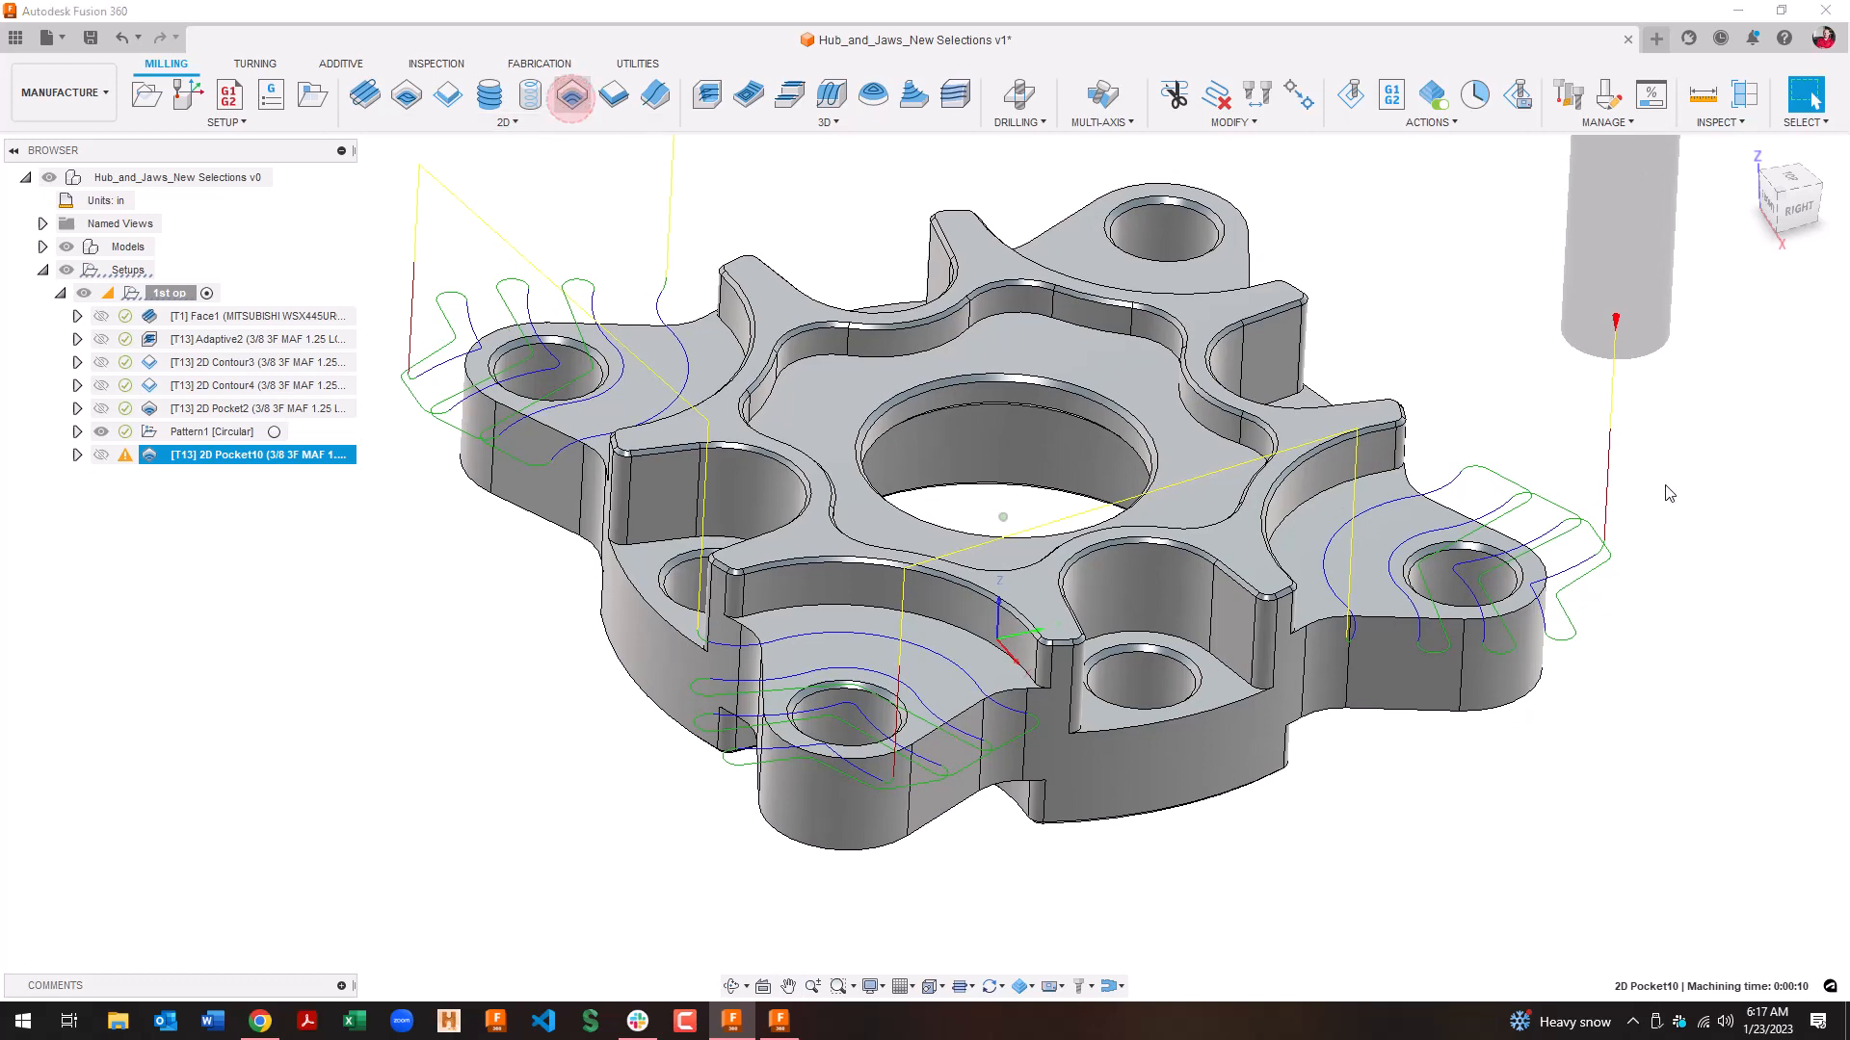
Step: Start 2D Pocket11 and select tool 2, the Ø1/4" flat end mill
left_click(571, 95)
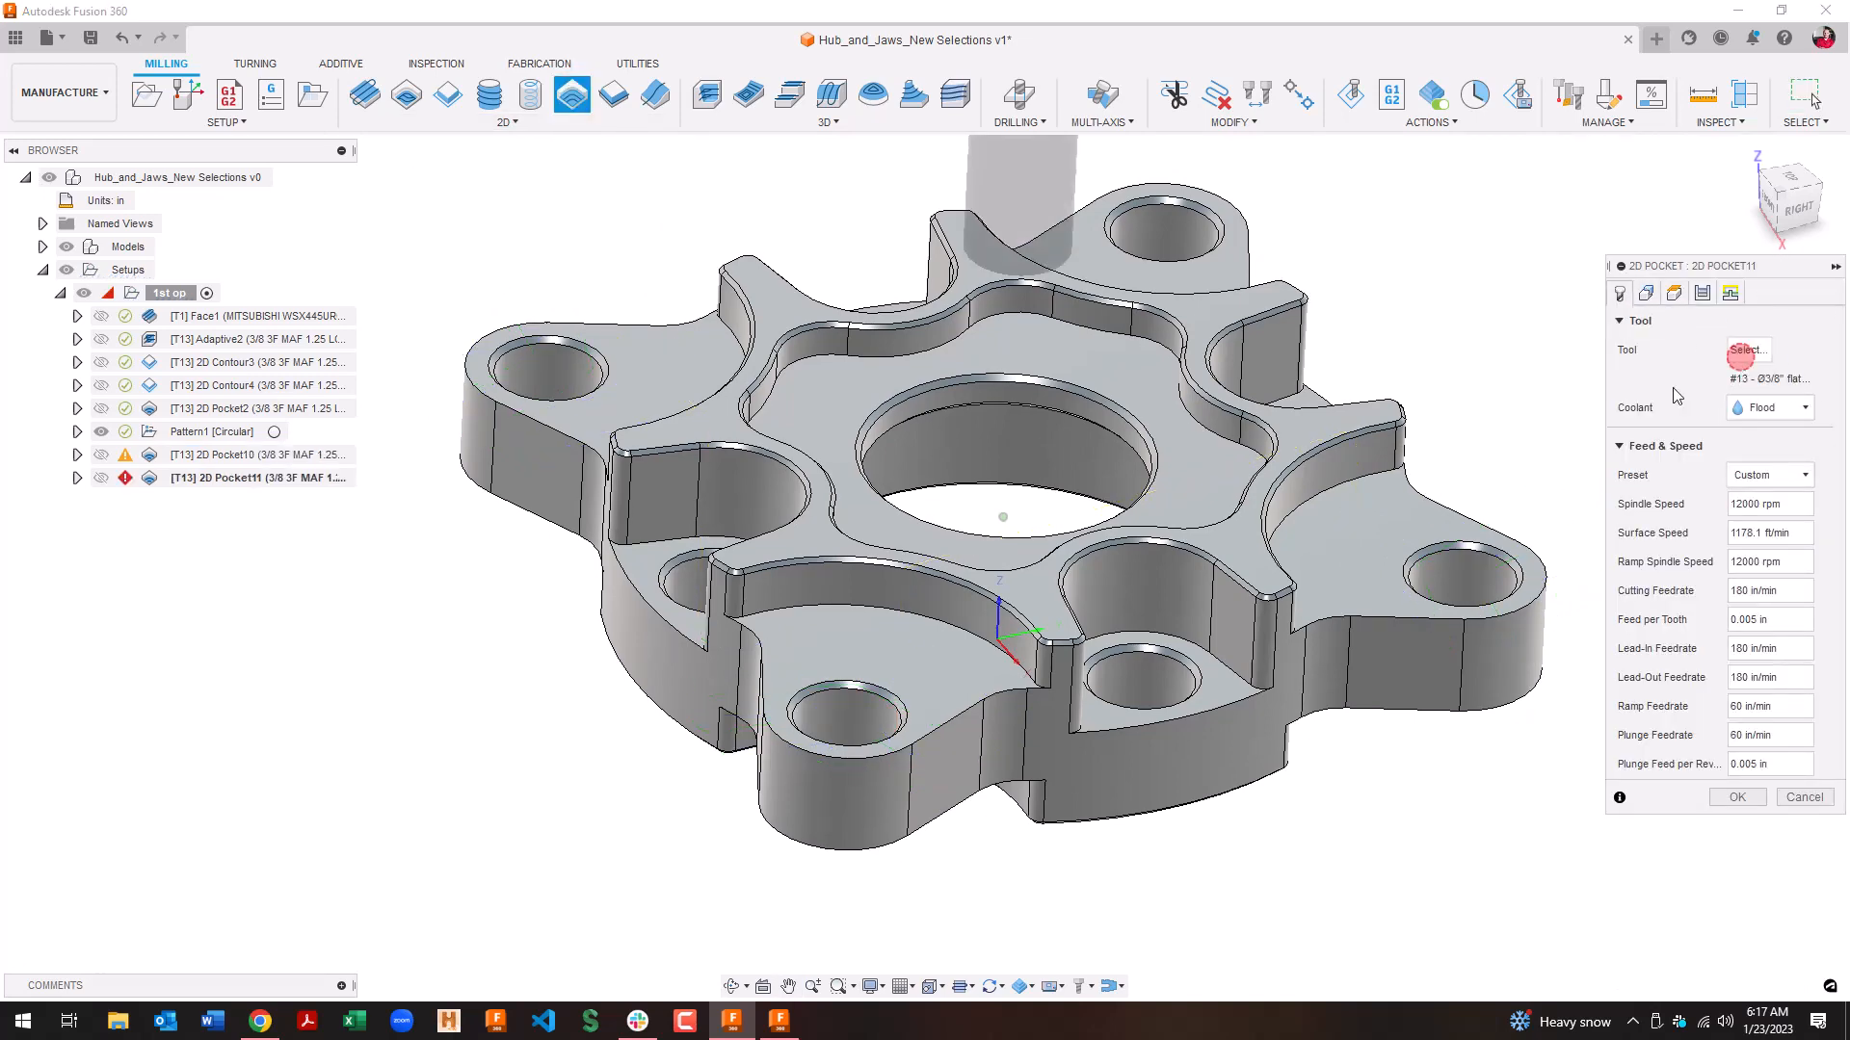
left_click(1749, 351)
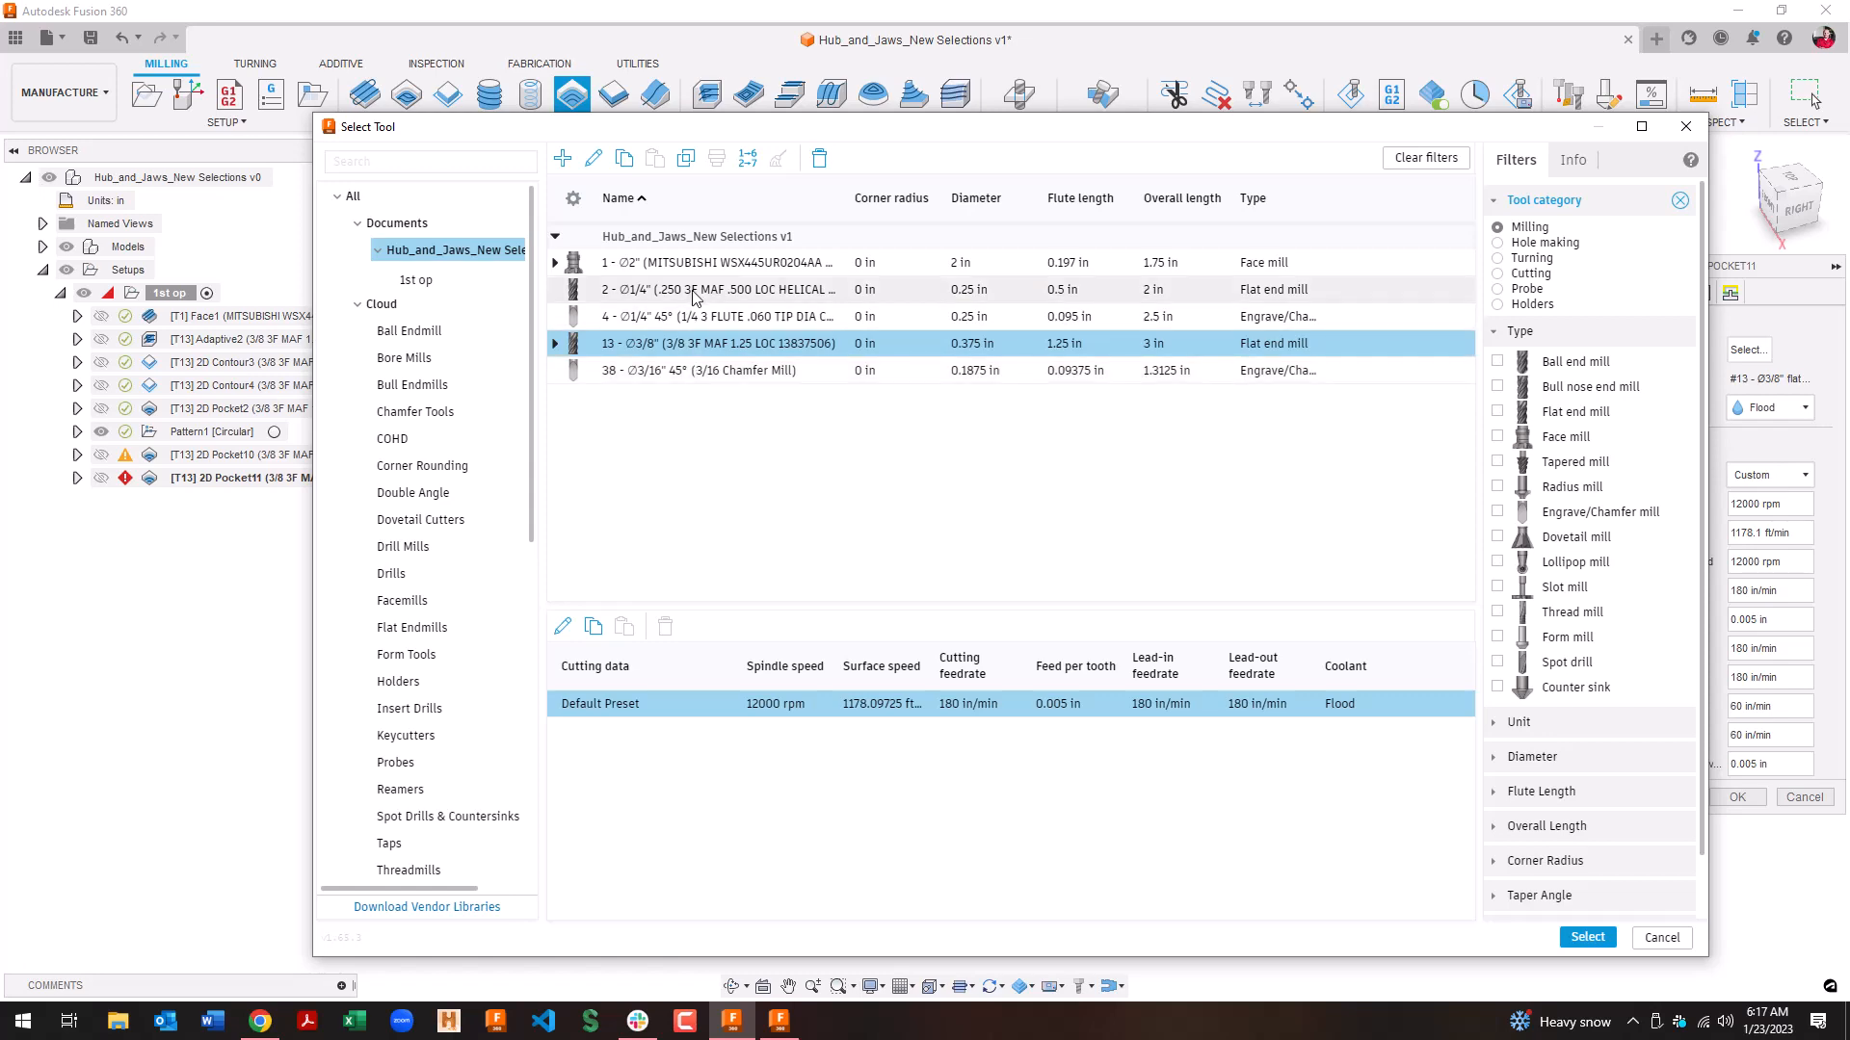
left_click(699, 289)
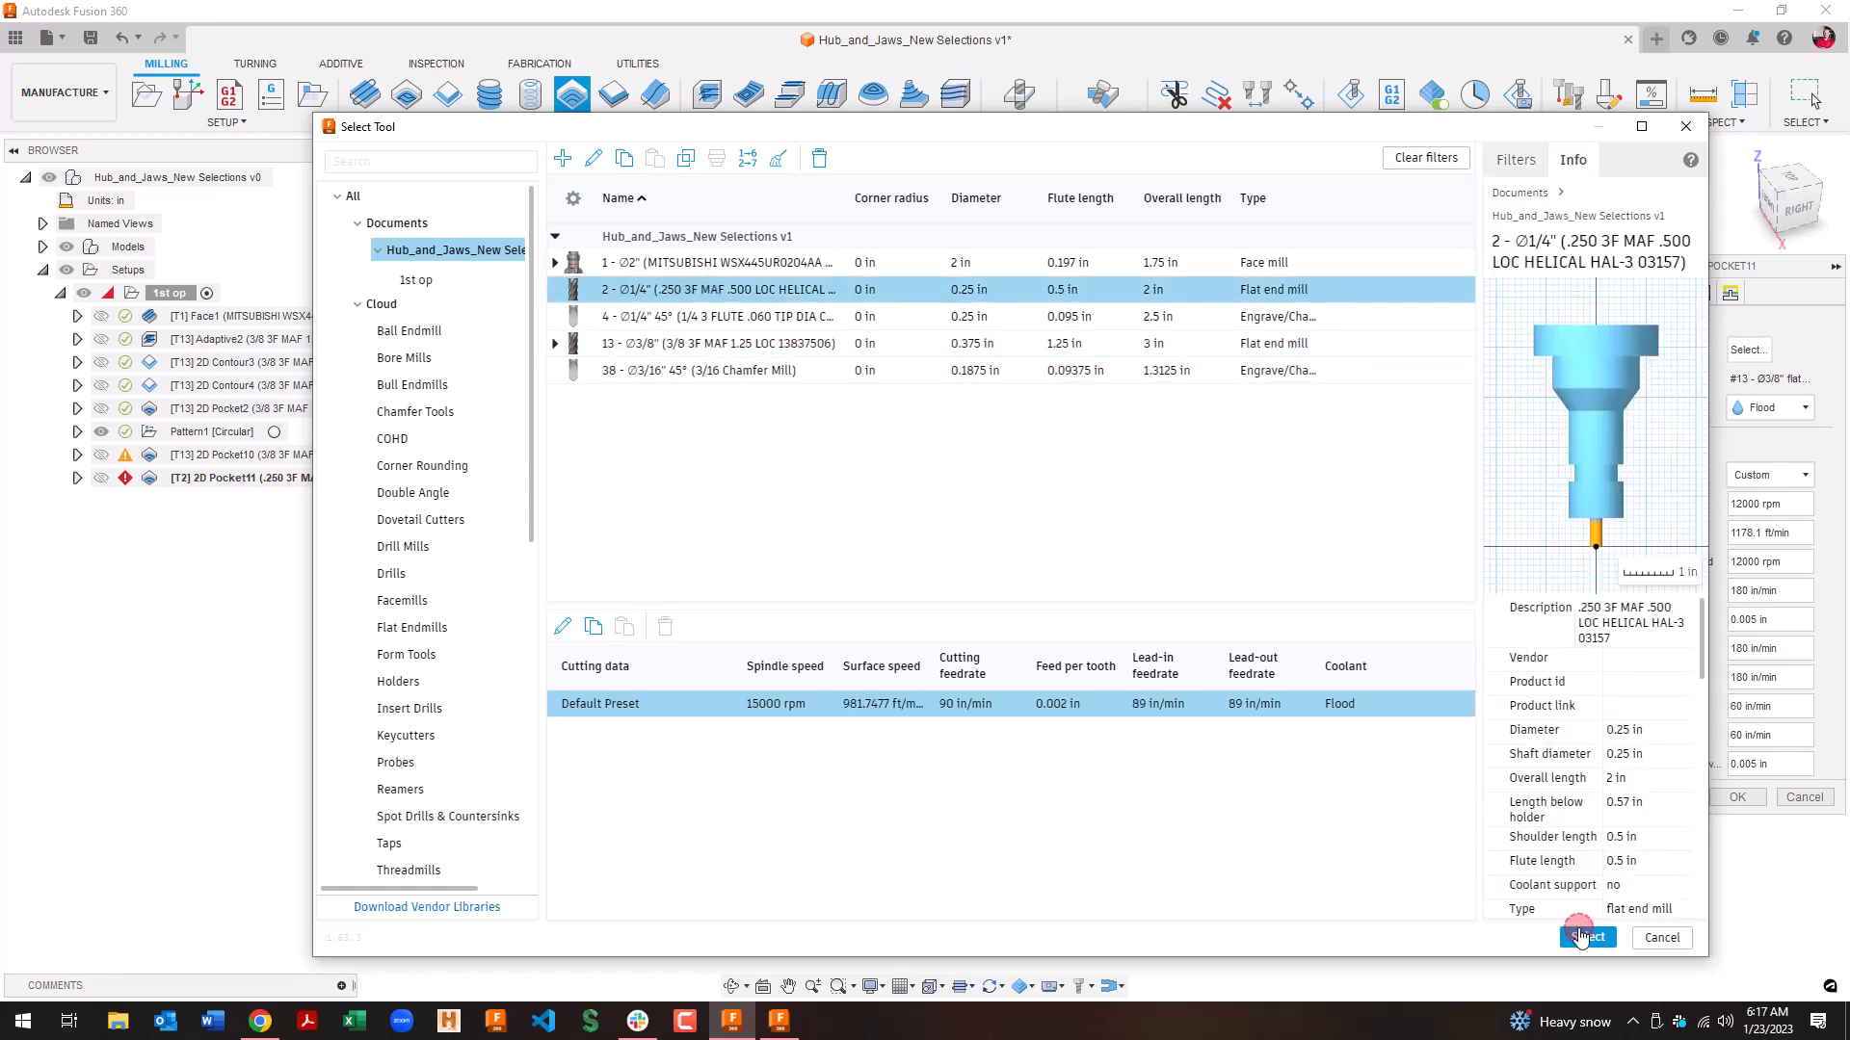
left_click(1587, 938)
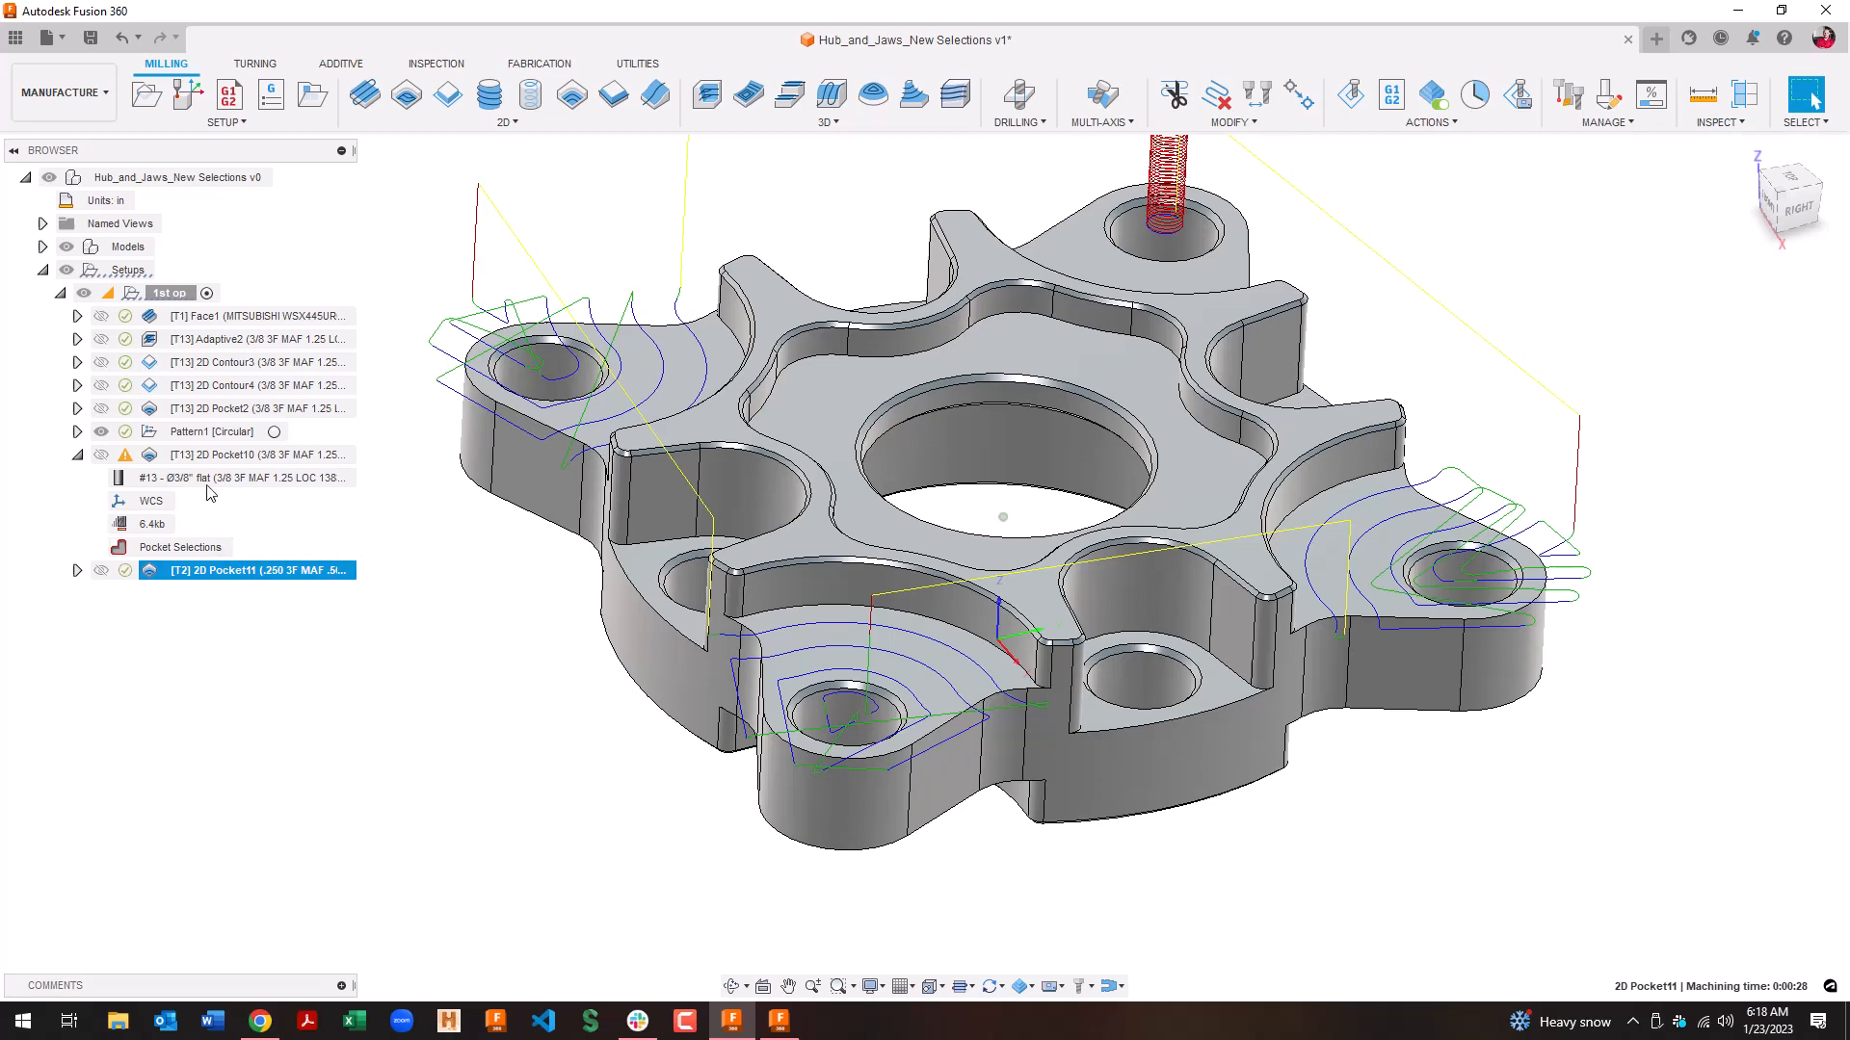
Step: Show the 2D Pocket10 toolpath over the left, bottom and right lobes
left_click(245, 455)
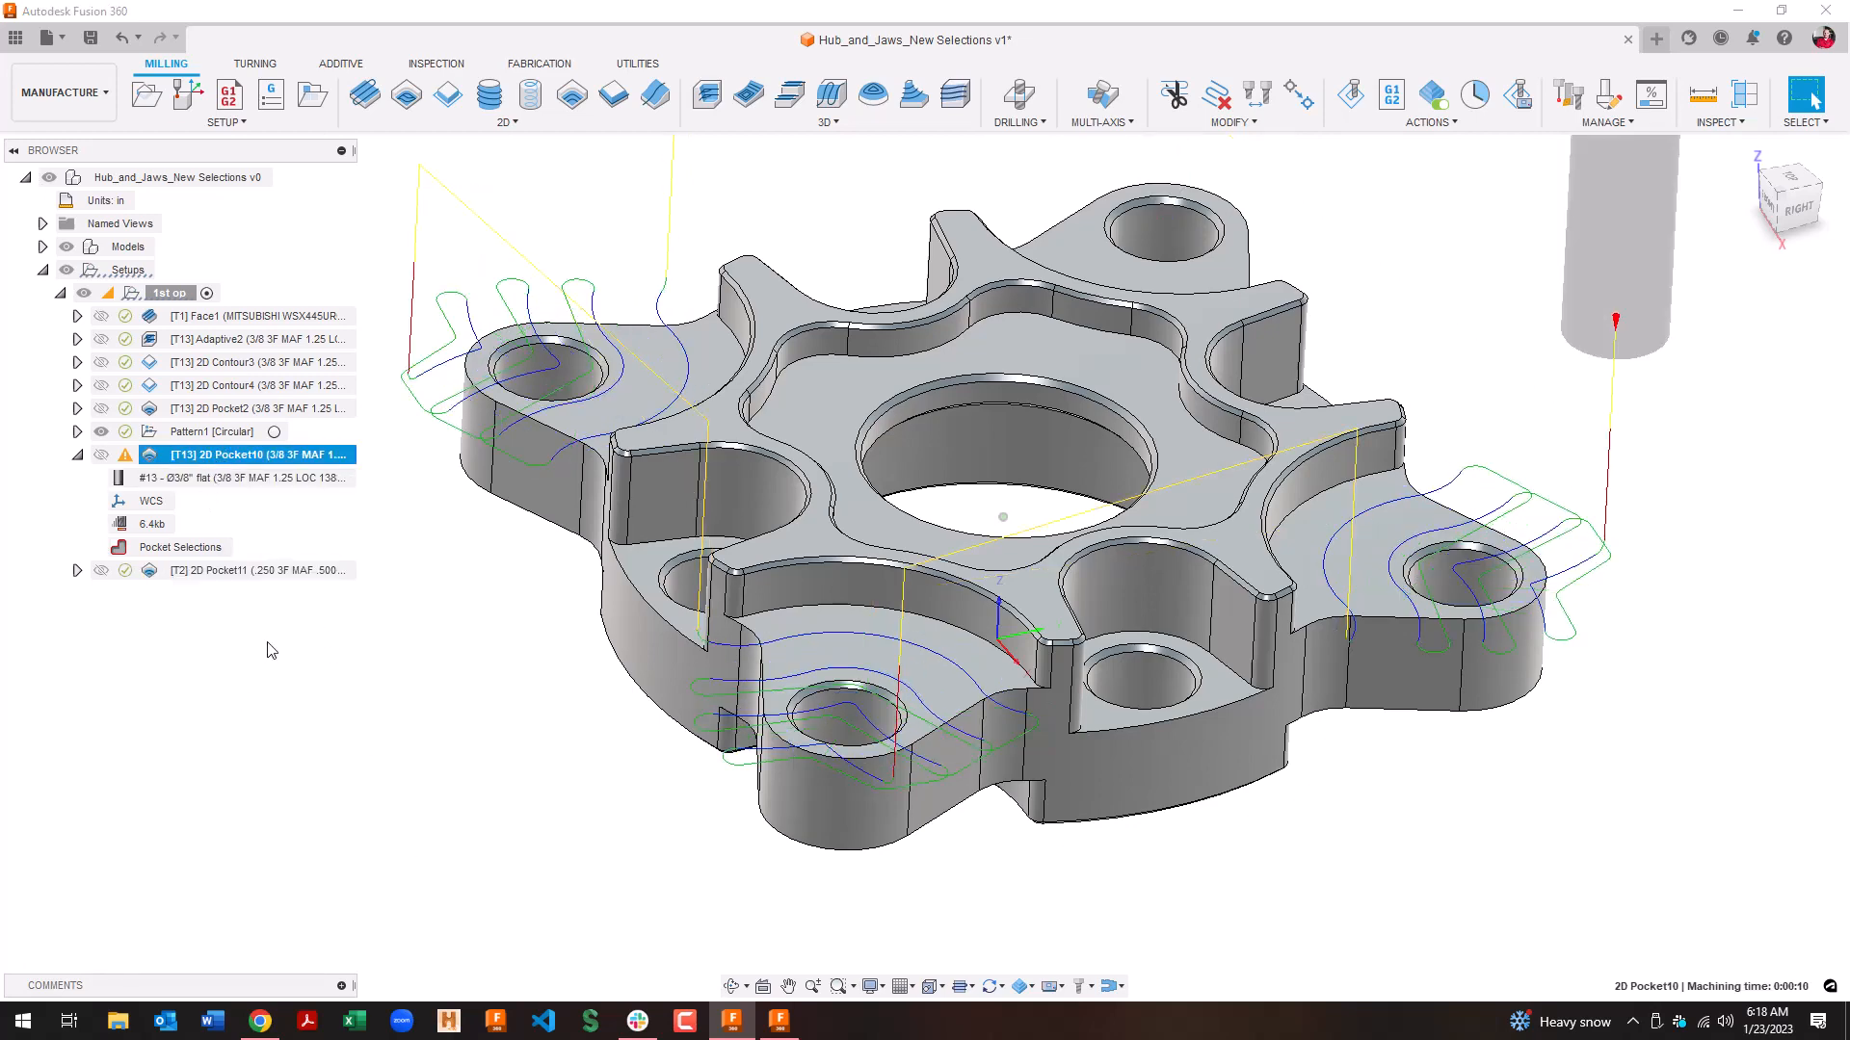
mouse_move(357, 524)
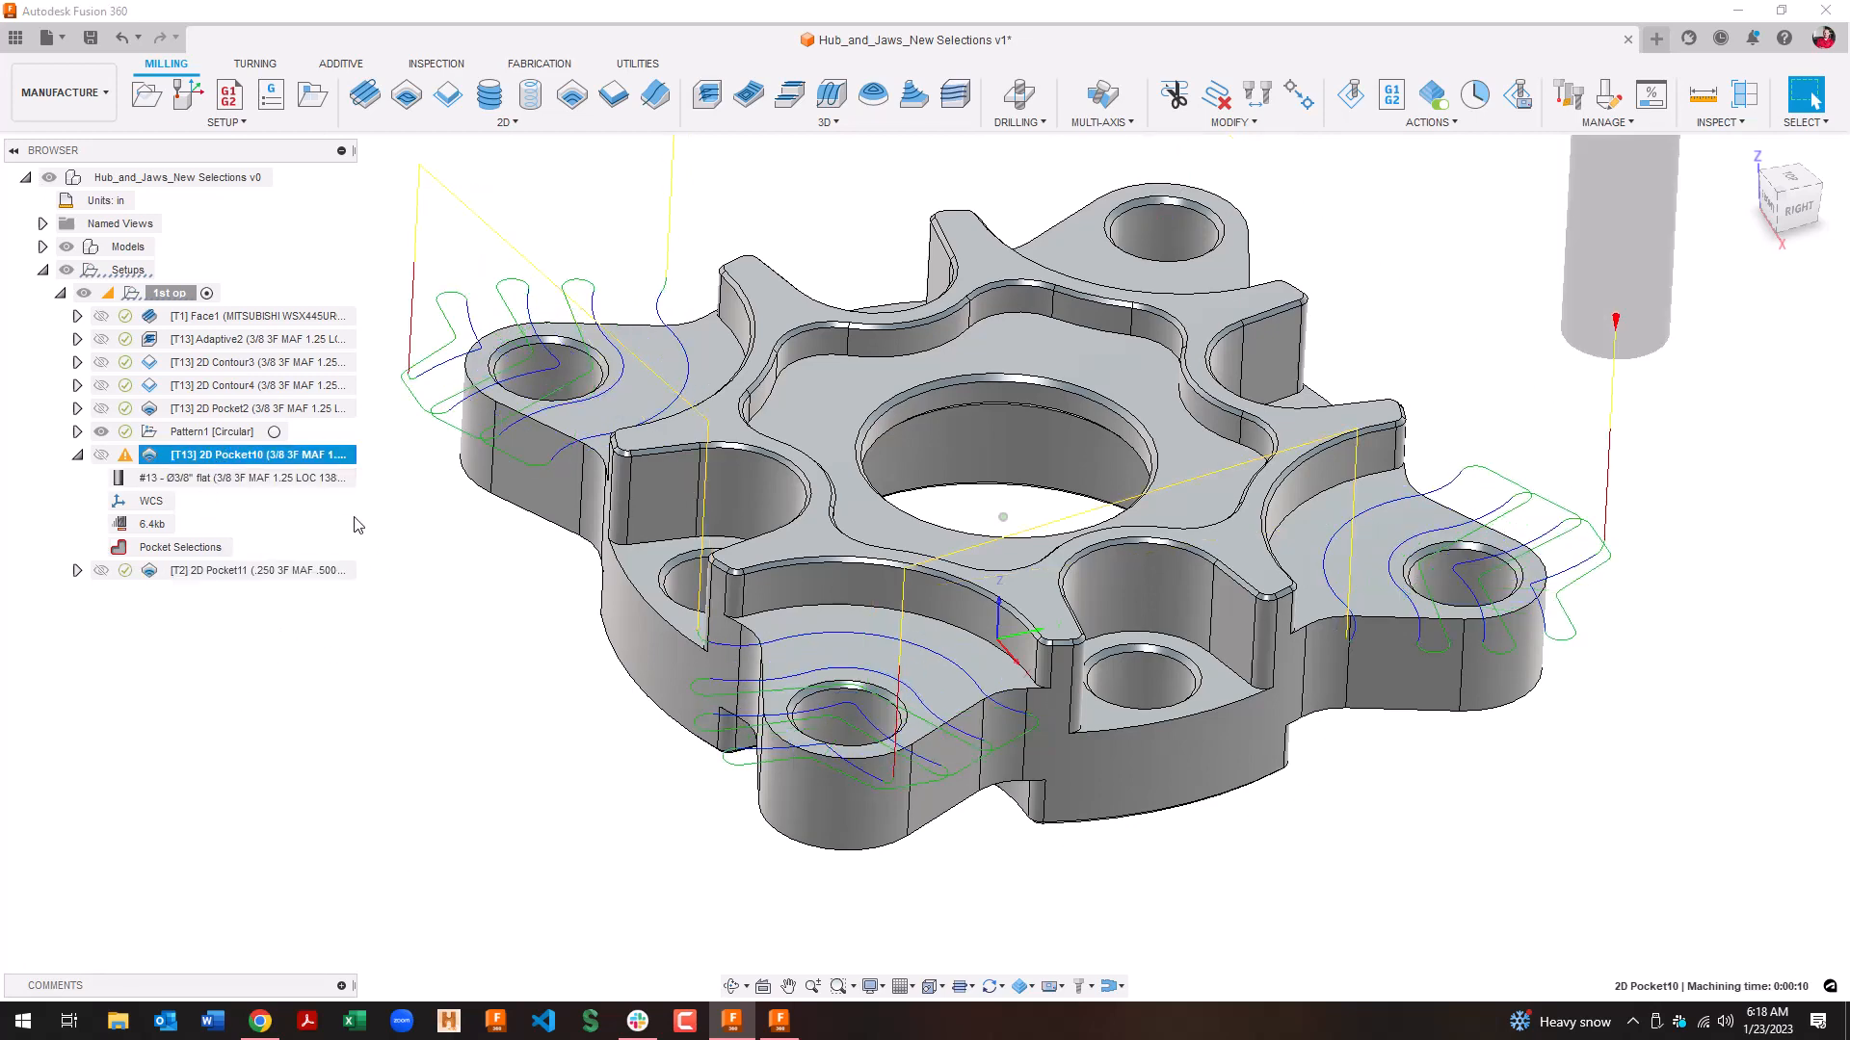
Step: Add the top lobe face to 2D Pocket10's Pocket Selections and regenerate
double_click(241, 455)
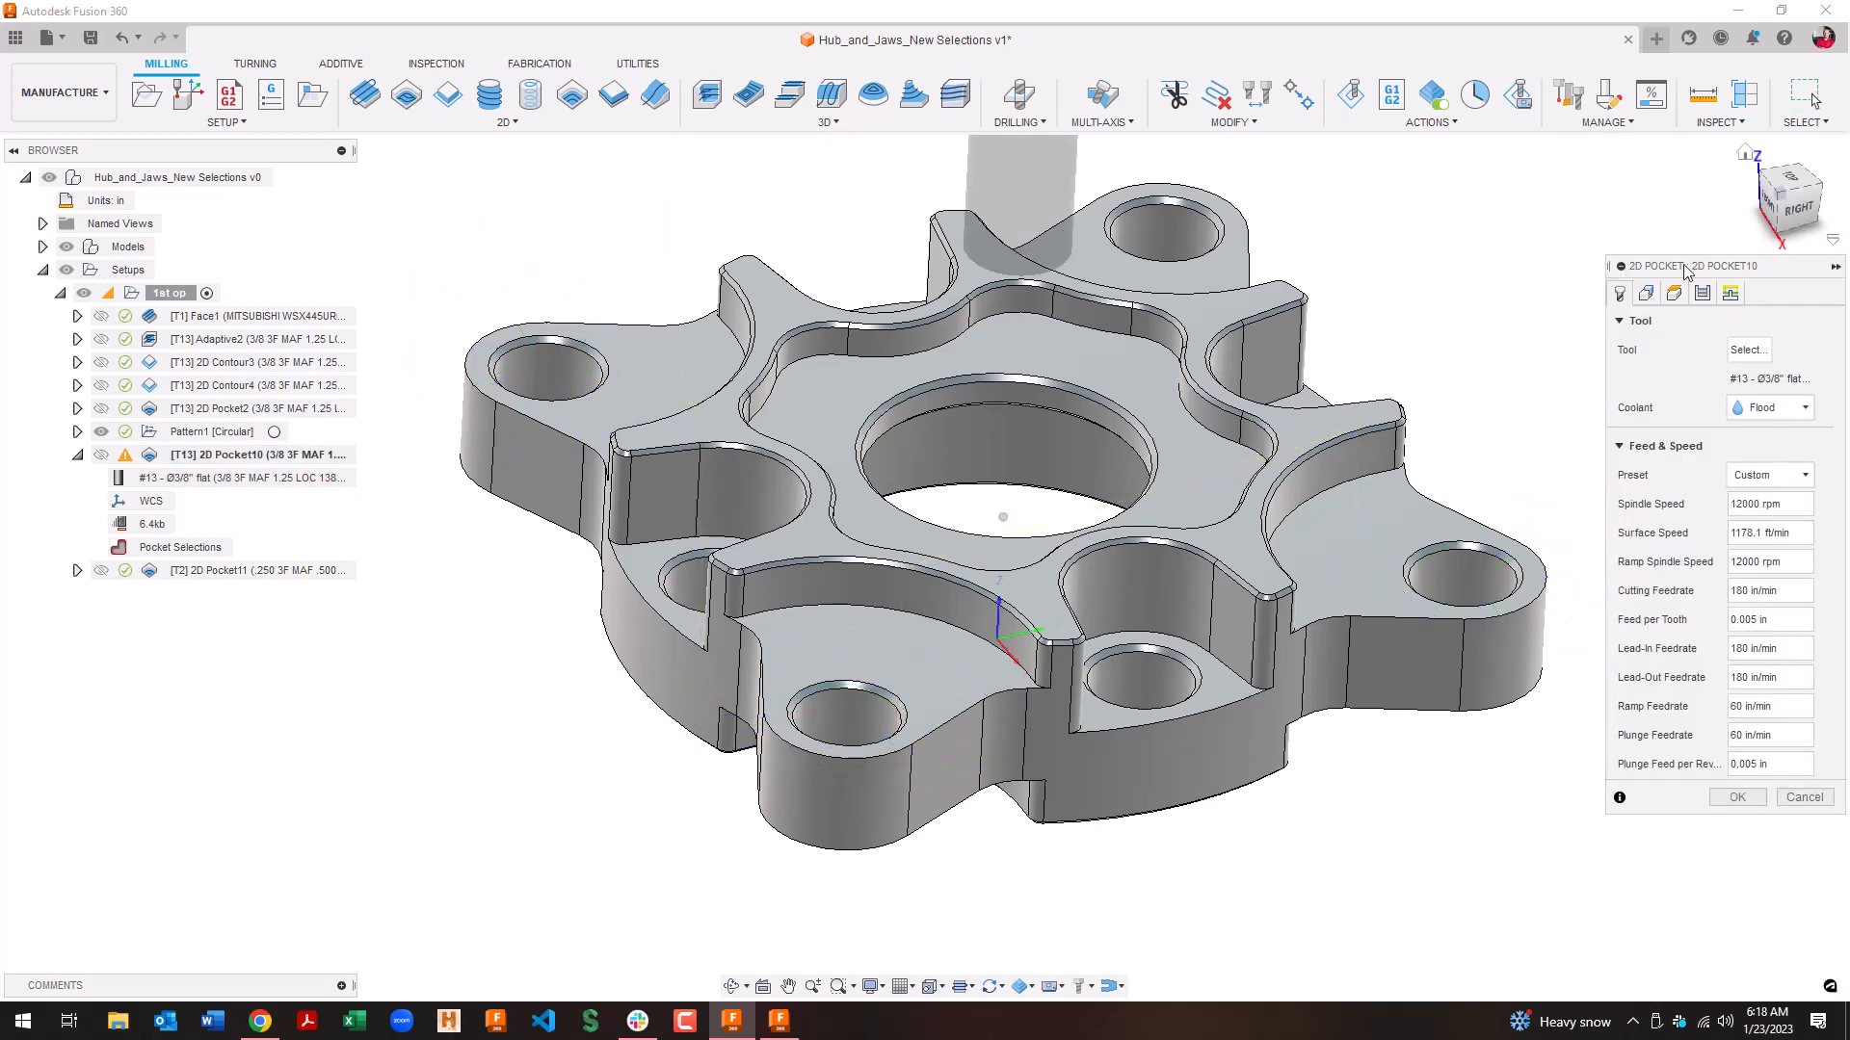
left_click(1645, 293)
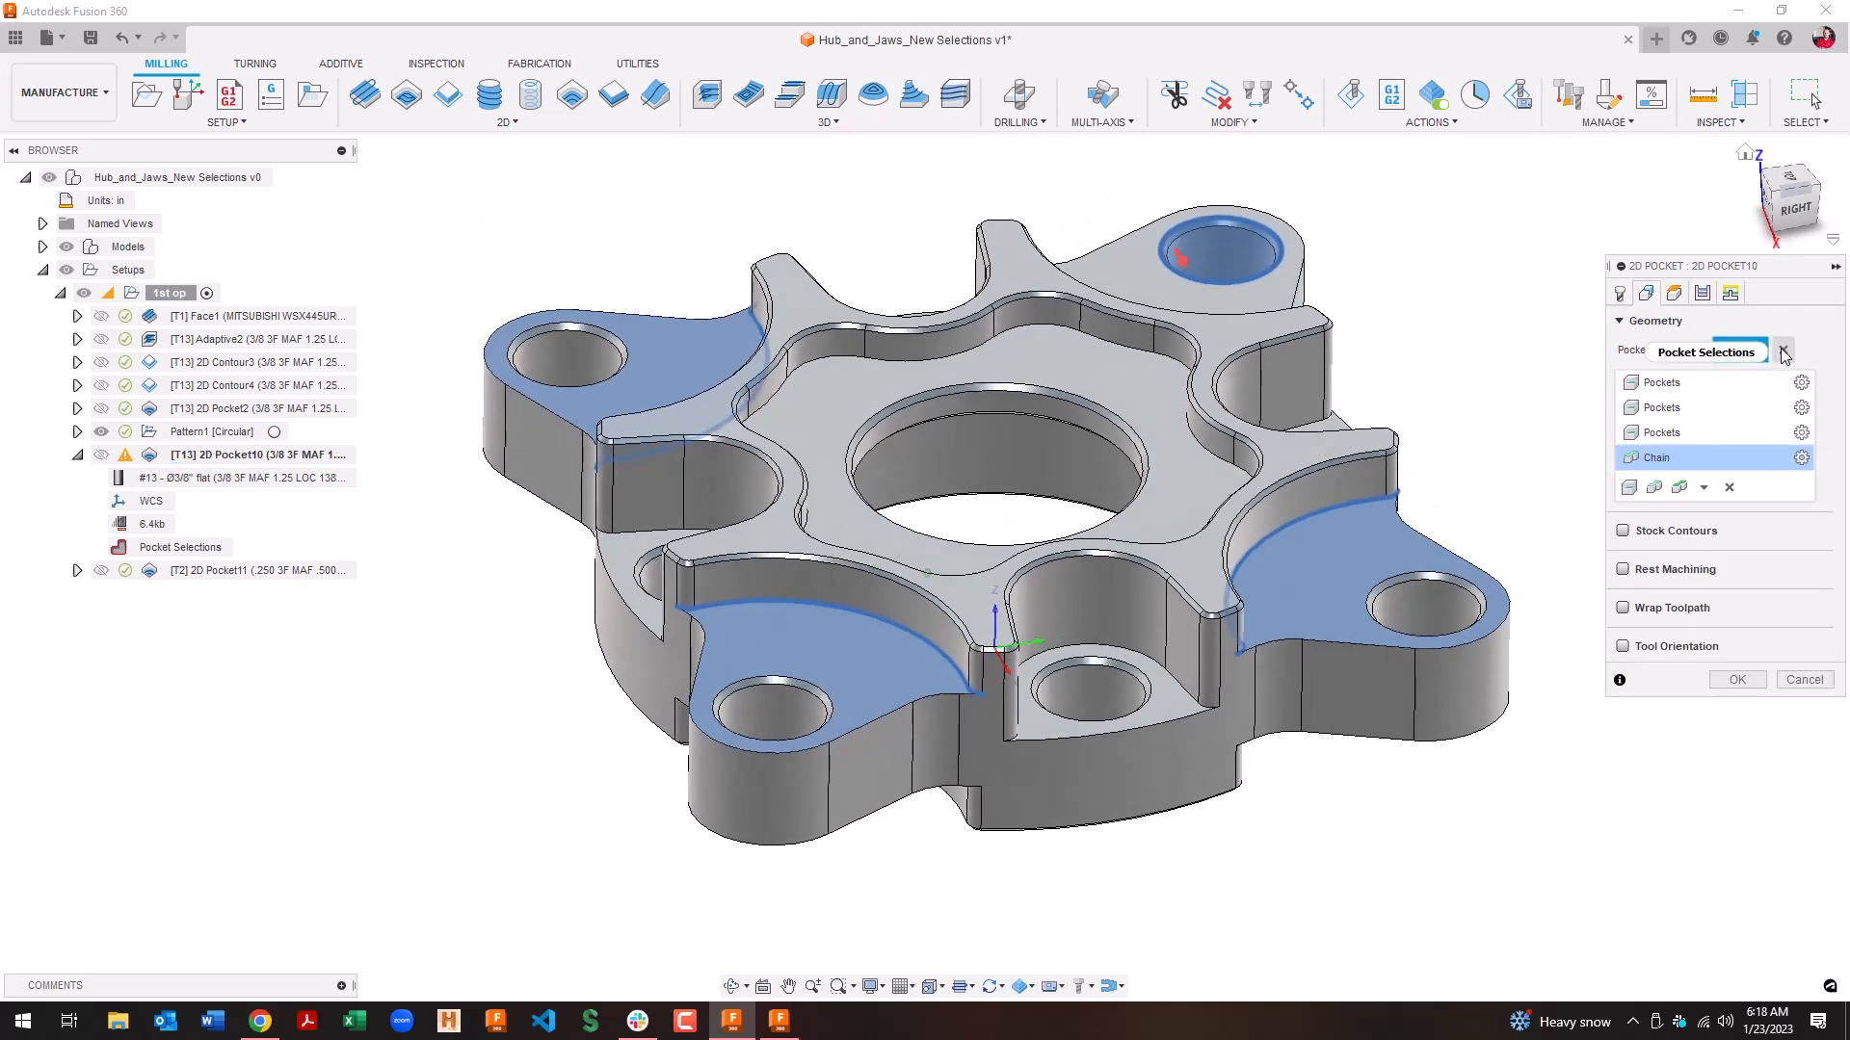
mouse_move(1729, 488)
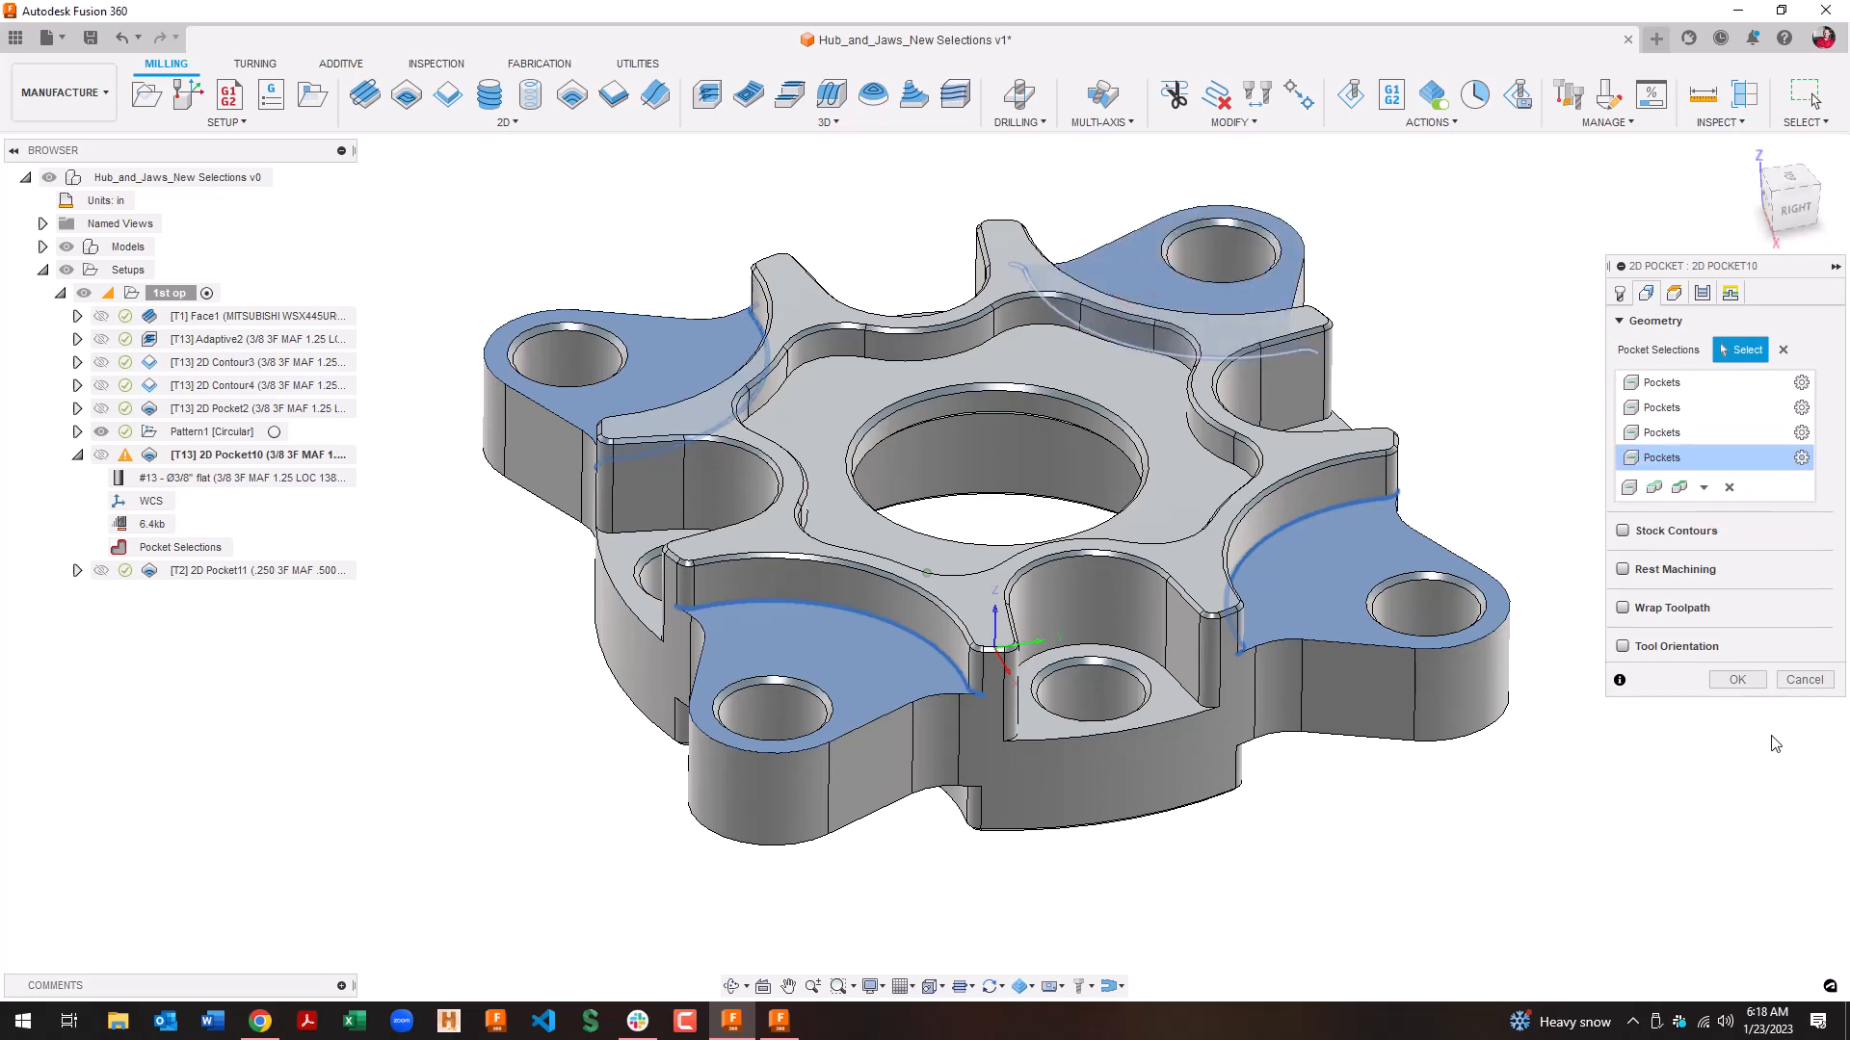
left_click(1737, 679)
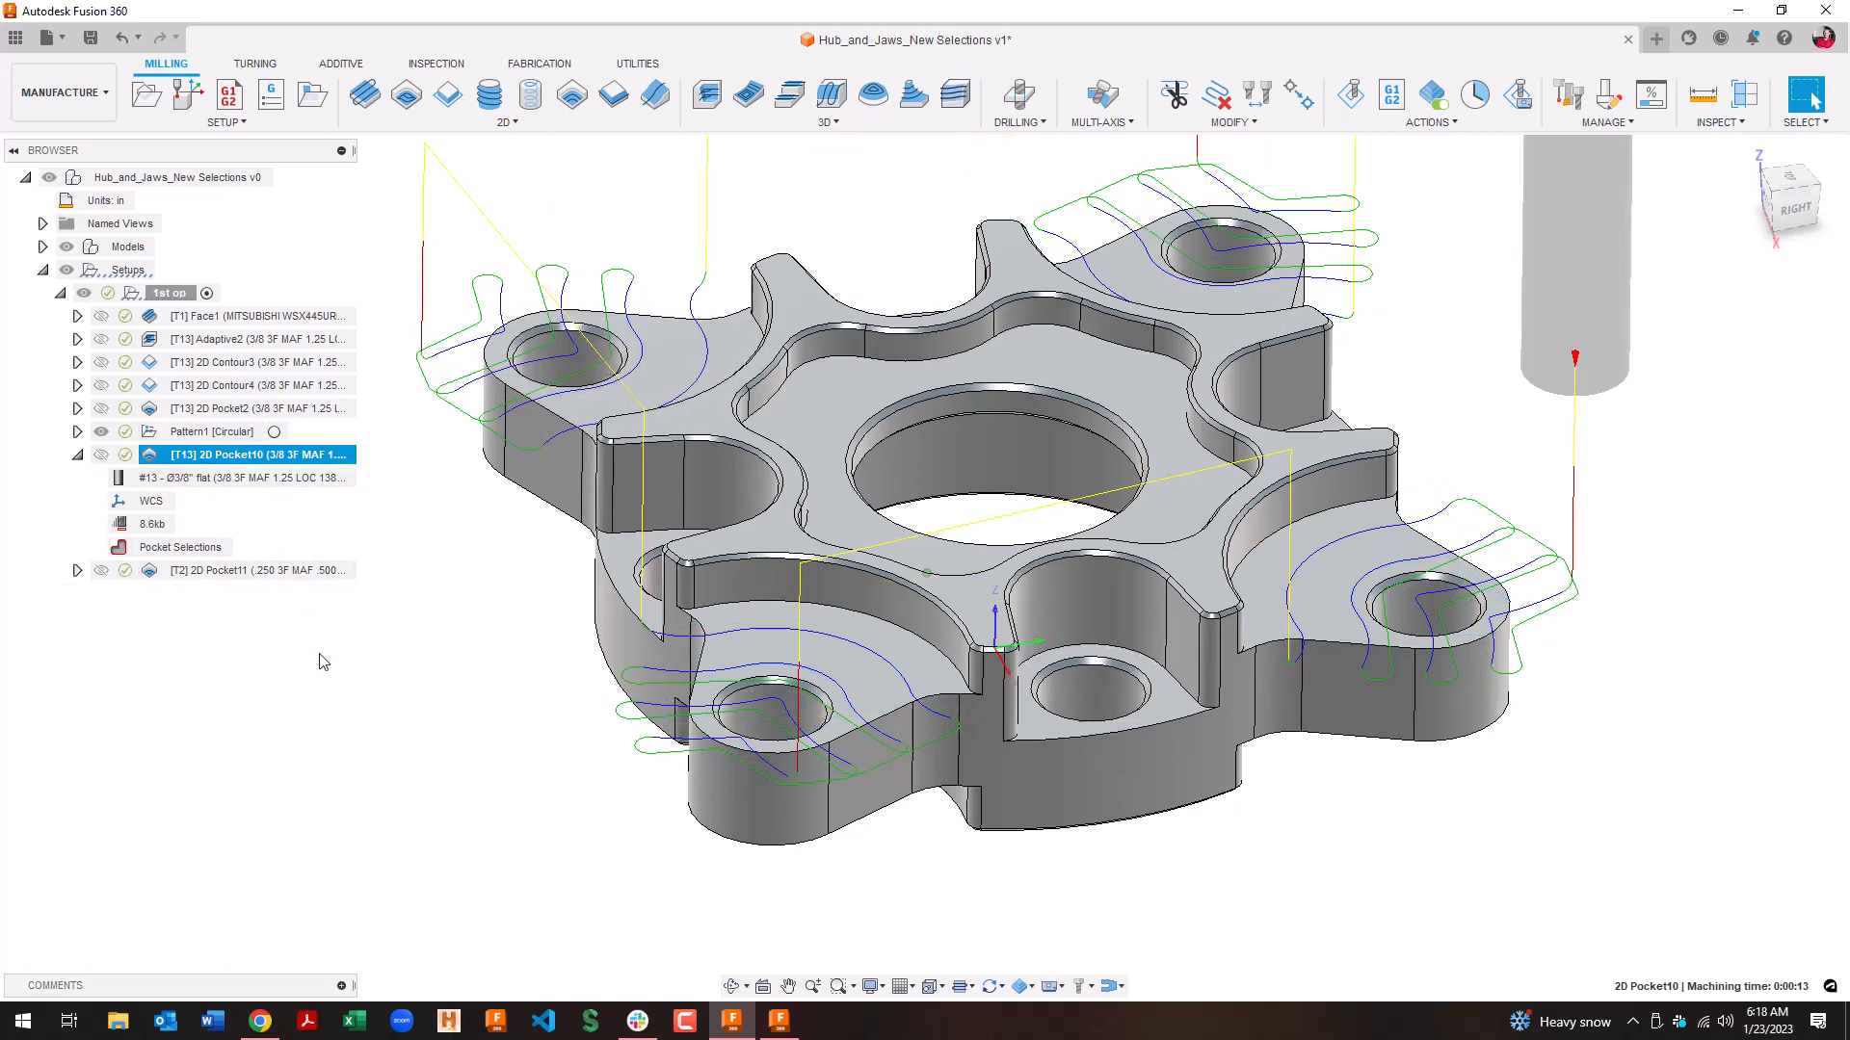
mouse_move(364, 628)
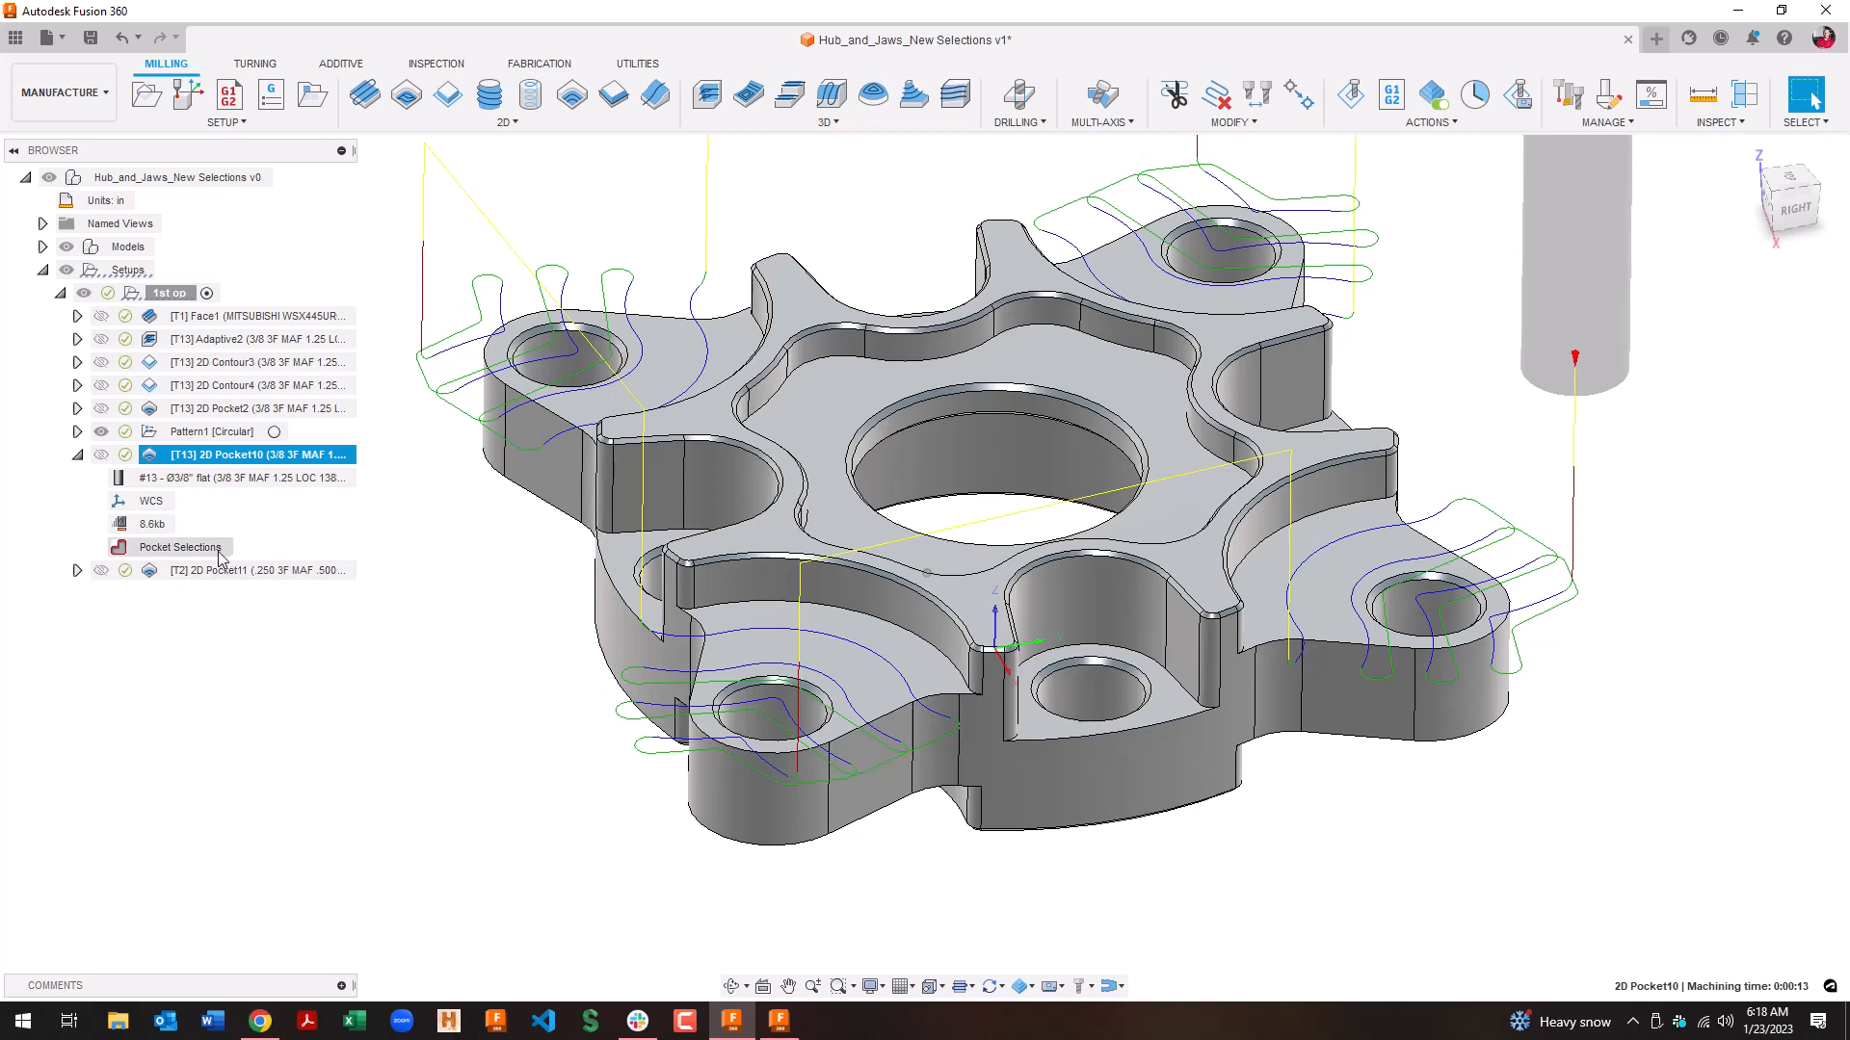
mouse_move(351, 885)
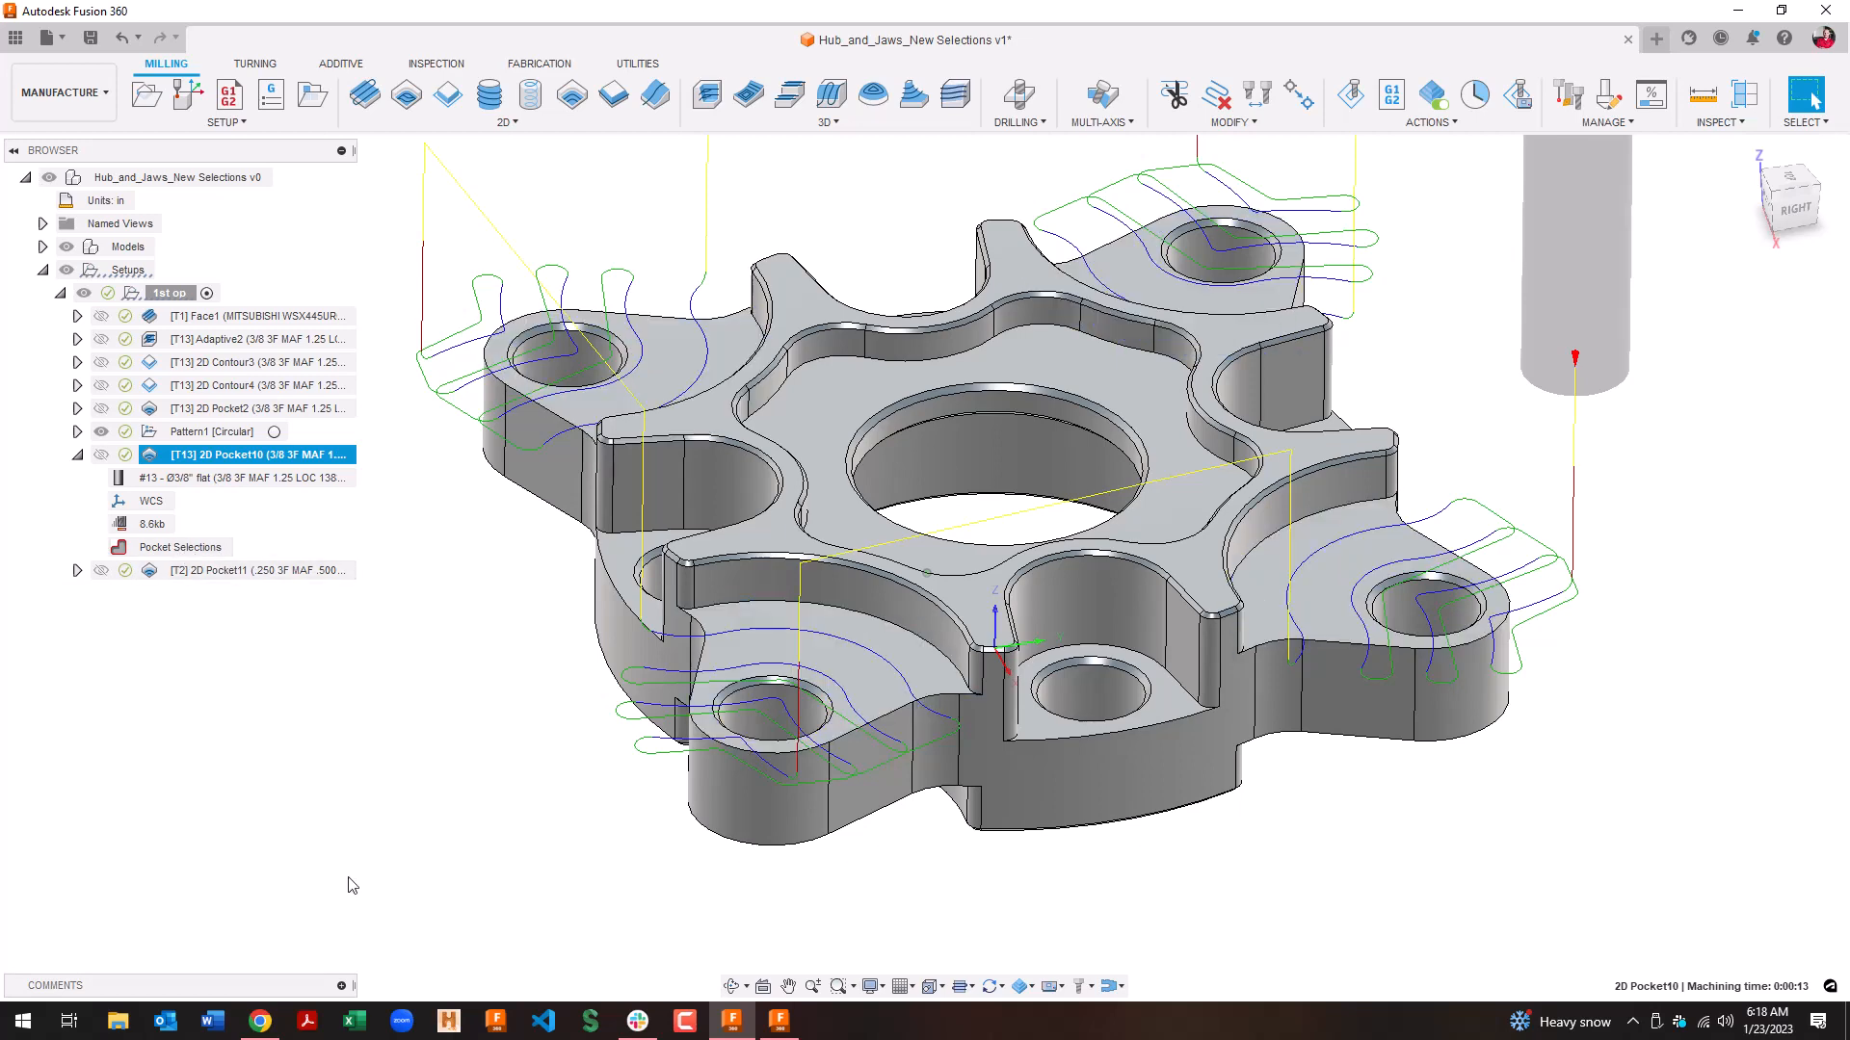
left_click(241, 570)
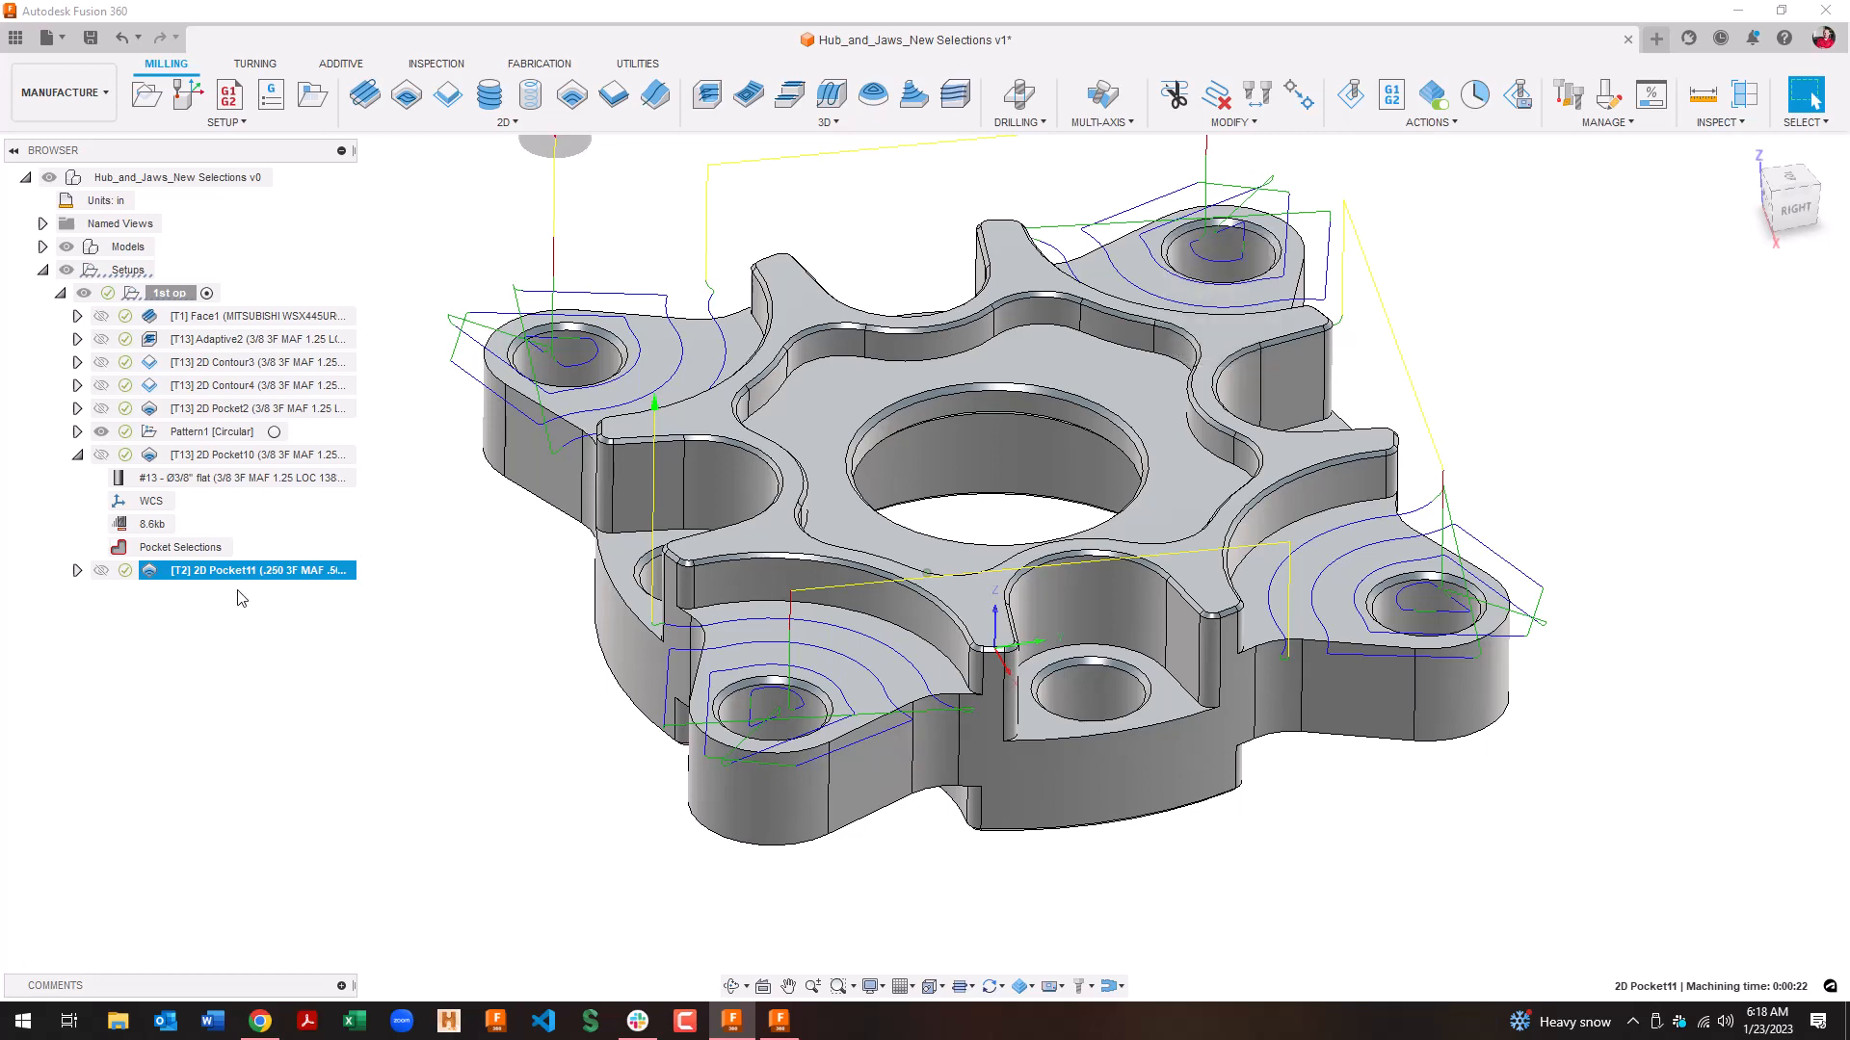
left_click(231, 455)
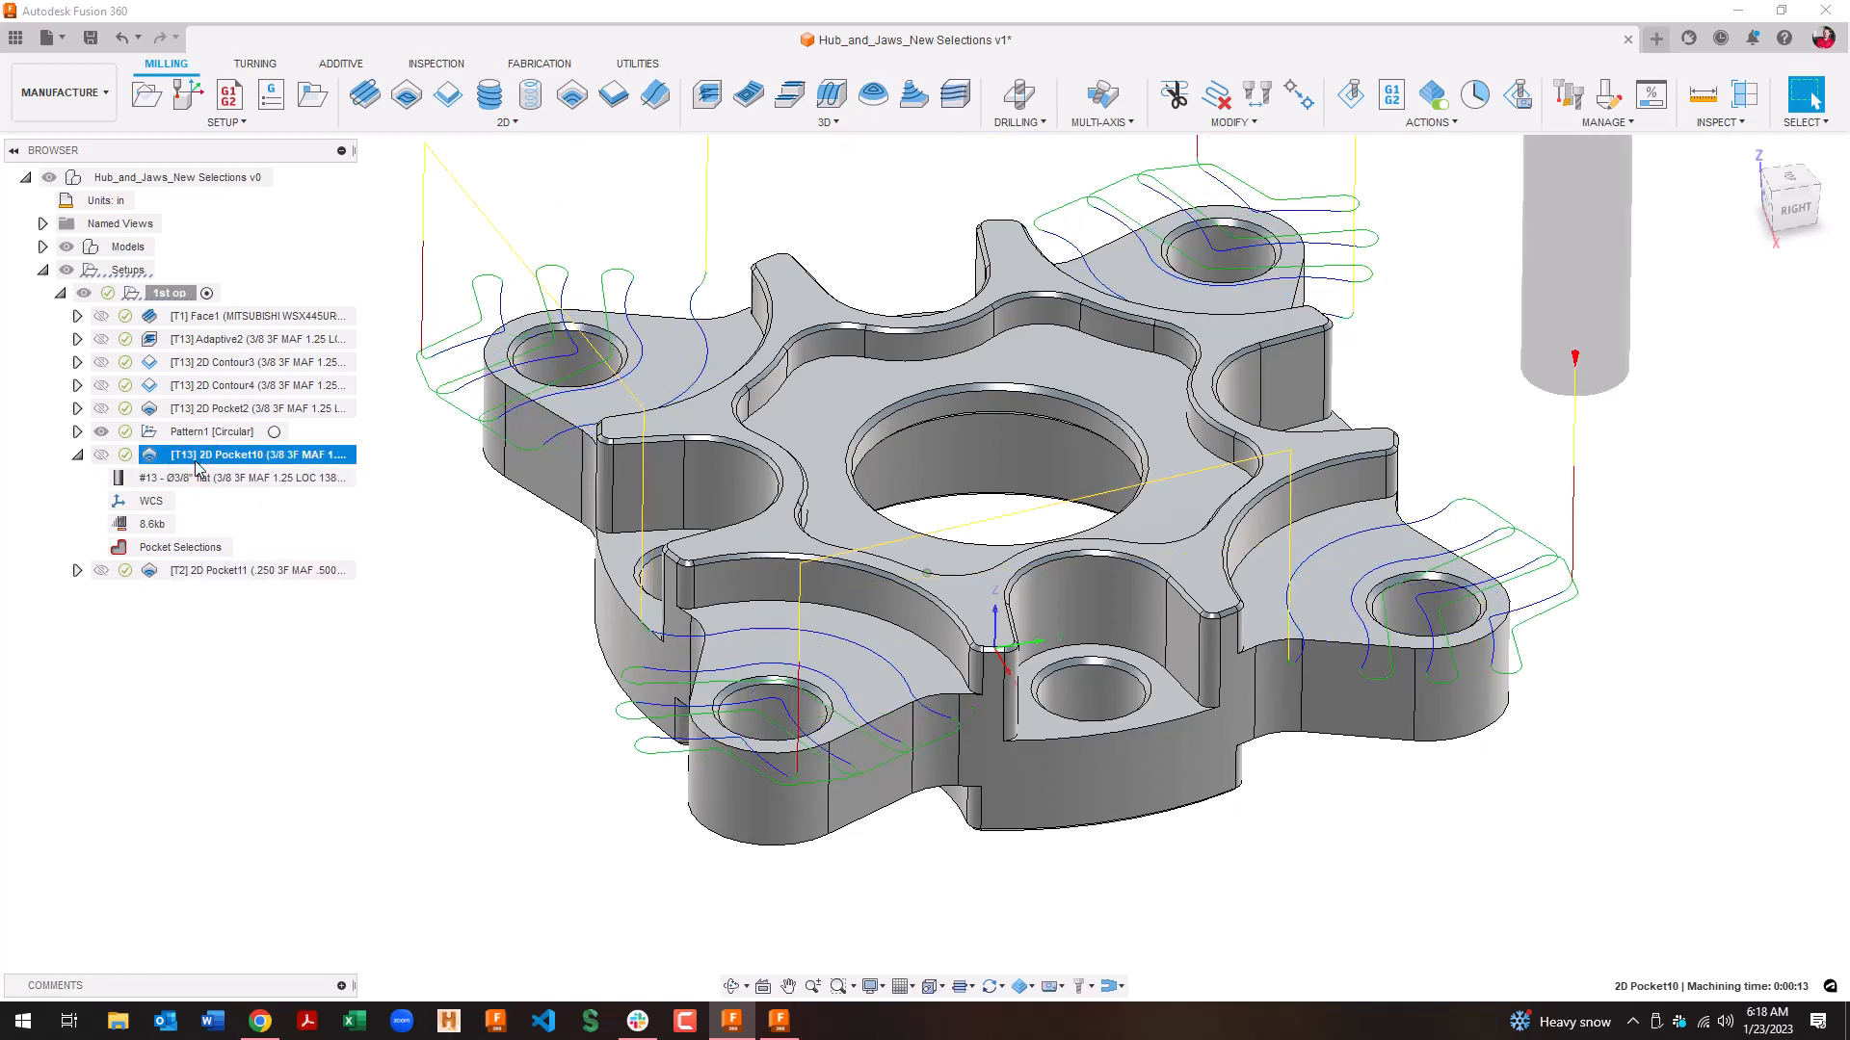
mouse_move(351, 590)
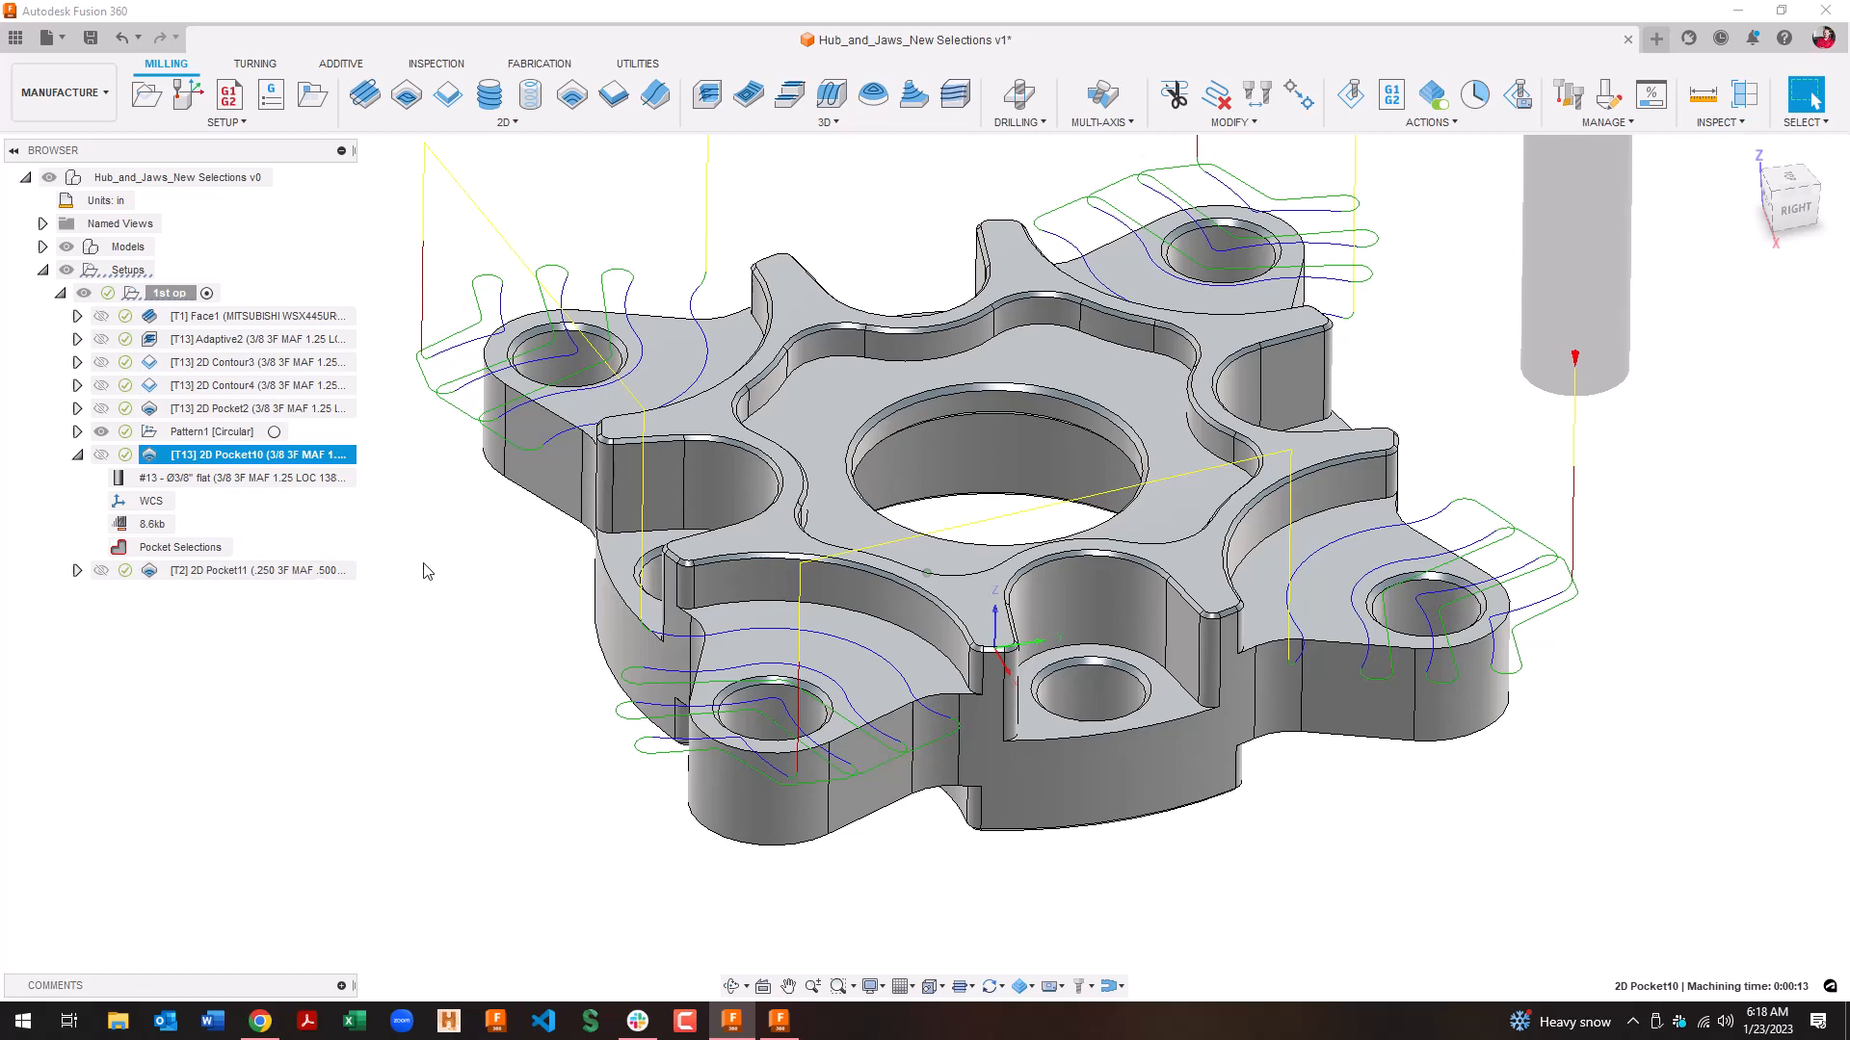
Step: Remove the top lobe from 2D Pocket10's Pocket Selections, leaving three pockets
double_click(255, 455)
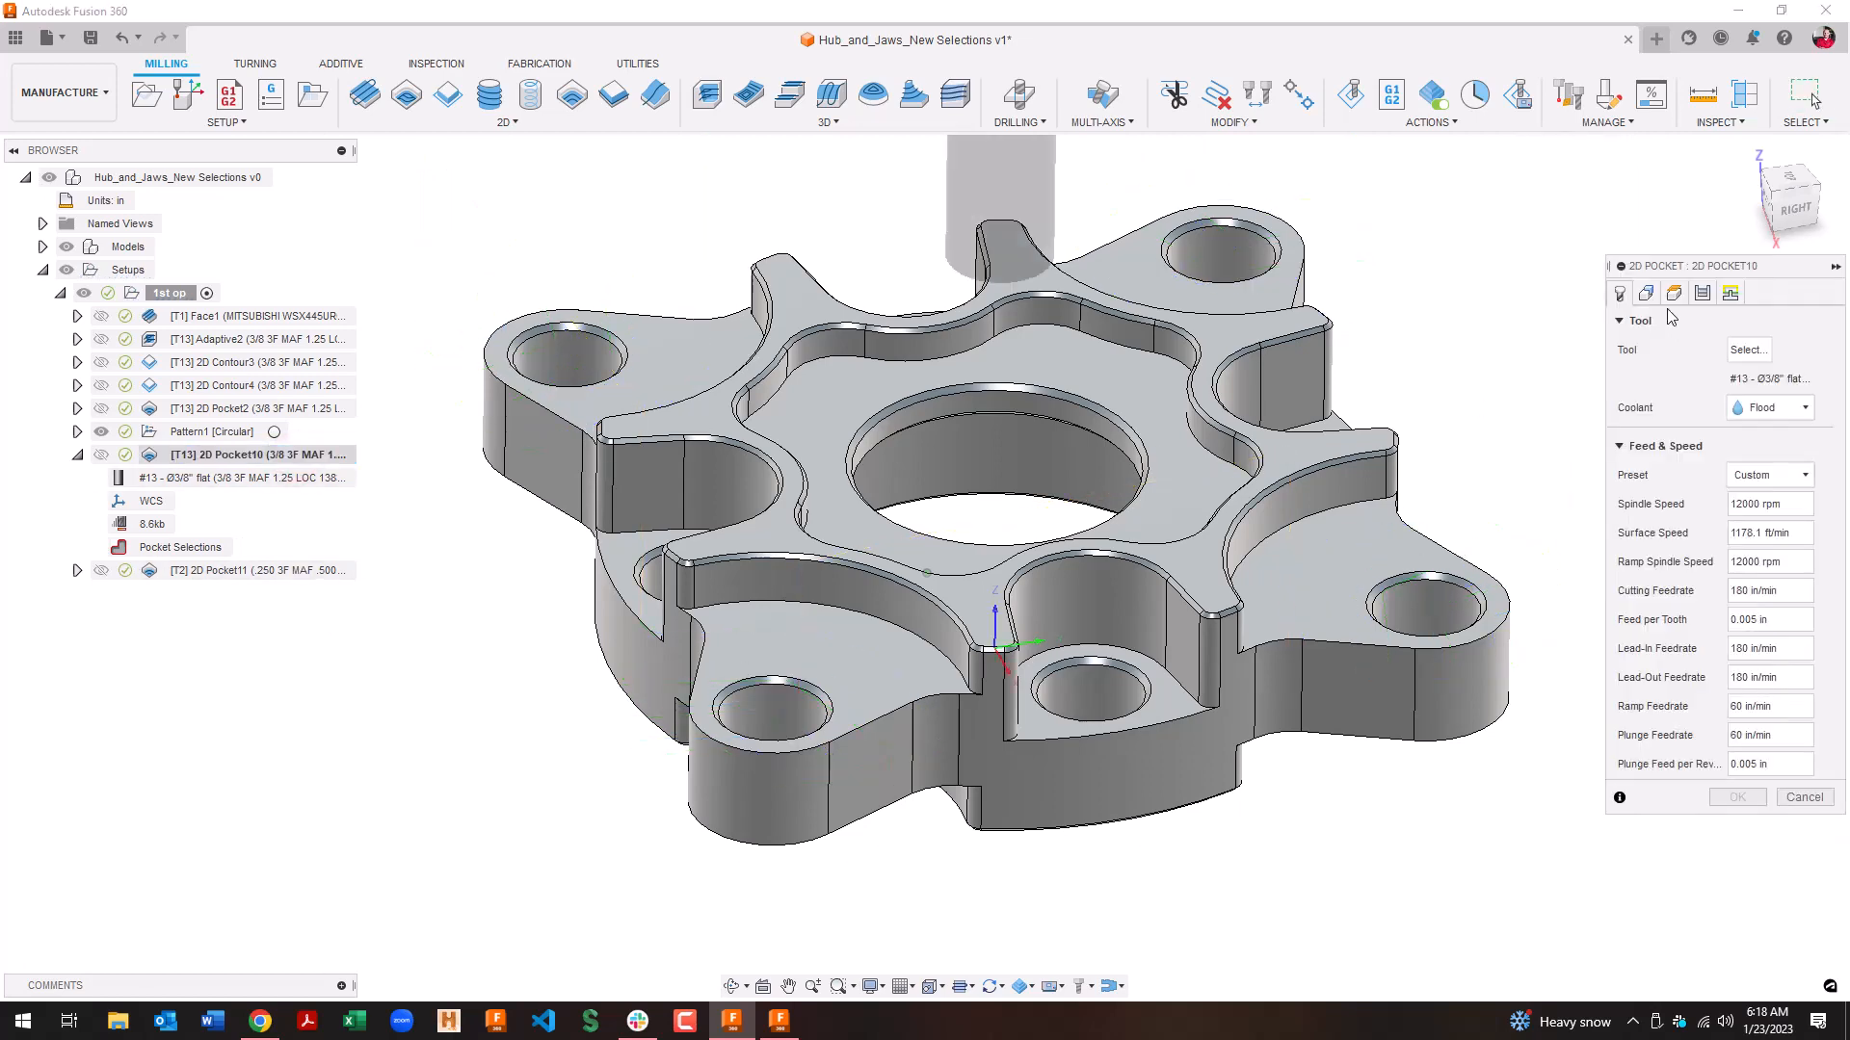
left_click(1645, 293)
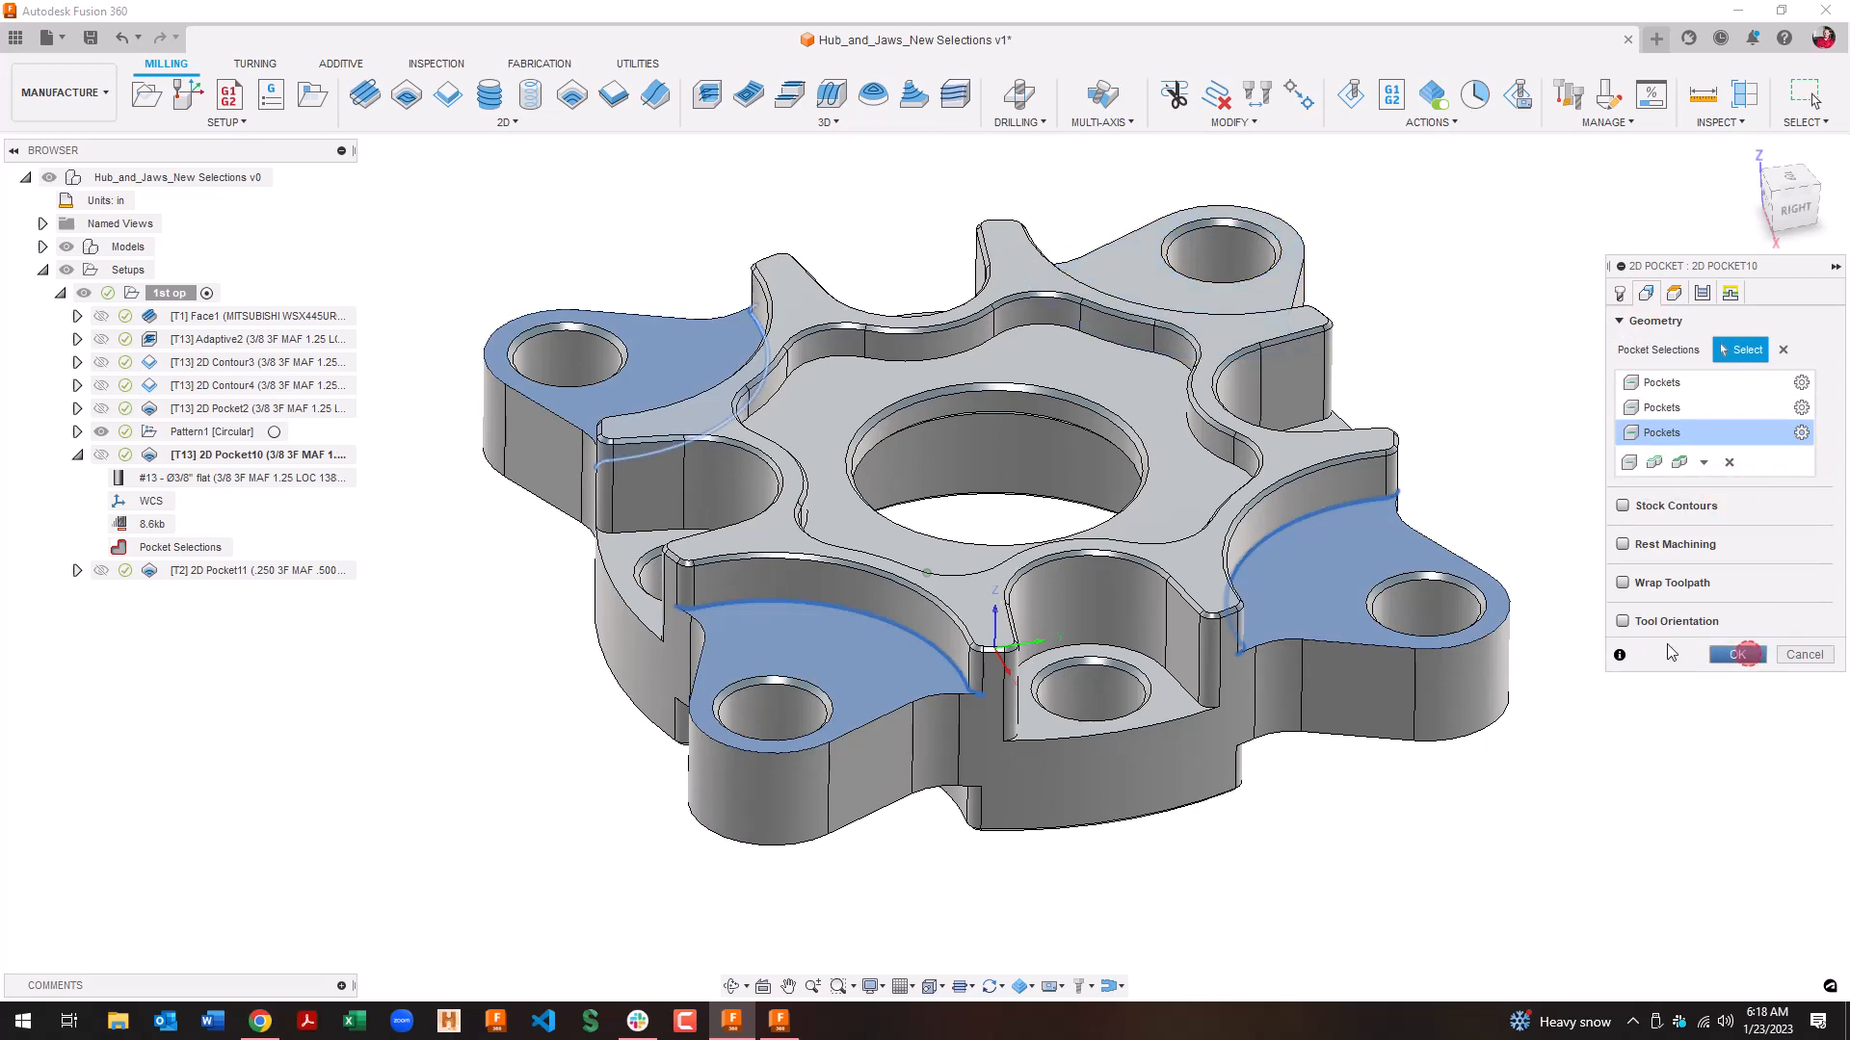
left_click(1736, 654)
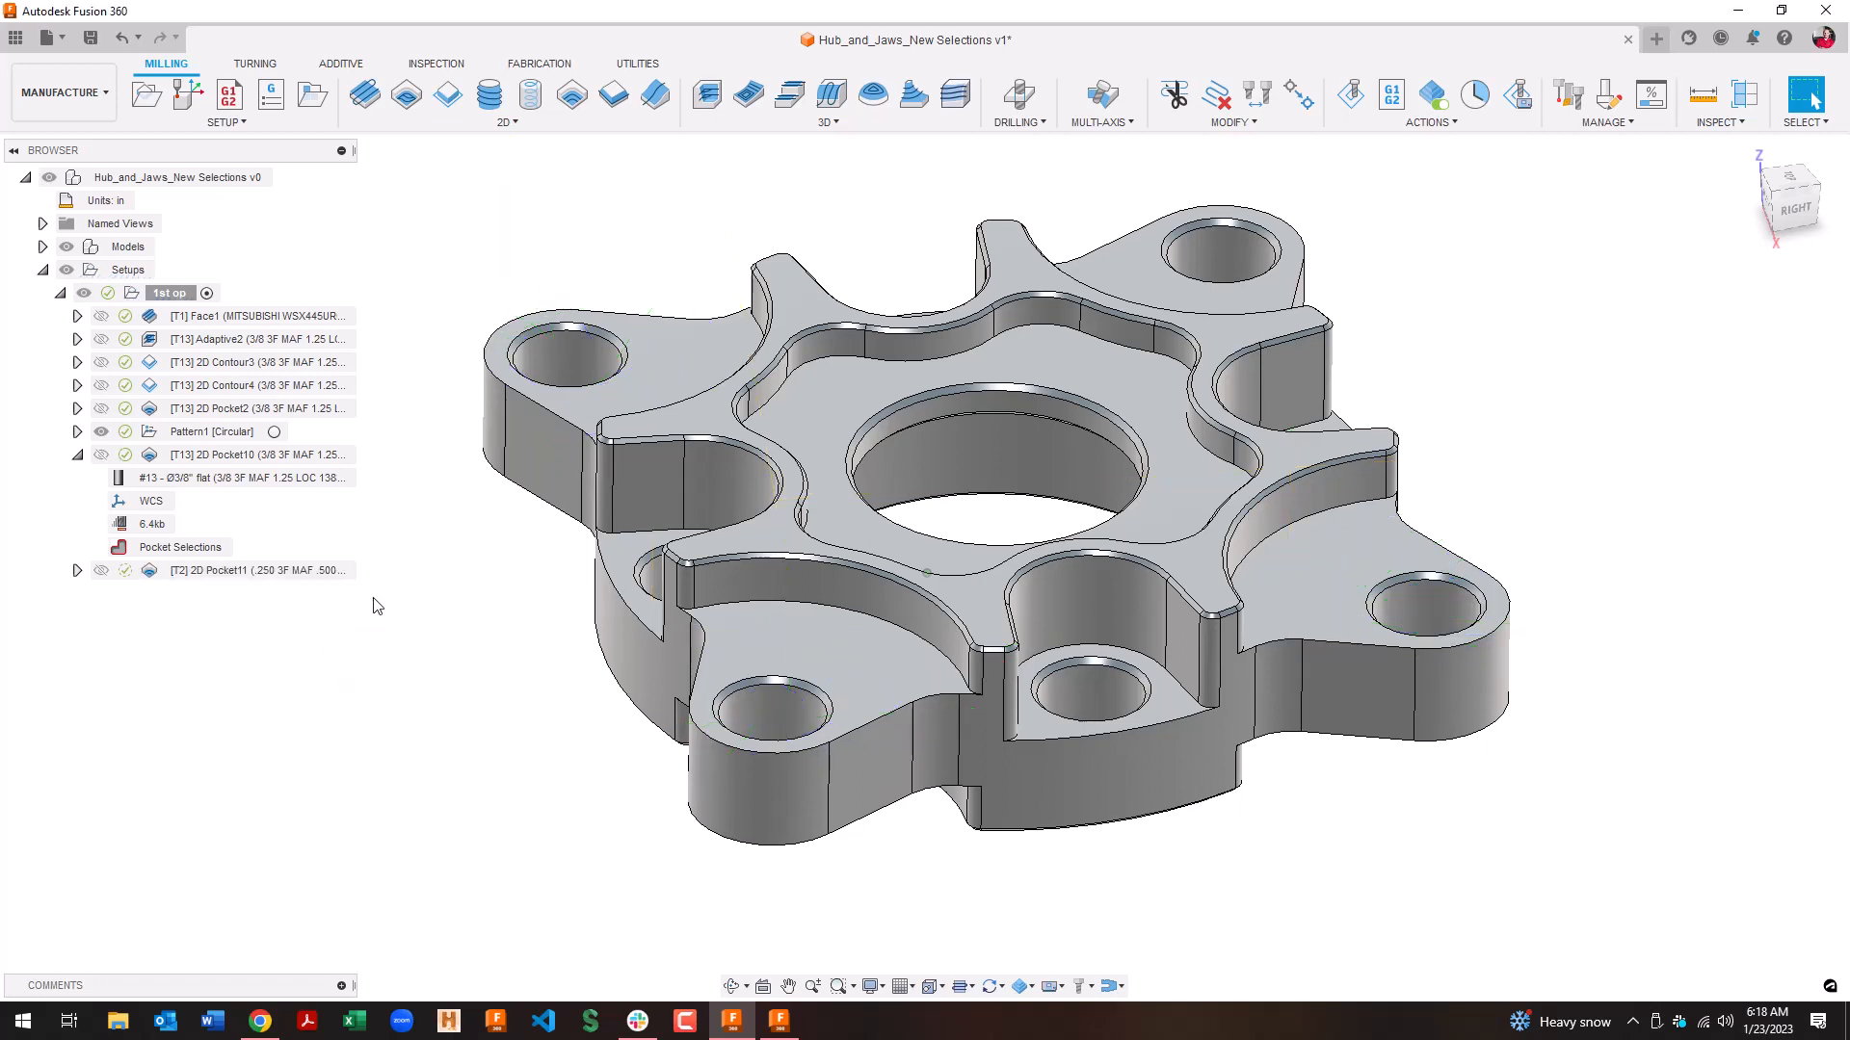
mouse_move(401, 476)
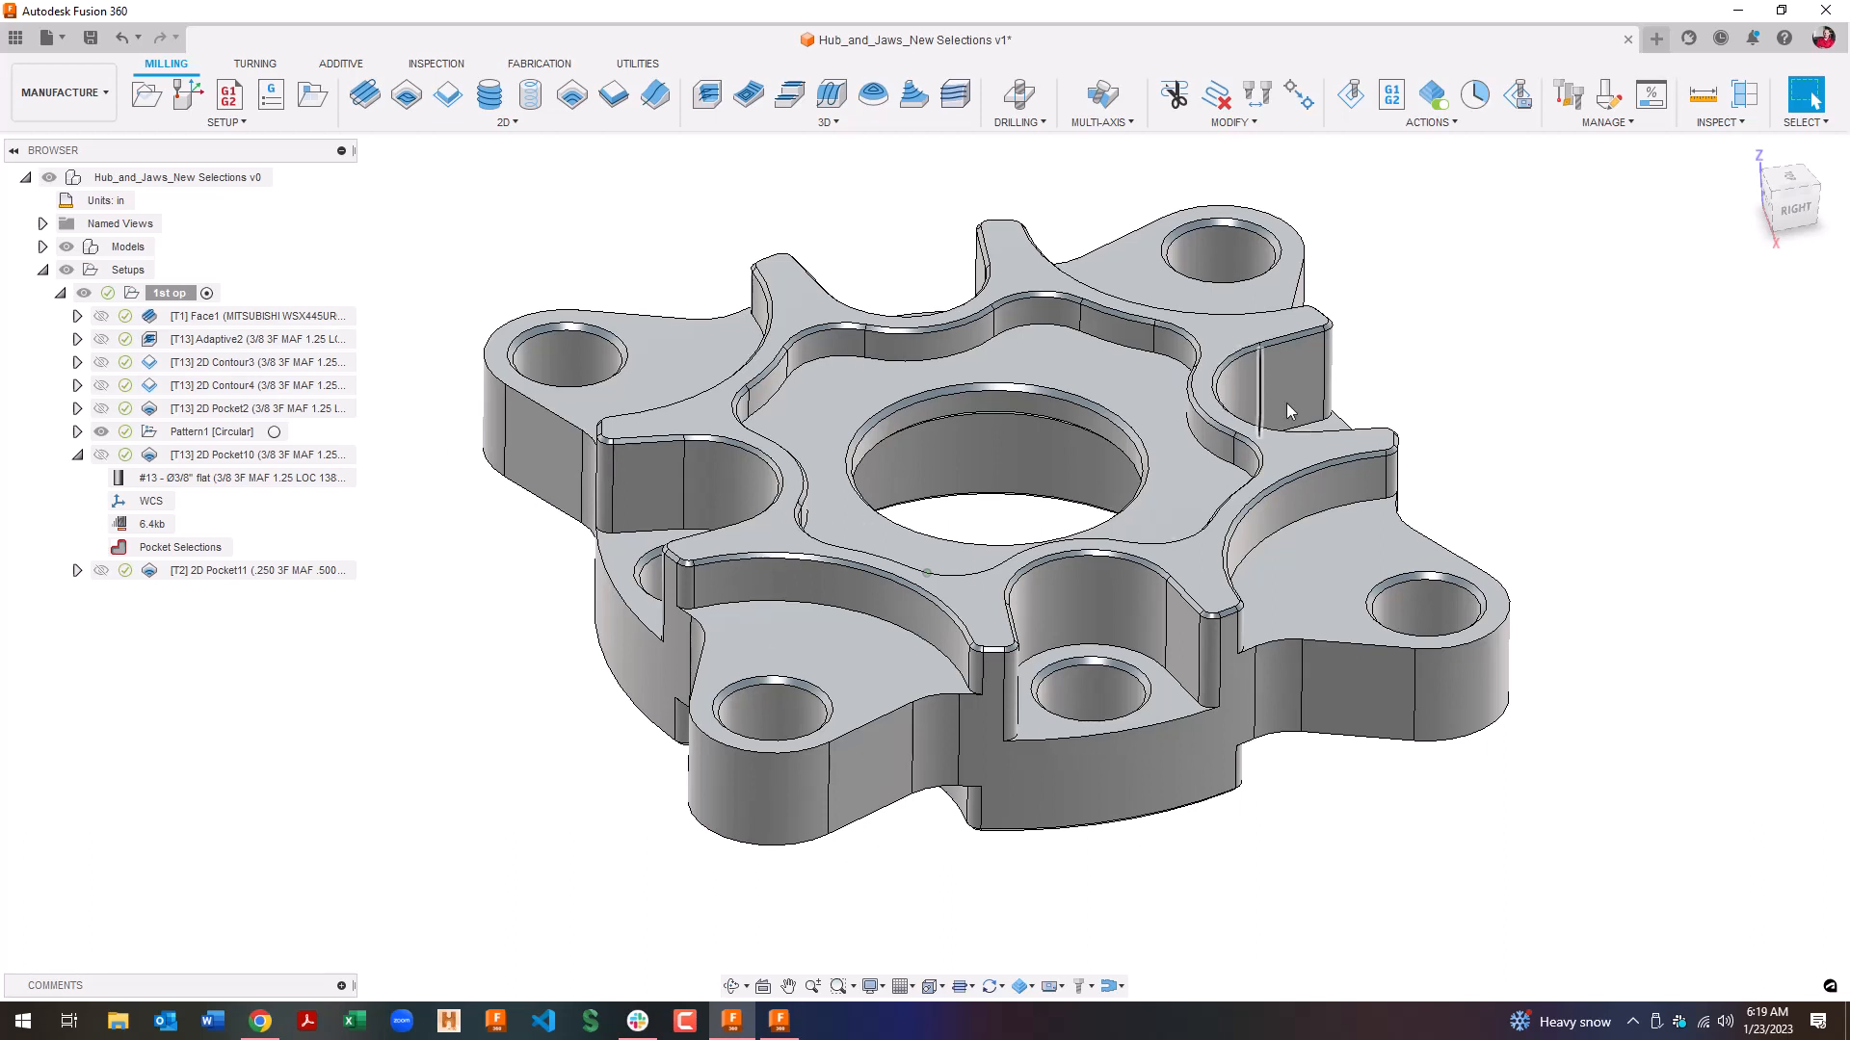
mouse_move(653, 96)
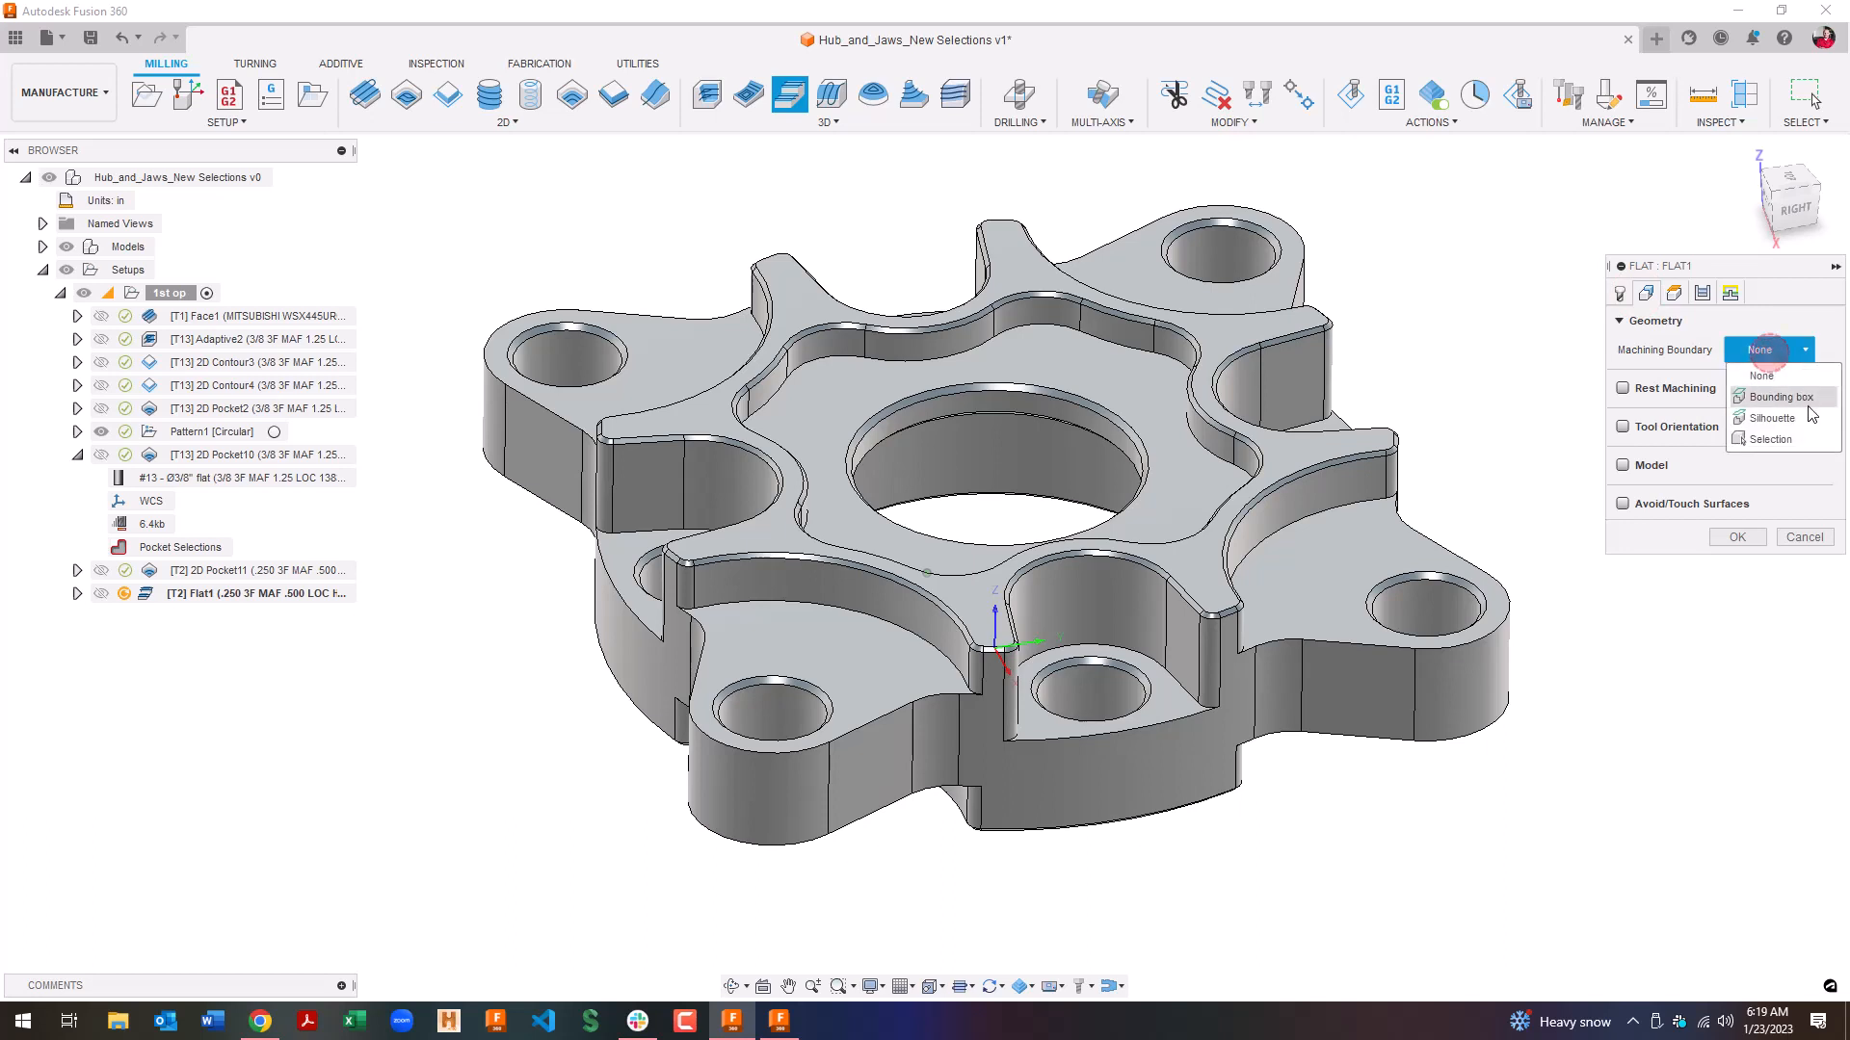
Step: Set Flat1's Machining Boundary to Selection, then cancel the operation
left_click(1771, 439)
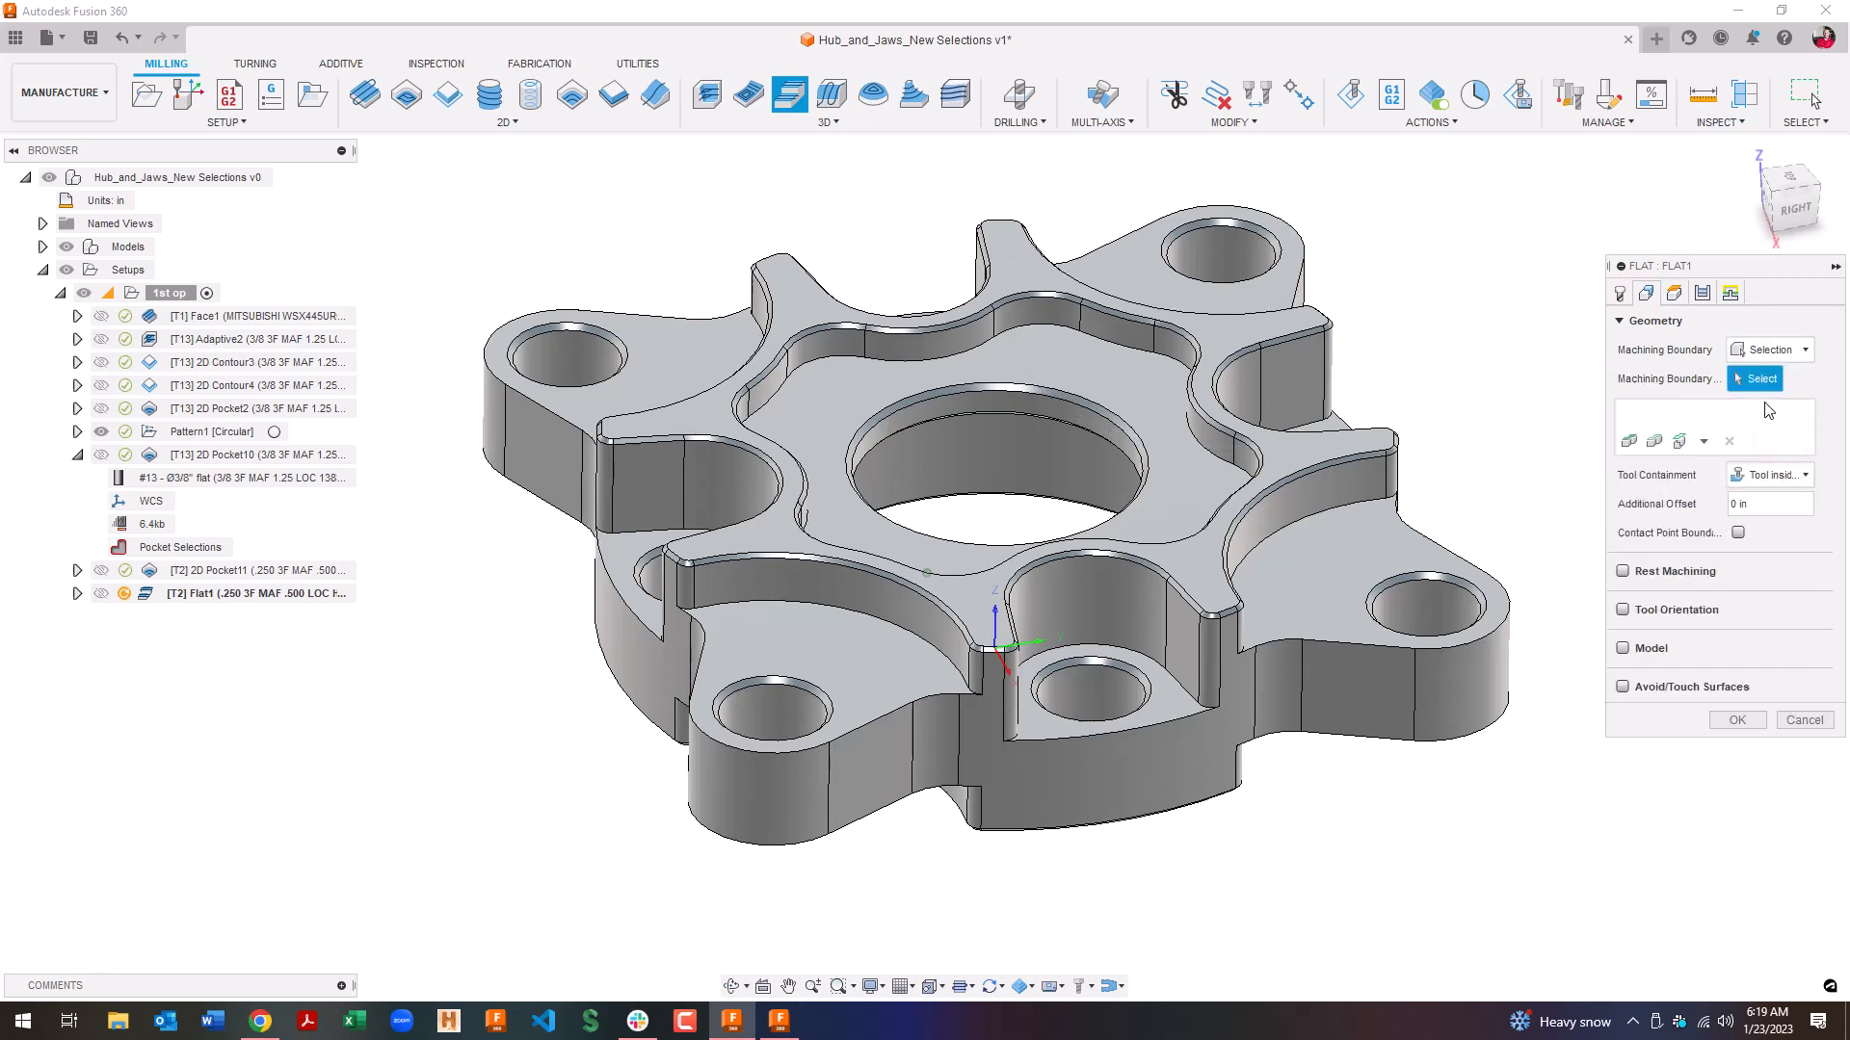
mouse_move(143, 154)
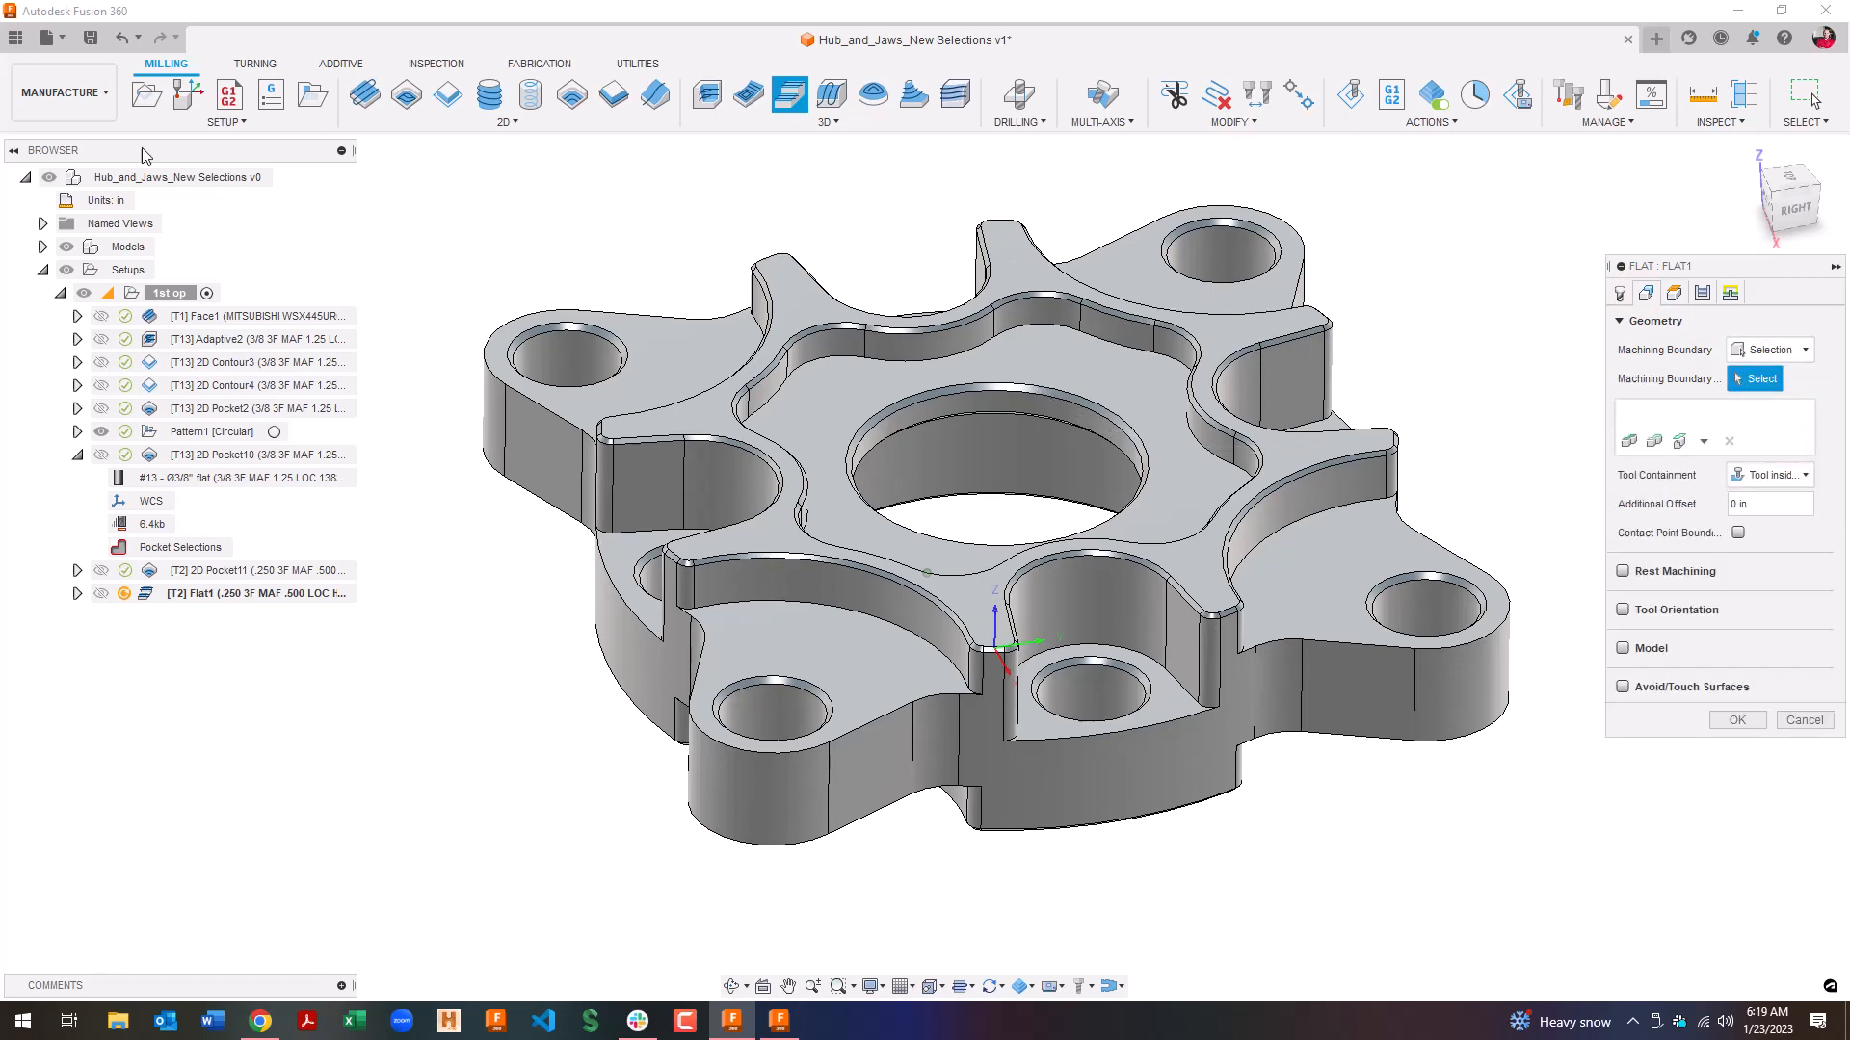
mouse_move(1040, 97)
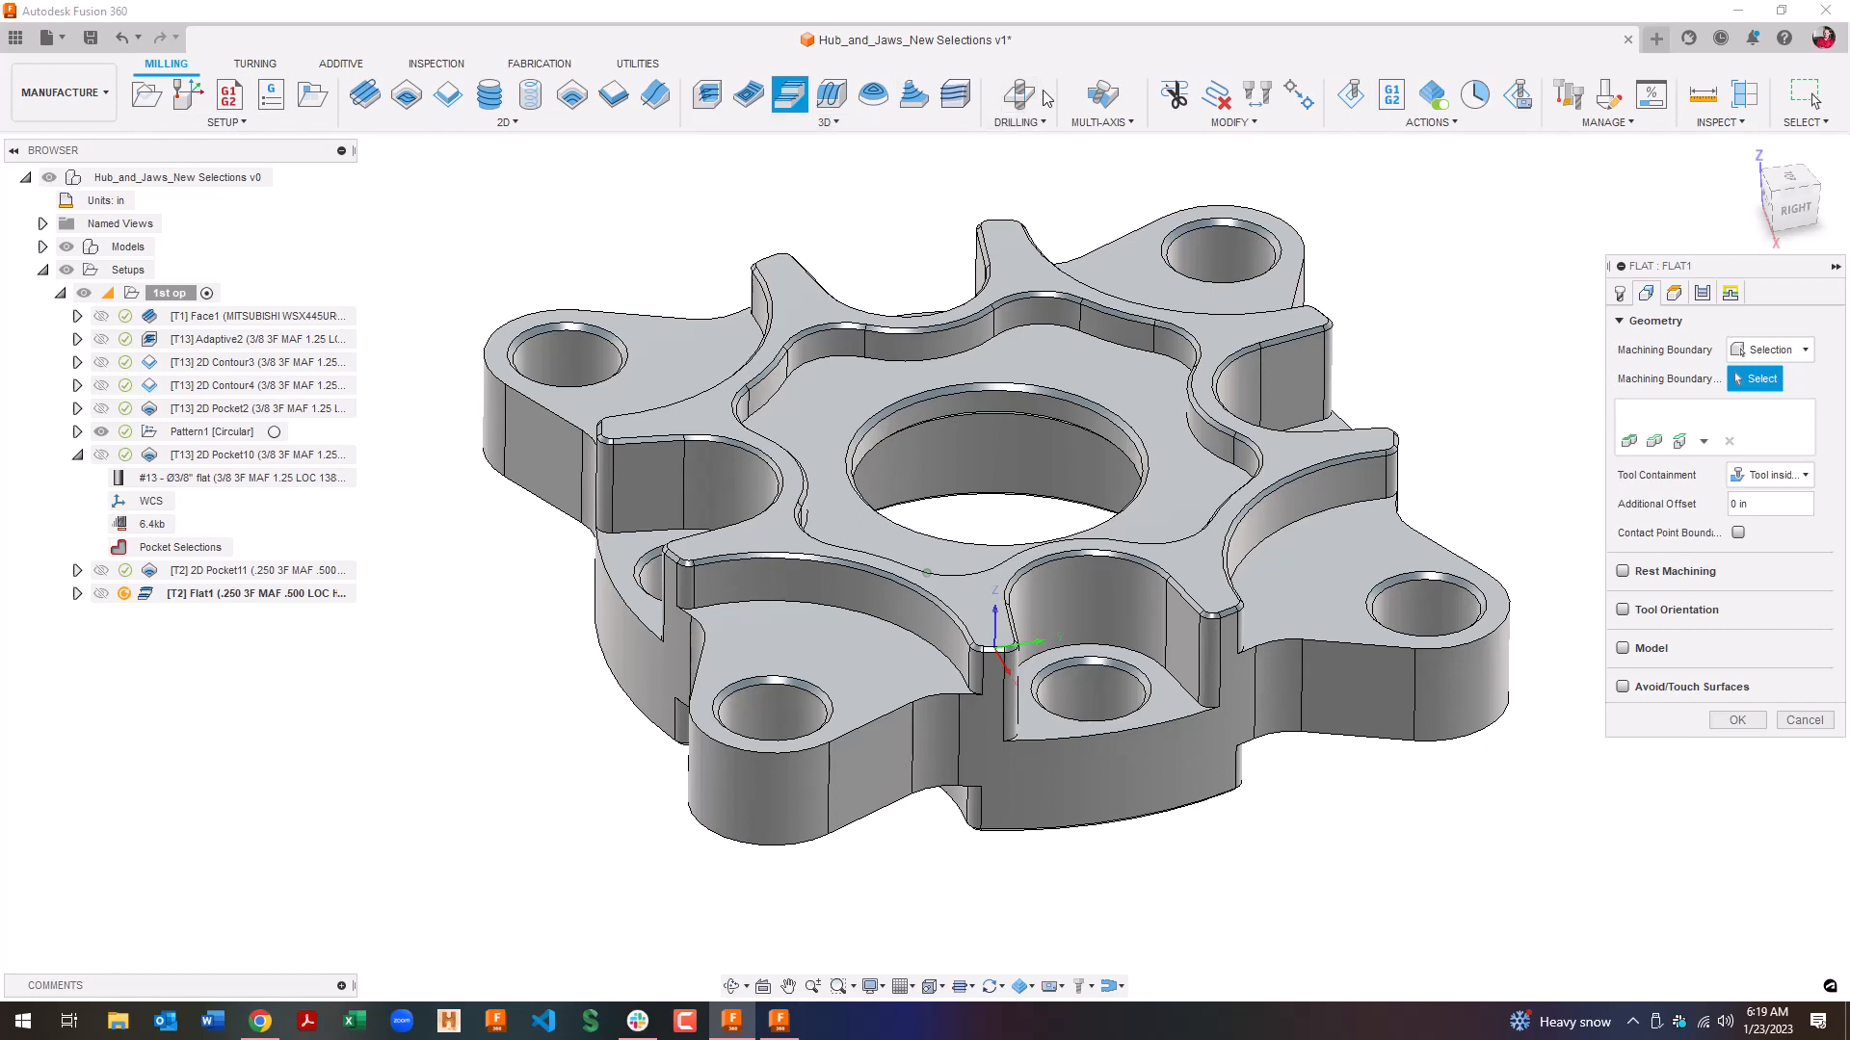
mouse_move(1804, 732)
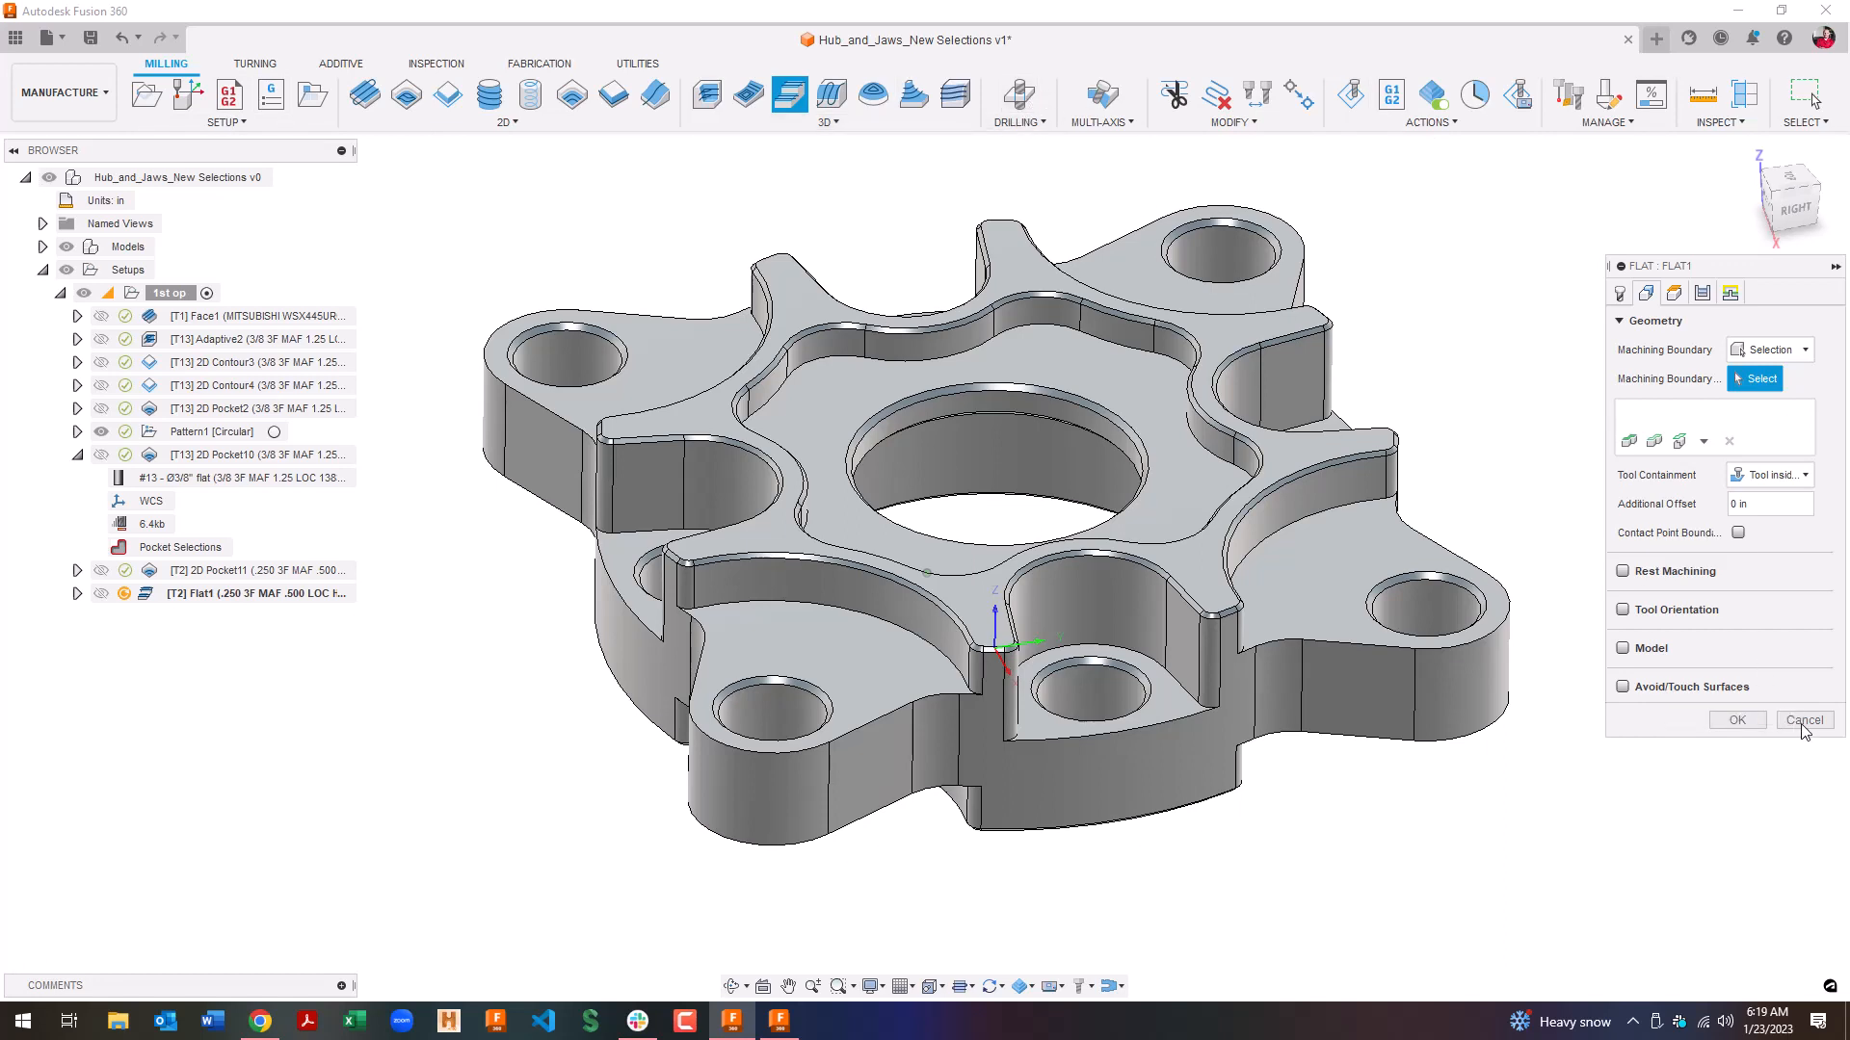
left_click(1804, 720)
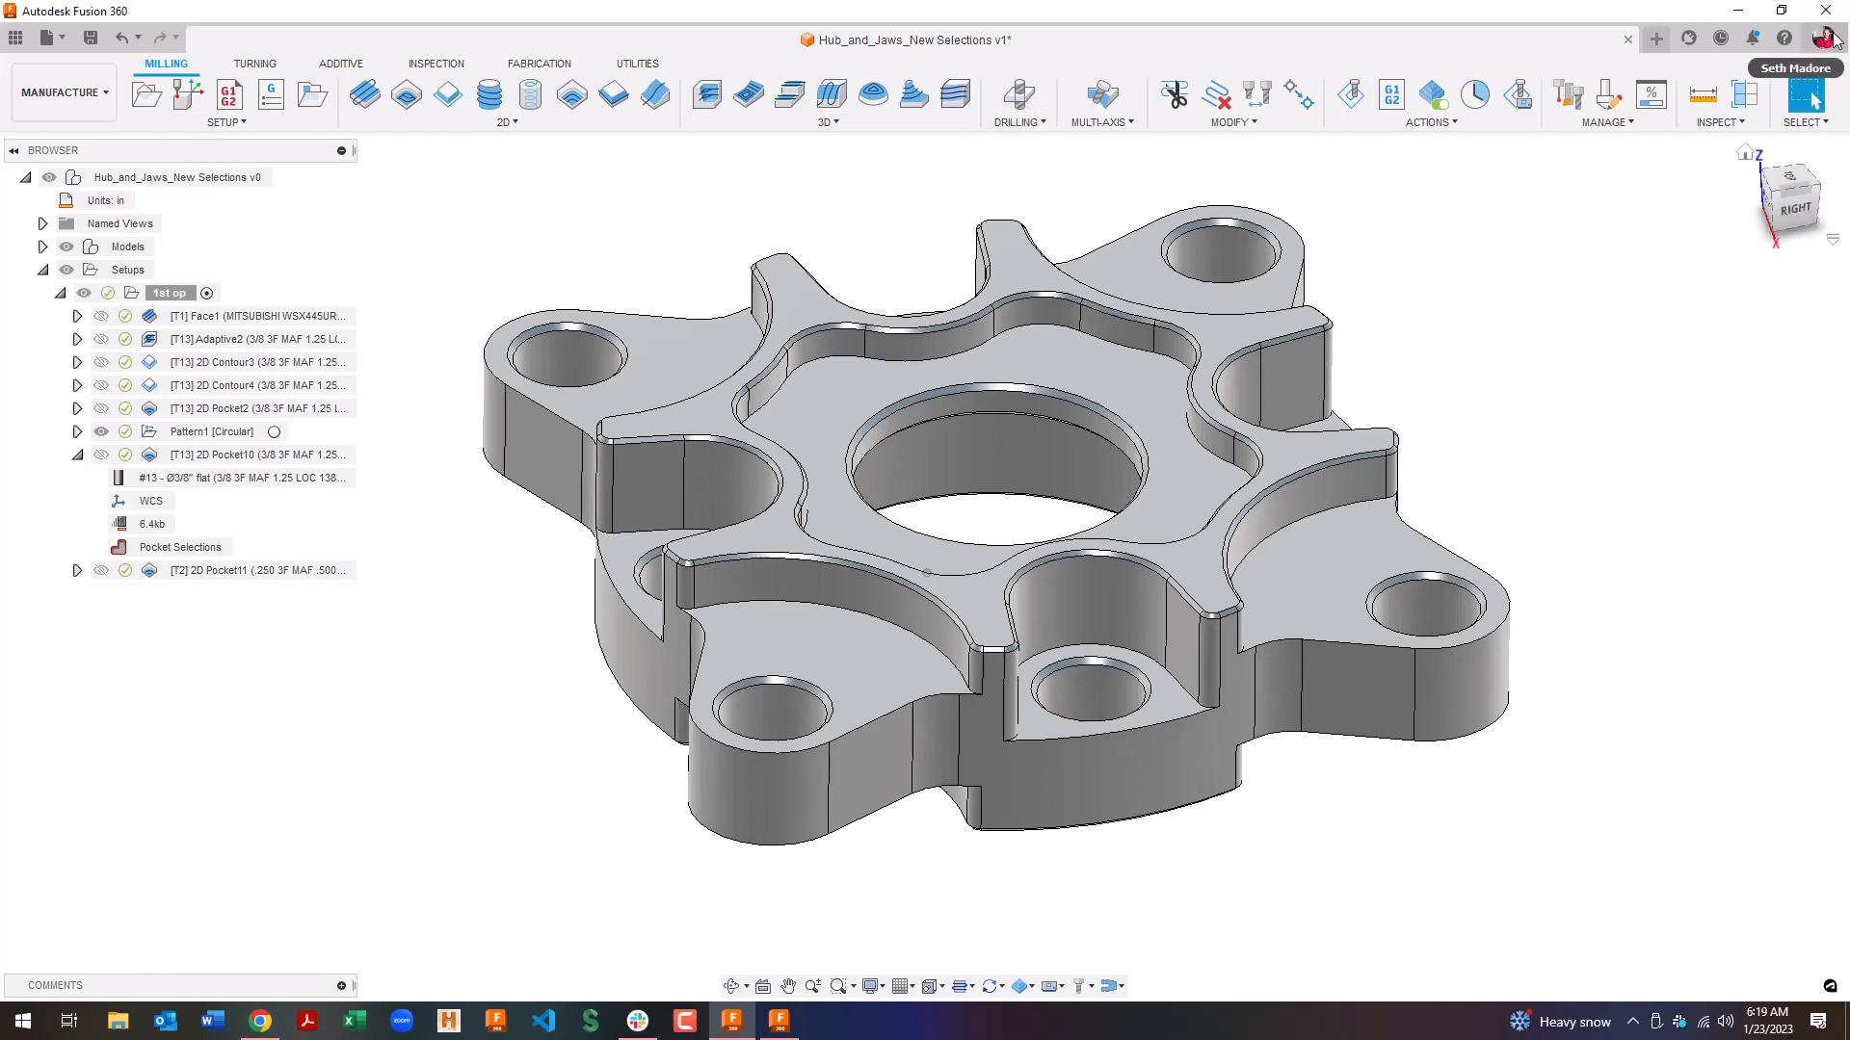
Step: Show the Fusion 360 account menu with preferences and sign-out options
left_click(1828, 36)
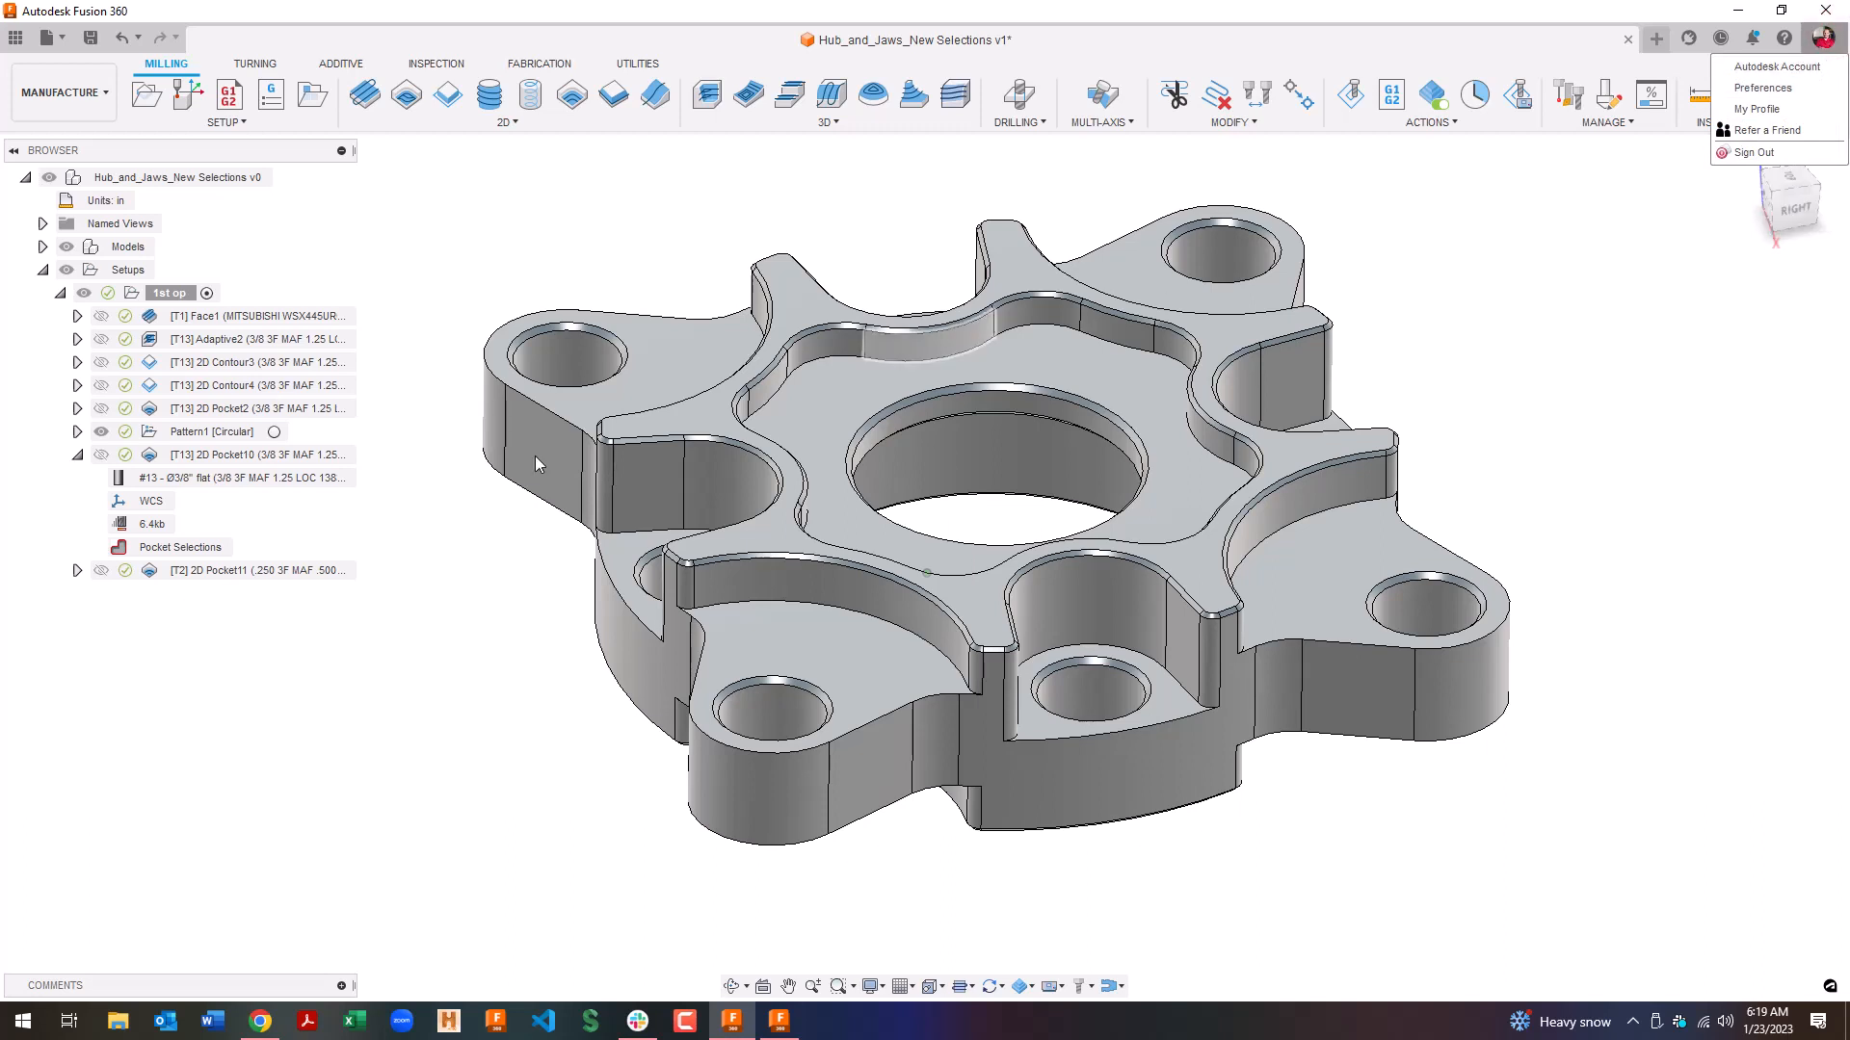
mouse_move(464, 533)
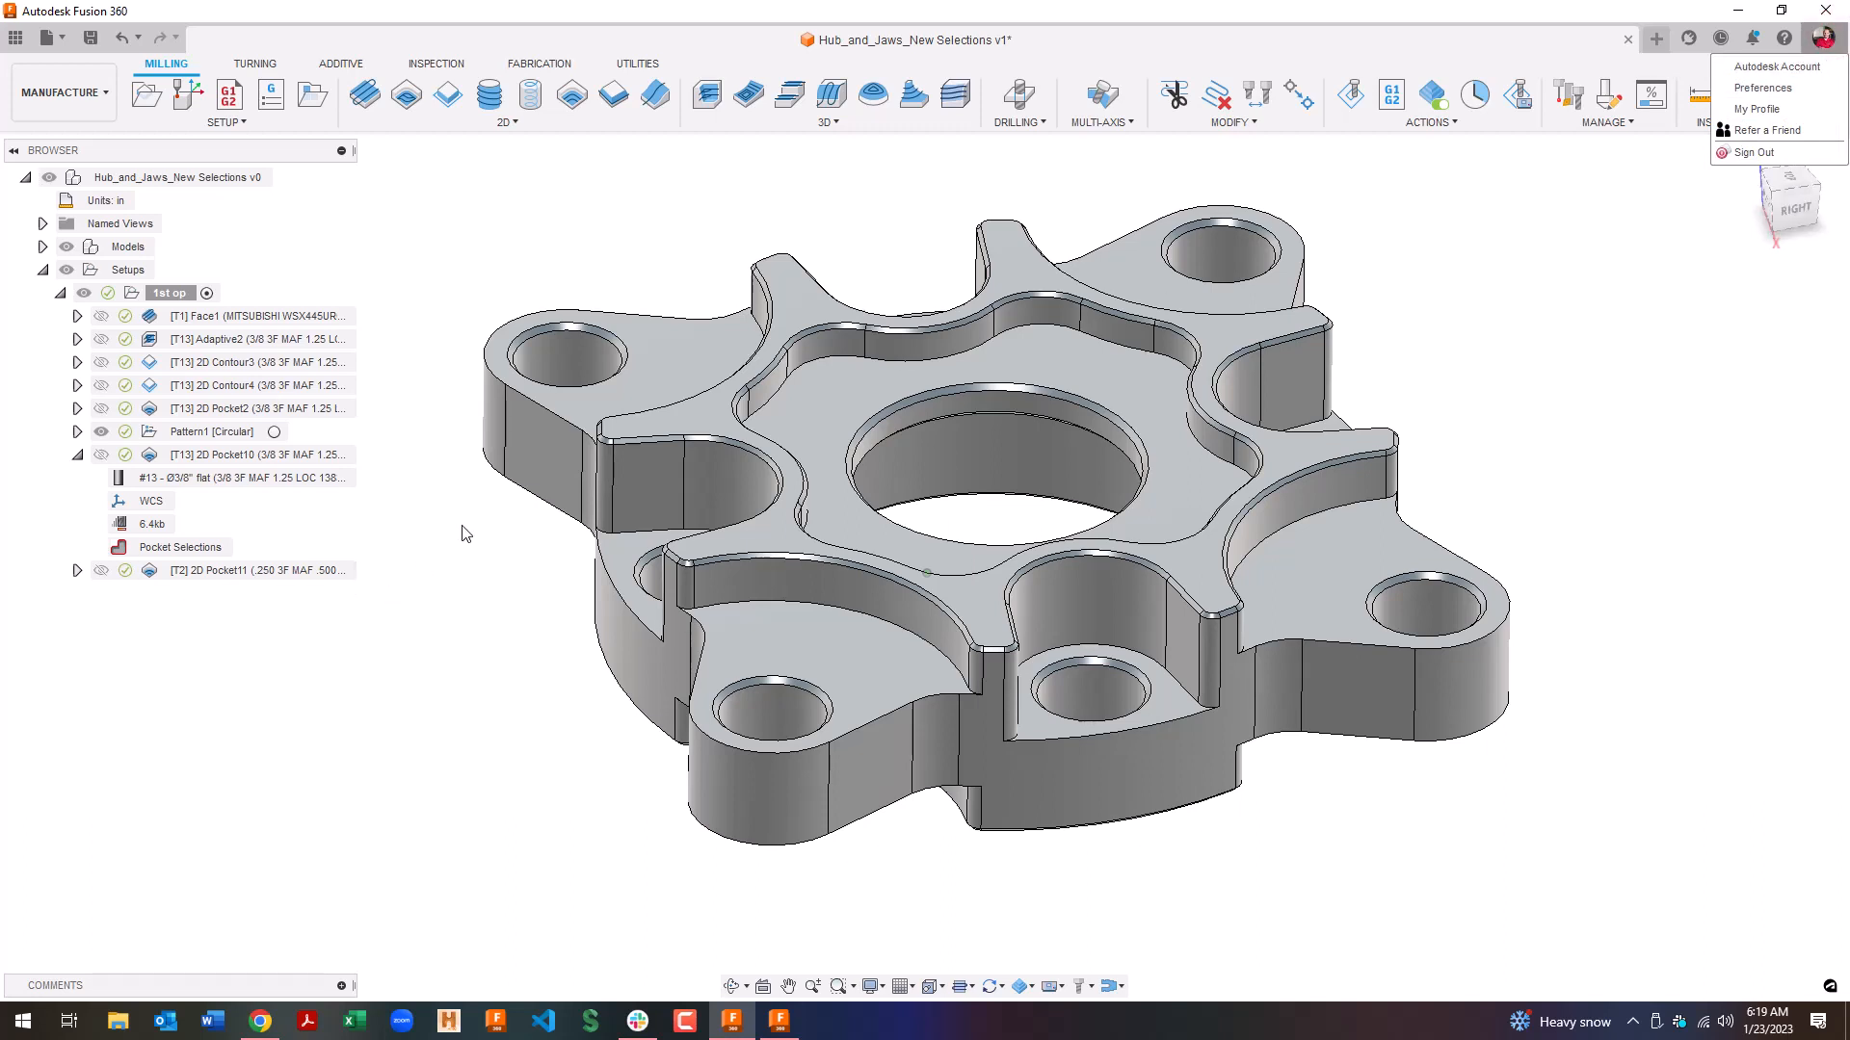
mouse_move(378, 444)
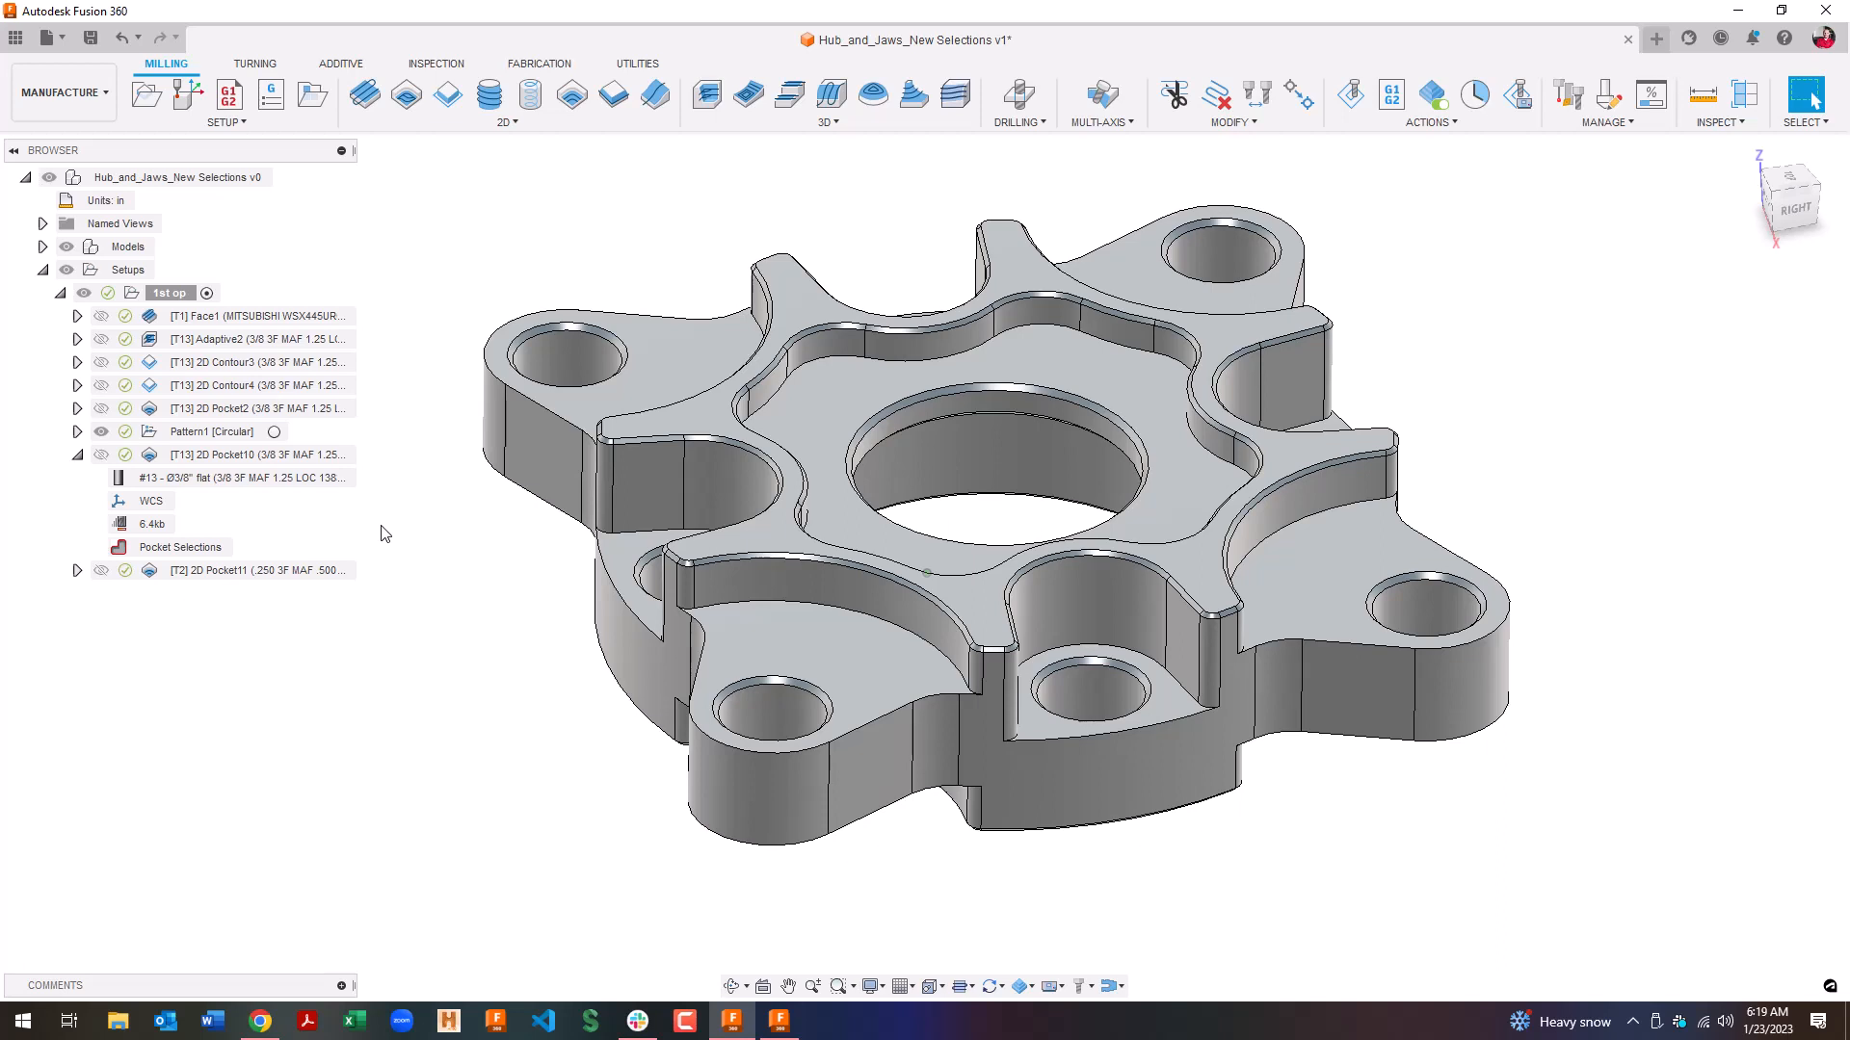
mouse_move(392, 531)
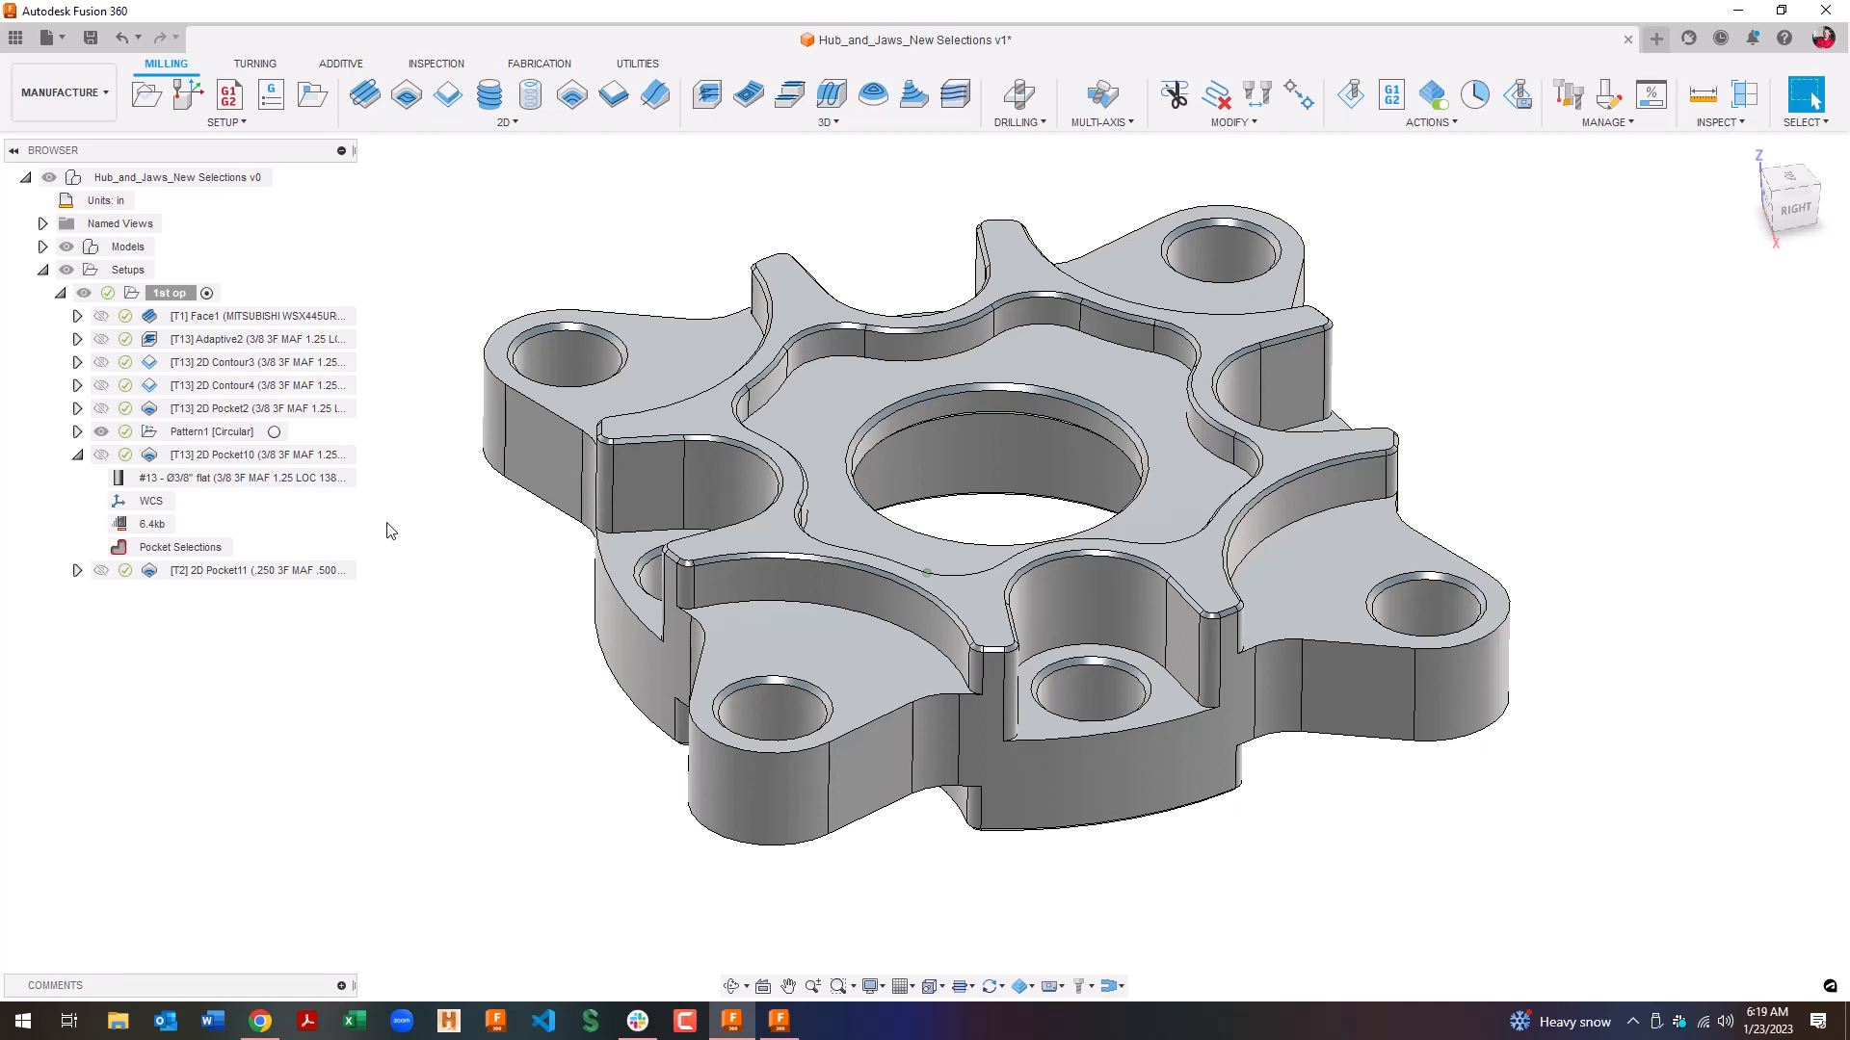